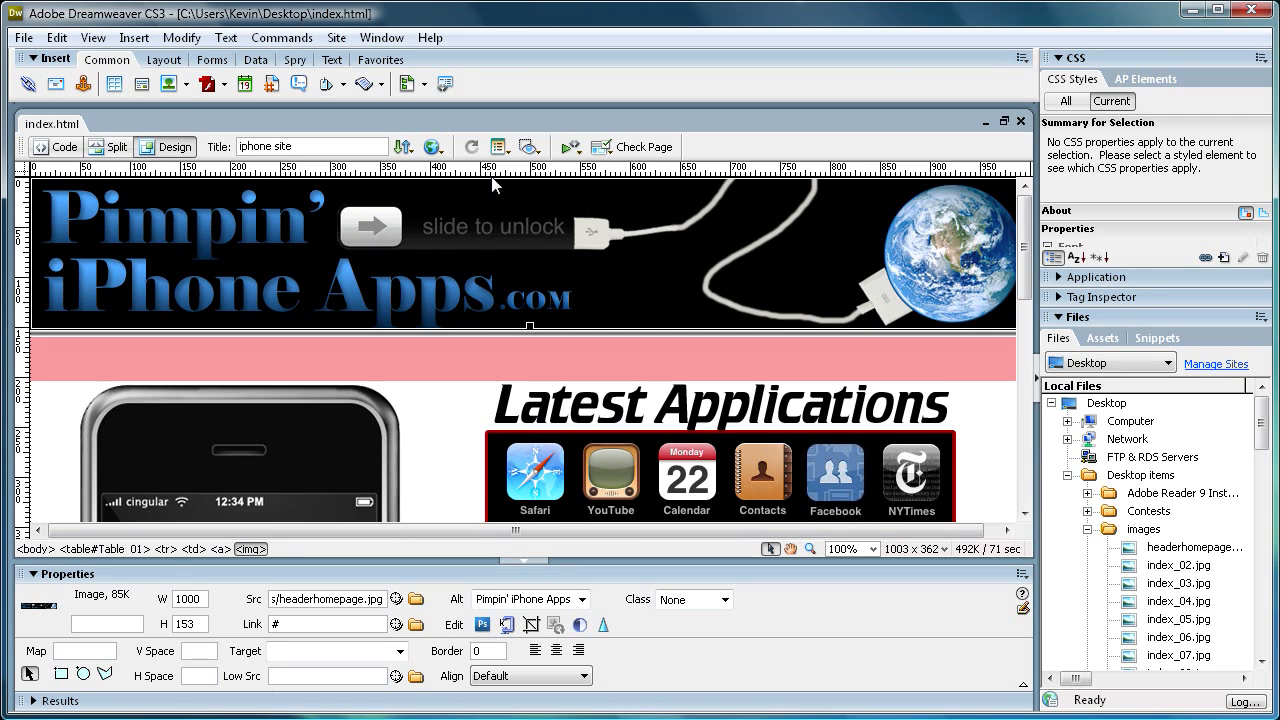
{"action": "mouse_move", "coordinate": [808, 318]}
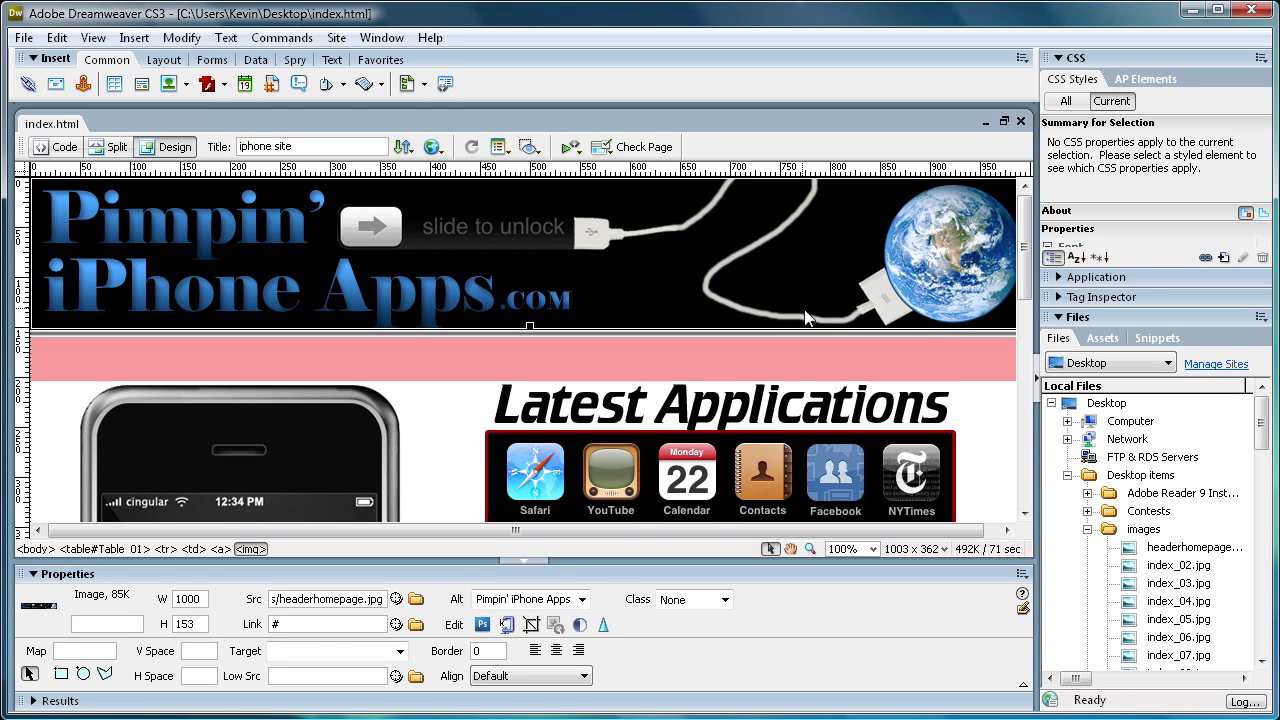
Select the large iPhone picture slice and then the YouTube app icon slice in the layout
{"action": "scroll", "scroll_direction": "down", "scroll_amount": 3}
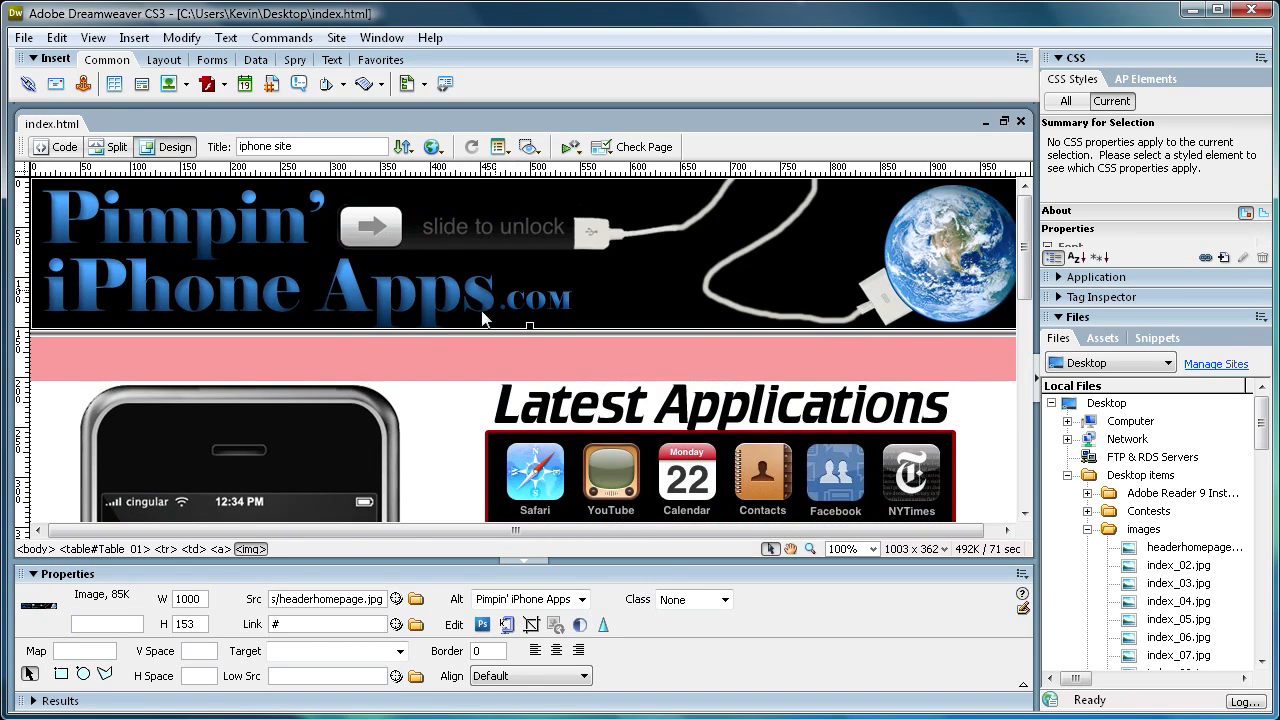
{"action": "mouse_move", "coordinate": [468, 278]}
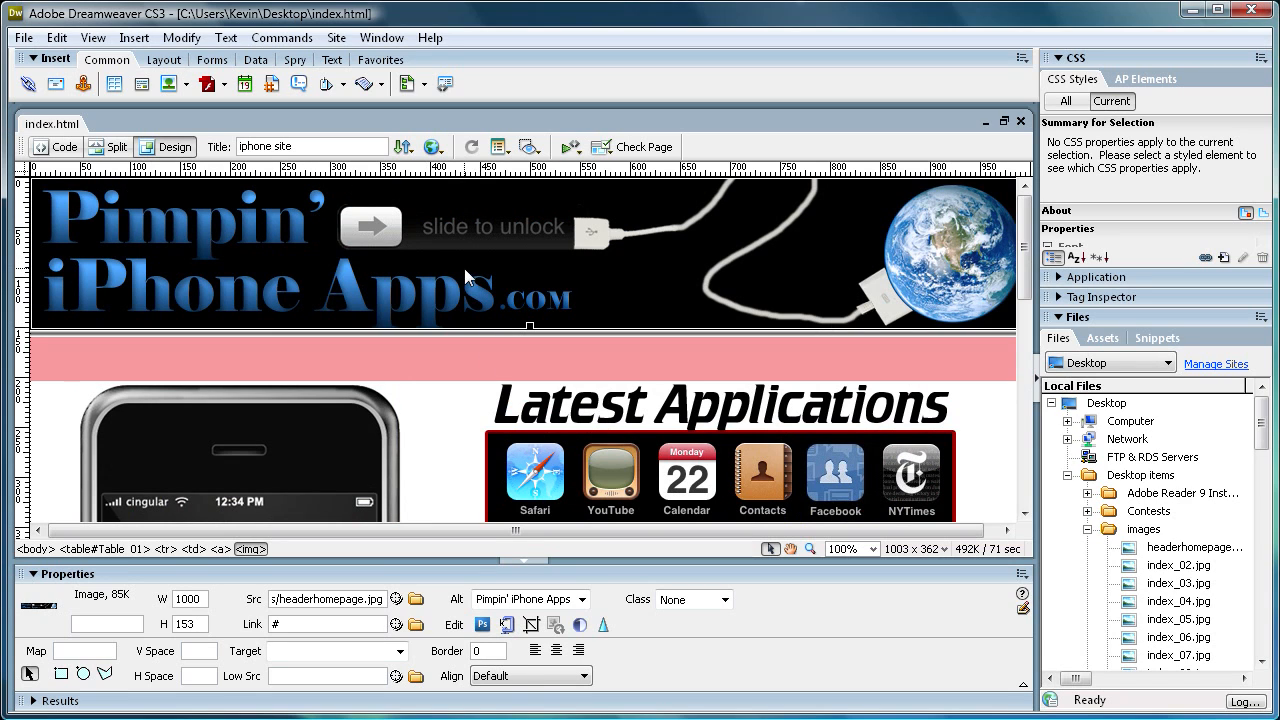
{"action": "mouse_move", "coordinate": [460, 320]}
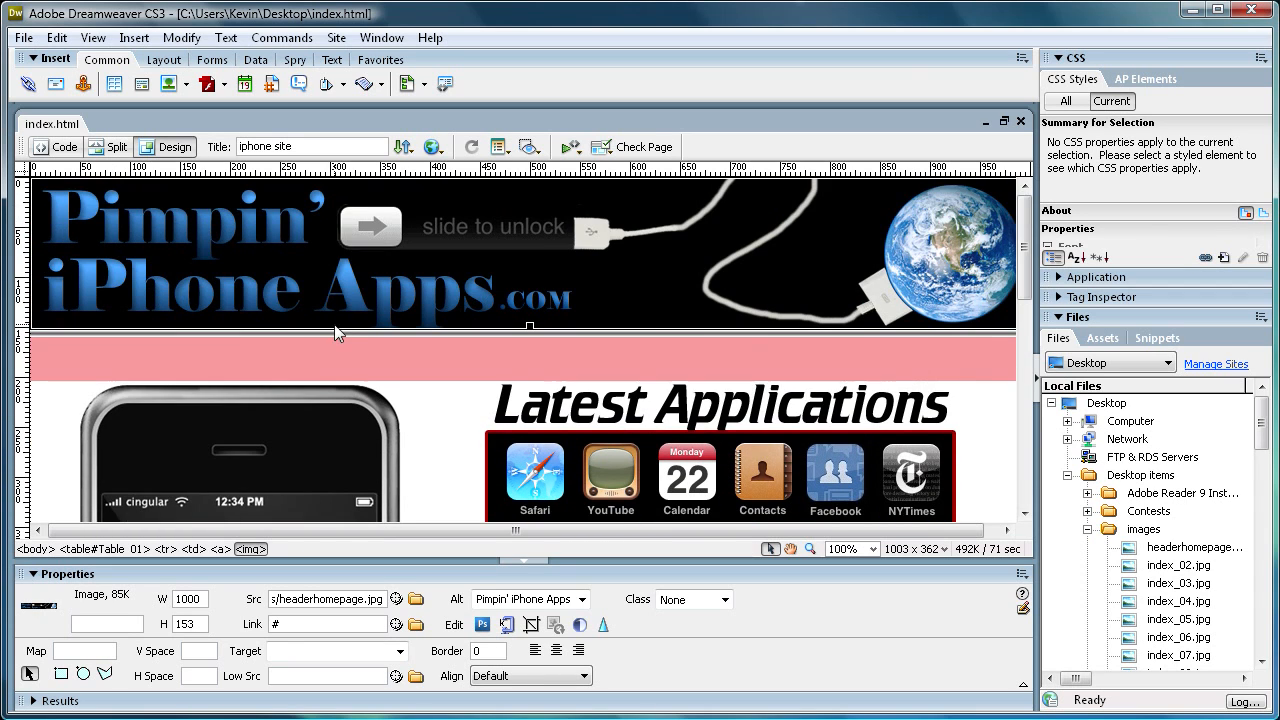
{"action": "mouse_move", "coordinate": [658, 270]}
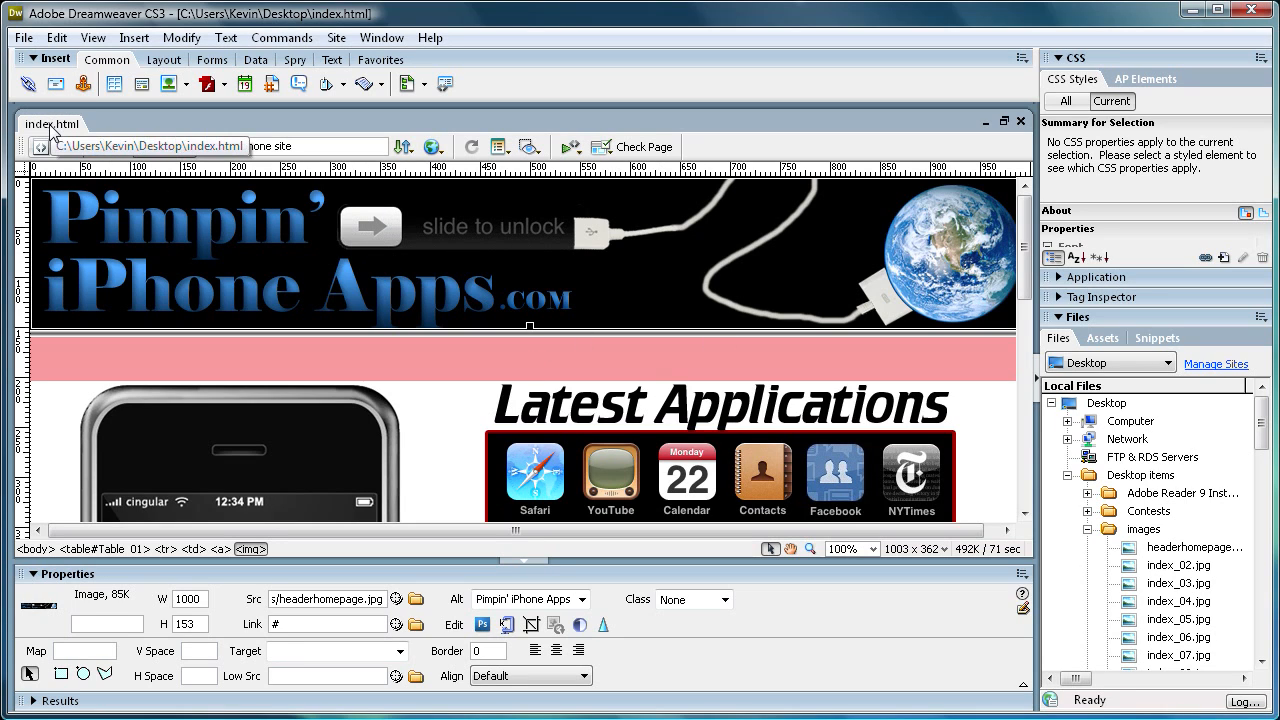
{"action": "scroll", "scroll_direction": "down", "scroll_amount": 3}
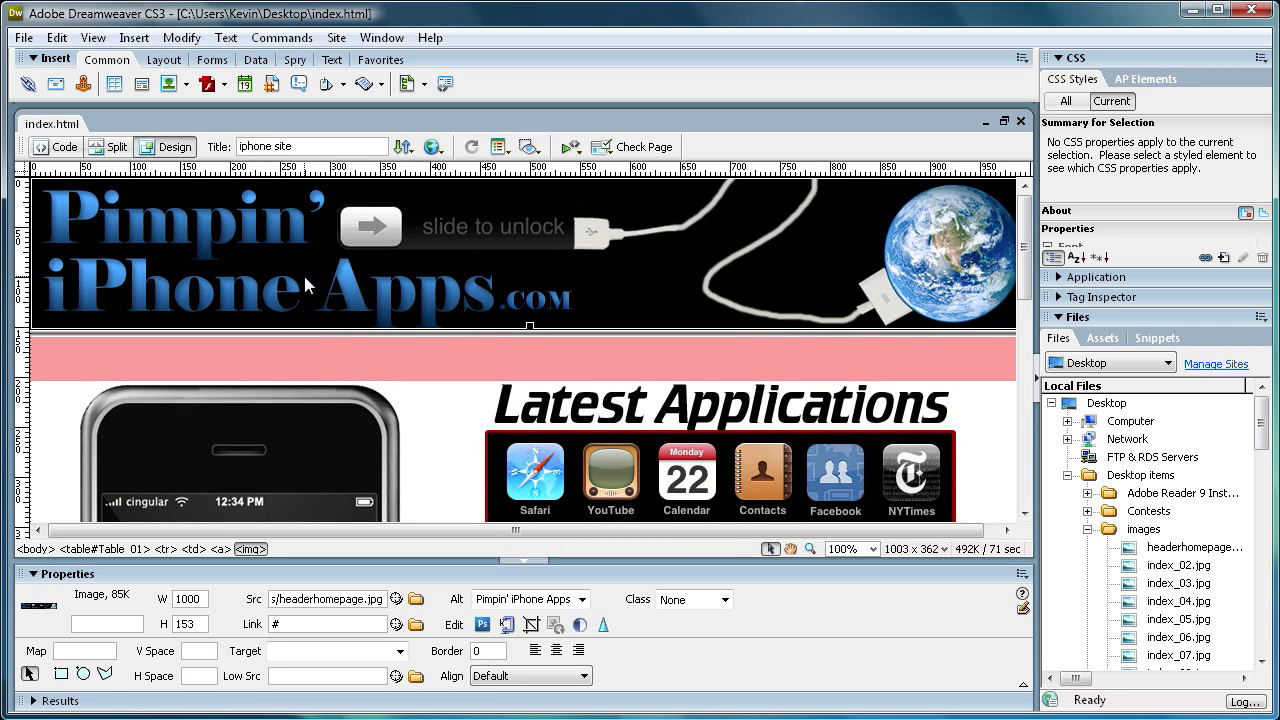
{"action": "scroll", "scroll_direction": "down", "scroll_amount": 3}
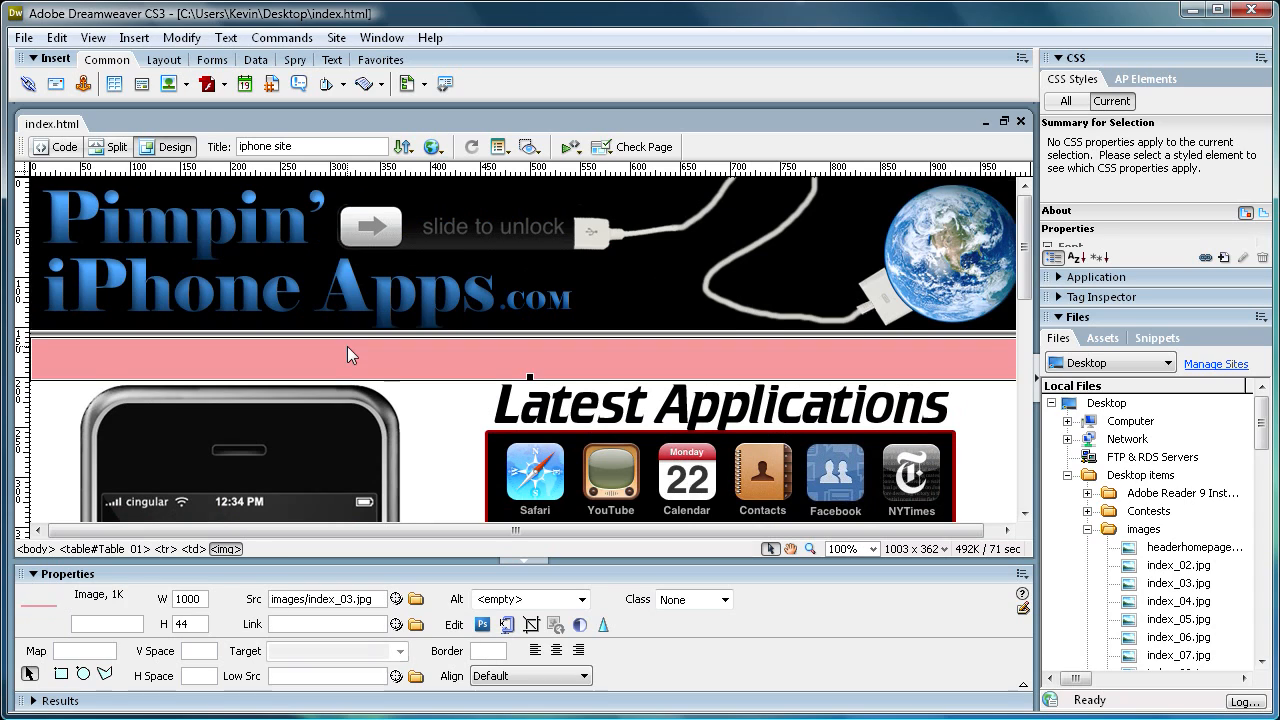
{"action": "scroll", "scroll_direction": "down", "scroll_amount": 3}
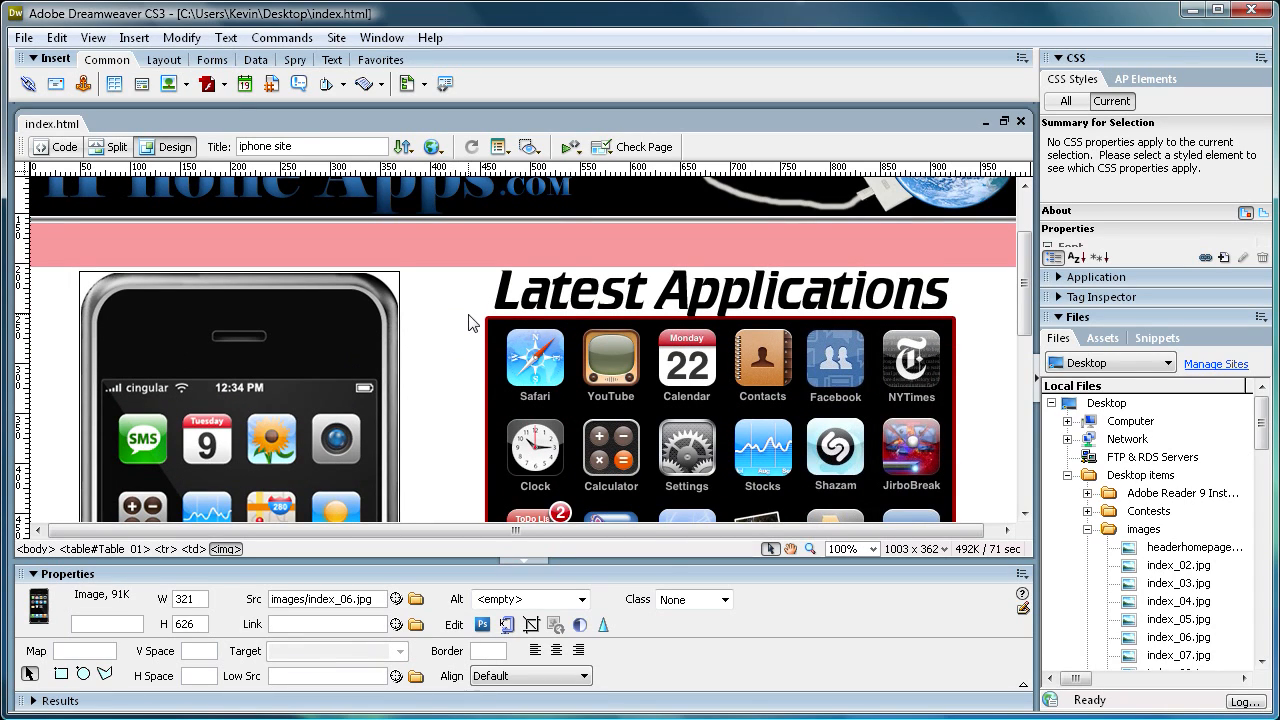
{"action": "scroll", "scroll_direction": "down", "scroll_amount": 3}
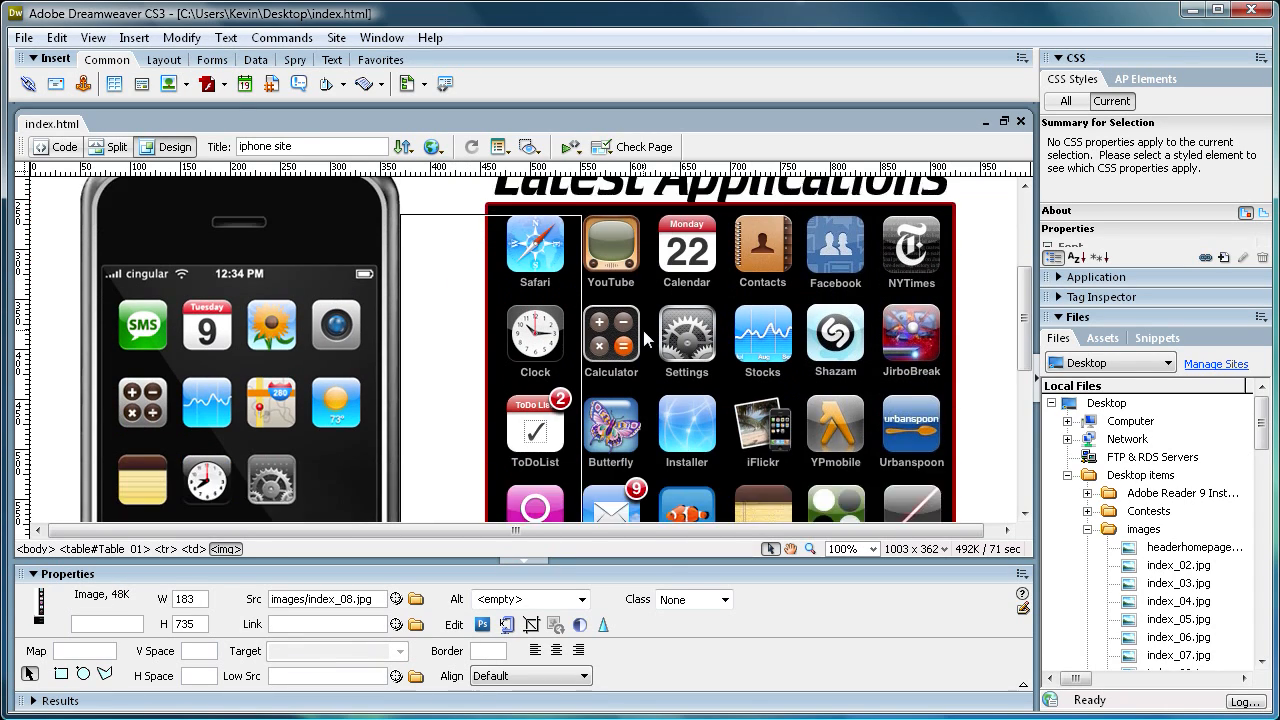
{"action": "scroll", "scroll_direction": "down", "scroll_amount": 3}
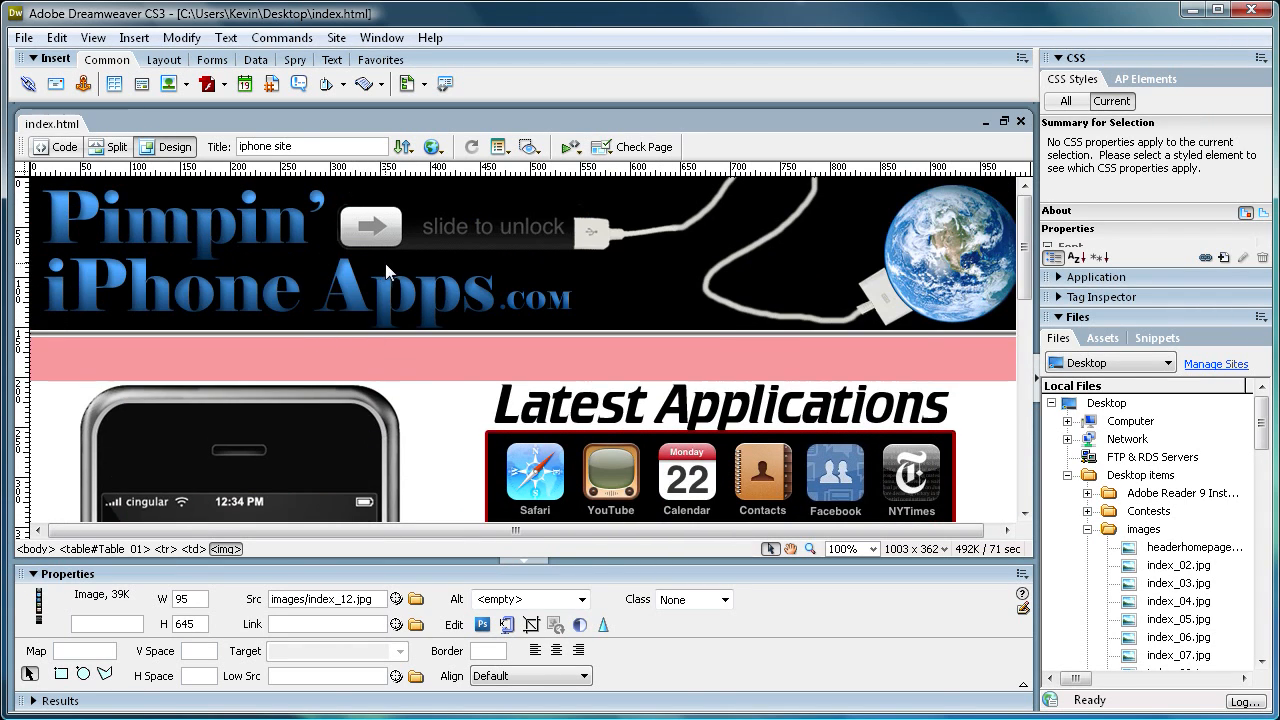
{"action": "left_click", "coordinate": [260, 216]}
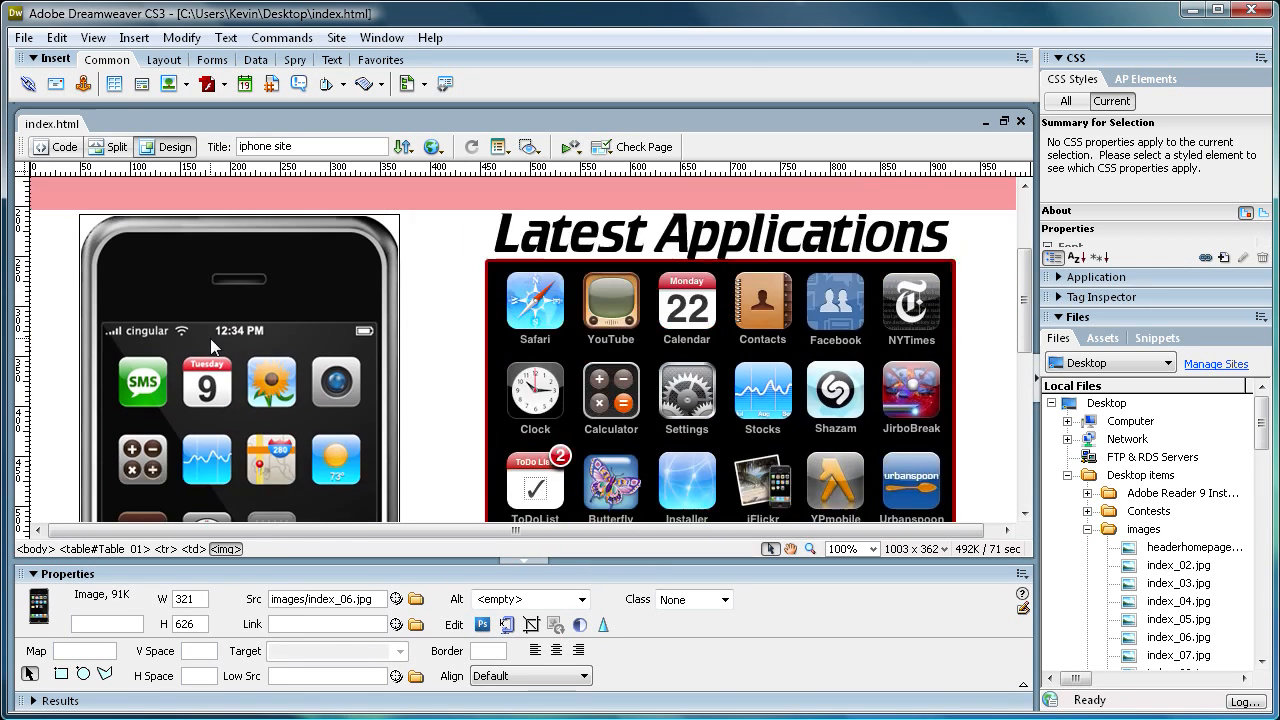
{"action": "scroll", "scroll_direction": "down", "scroll_amount": 3}
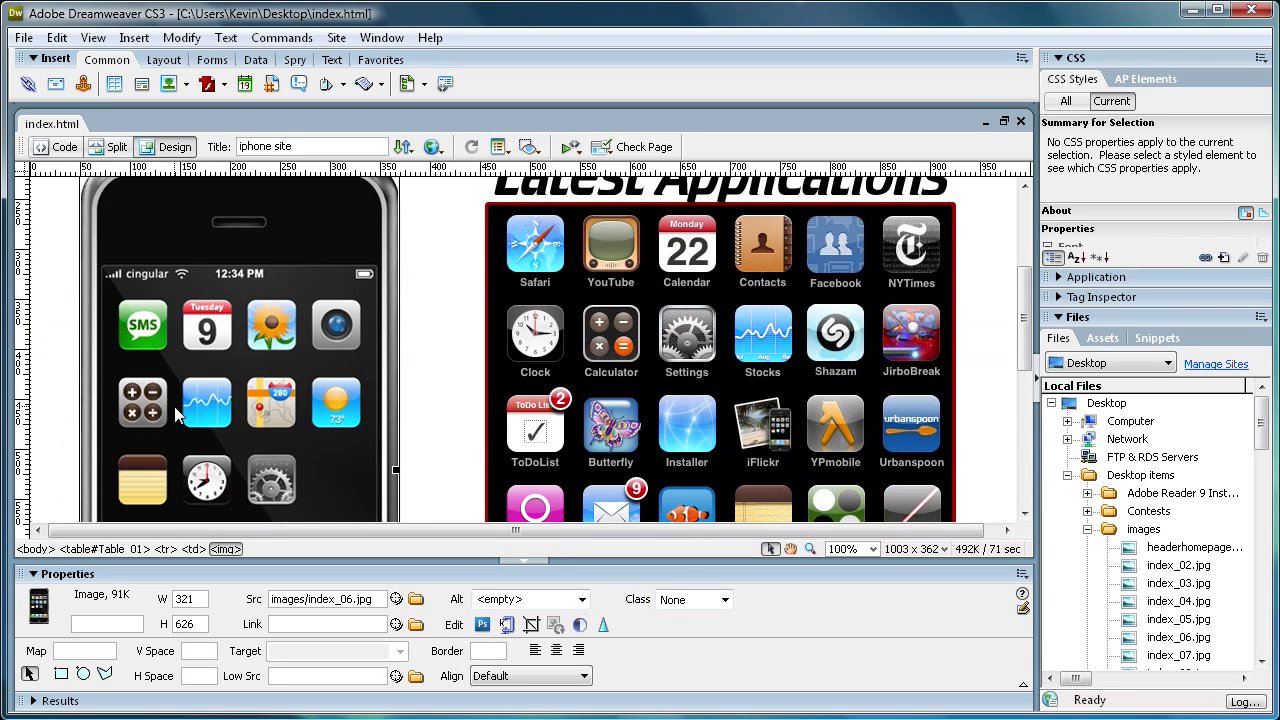
{"action": "left_click", "coordinate": [610, 246]}
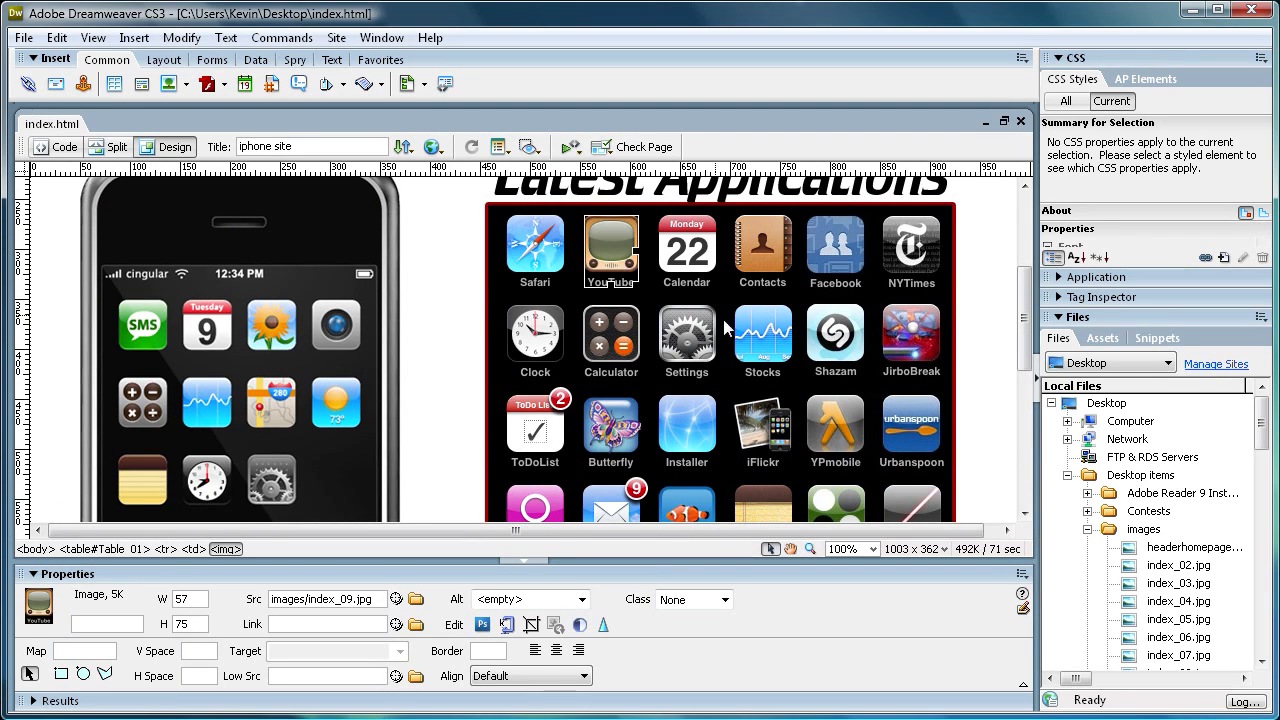
{"action": "scroll", "scroll_direction": "down", "scroll_amount": 3}
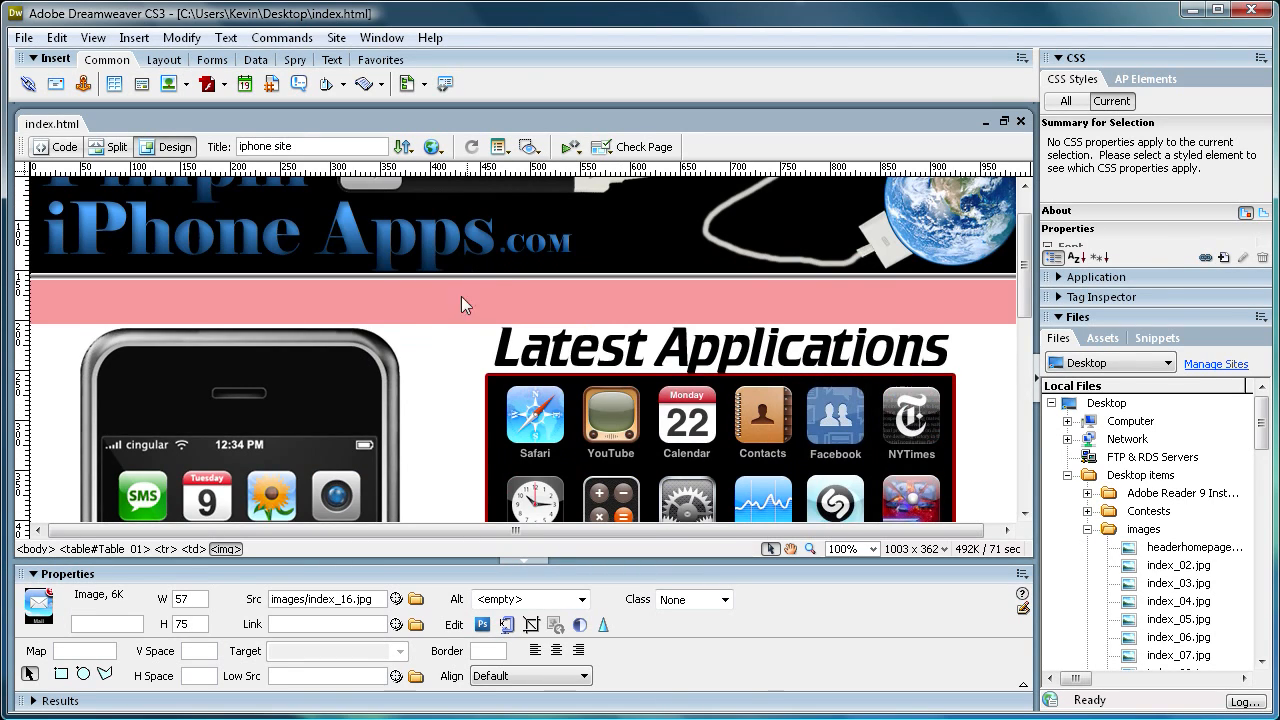
{"action": "scroll", "scroll_direction": "down", "scroll_amount": 3}
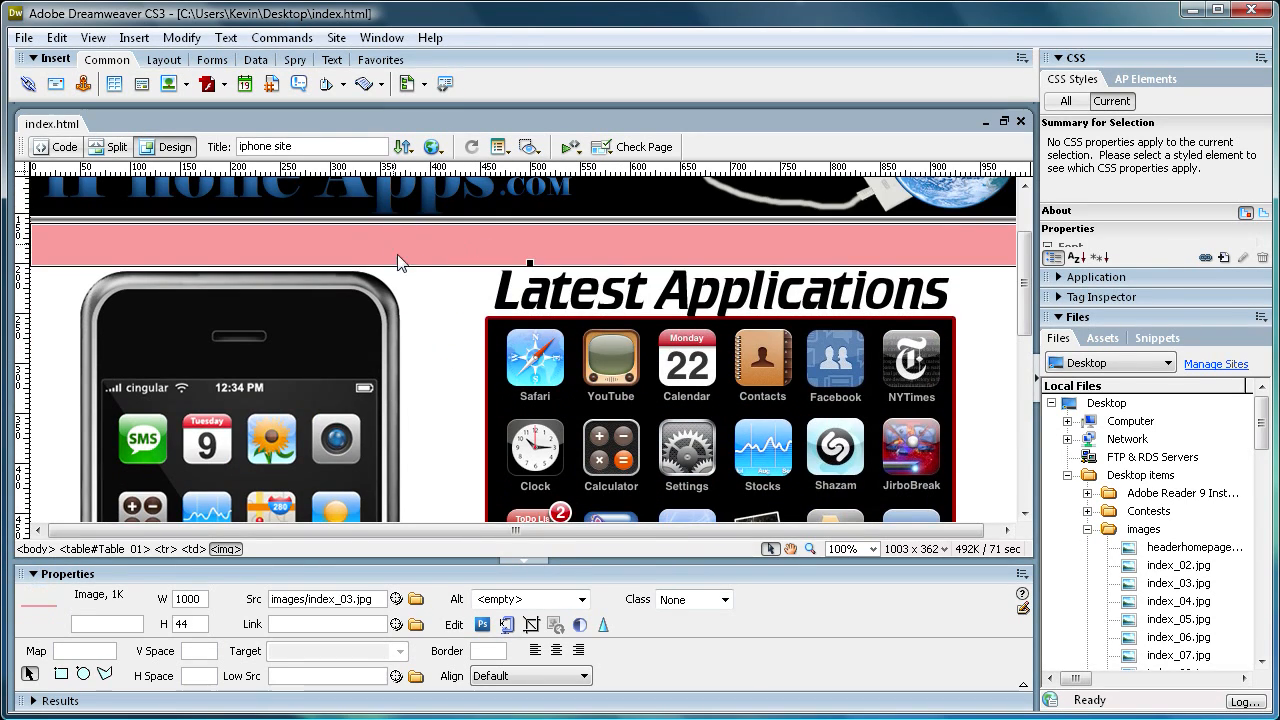
{"action": "scroll", "scroll_direction": "down", "scroll_amount": 3}
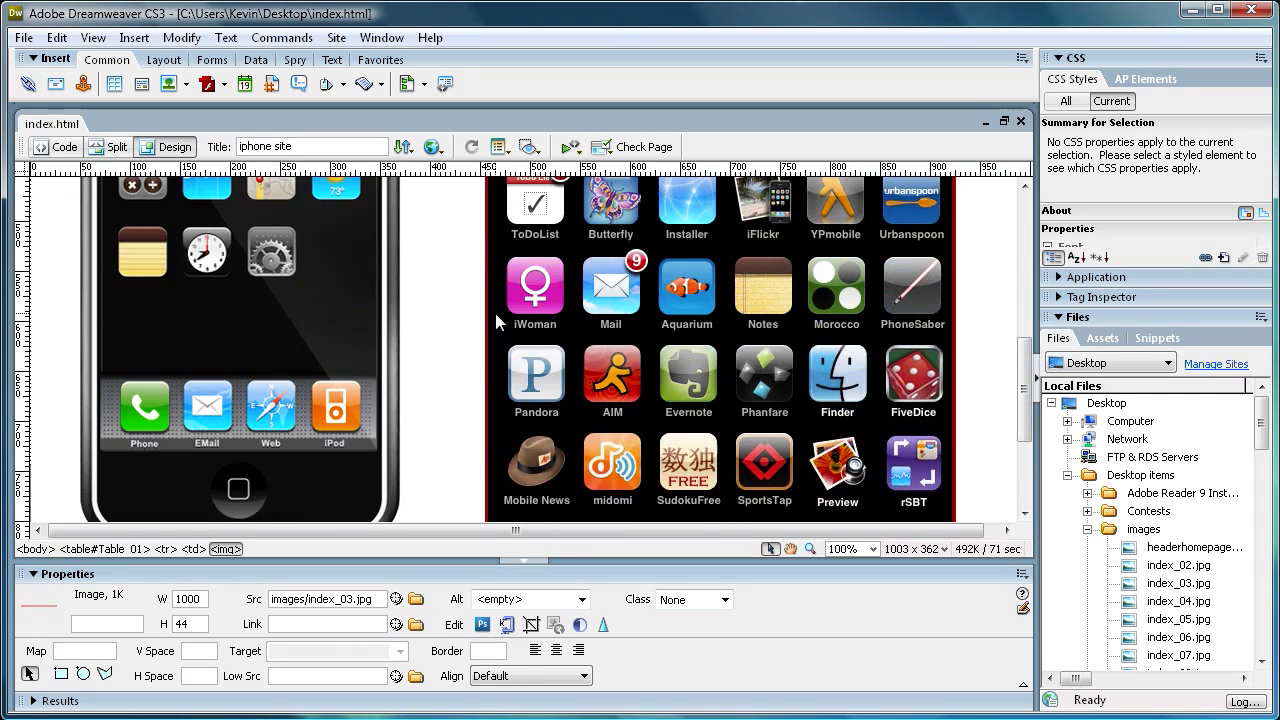
{"action": "scroll", "scroll_direction": "up", "scroll_amount": 3}
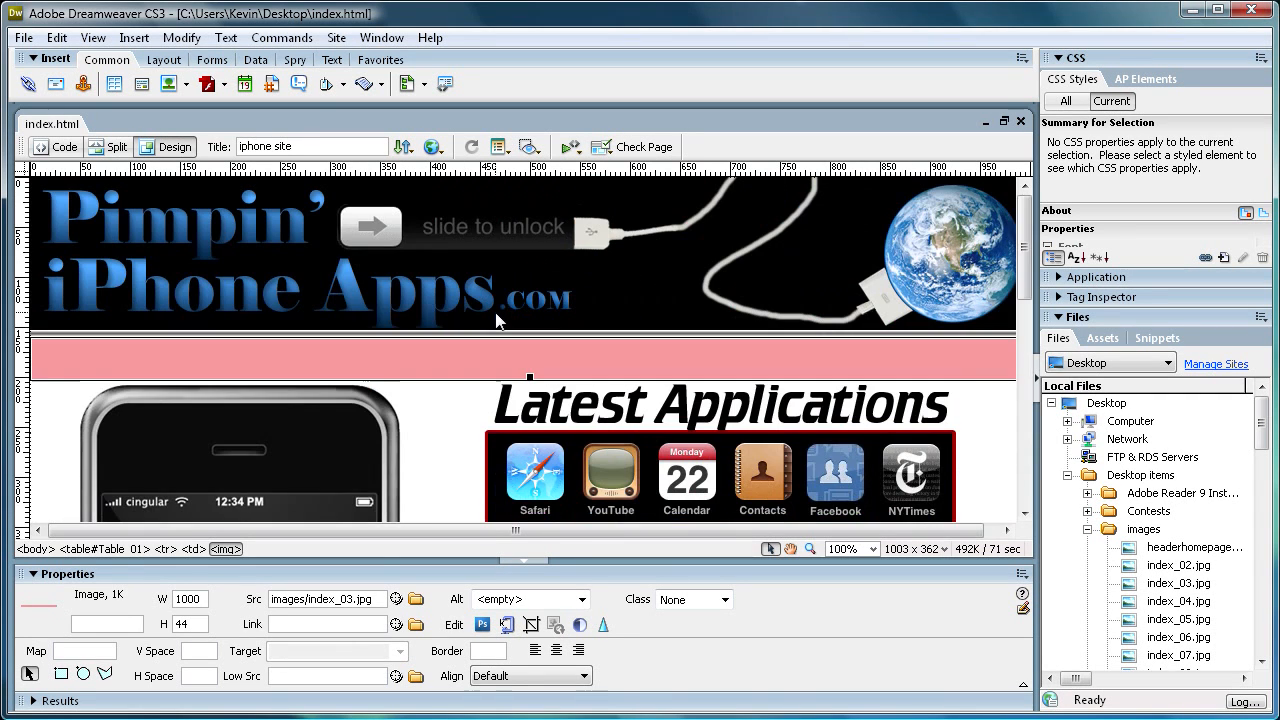
{"action": "mouse_move", "coordinate": [436, 362]}
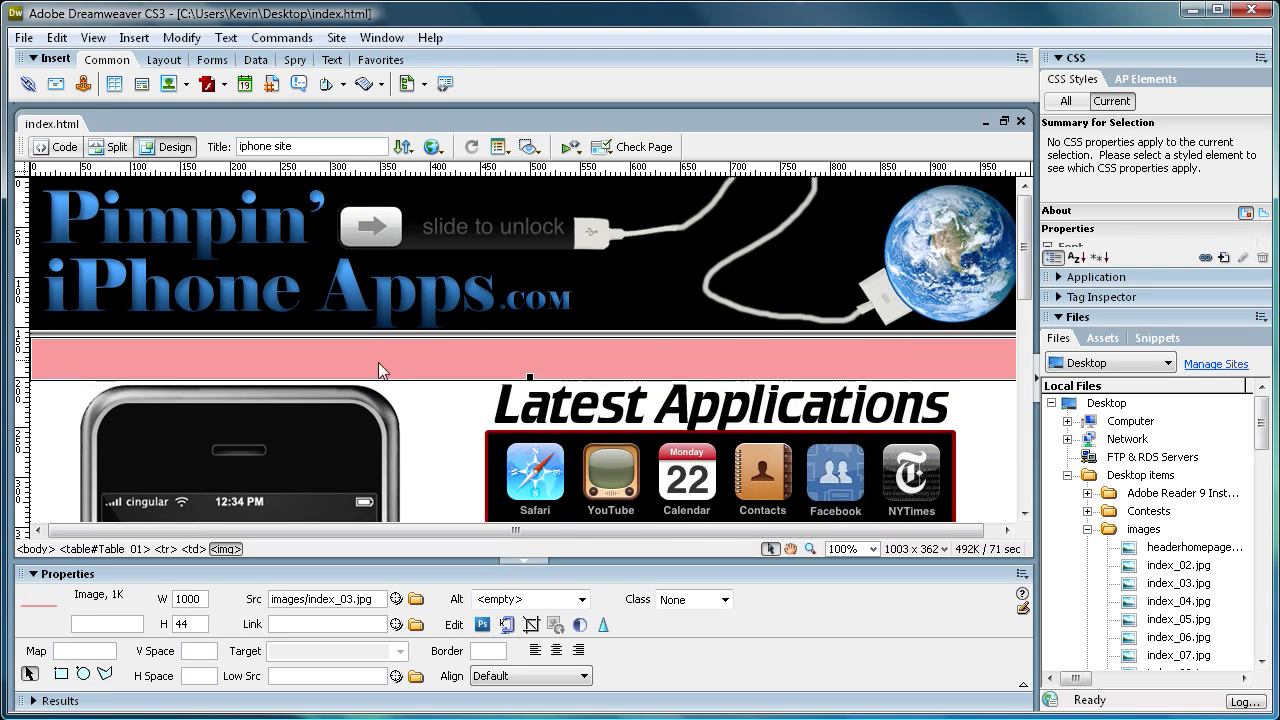
Delete the iPhone picture slice from its cell, then undo to restore it
{"action": "scroll", "scroll_direction": "down", "scroll_amount": 3}
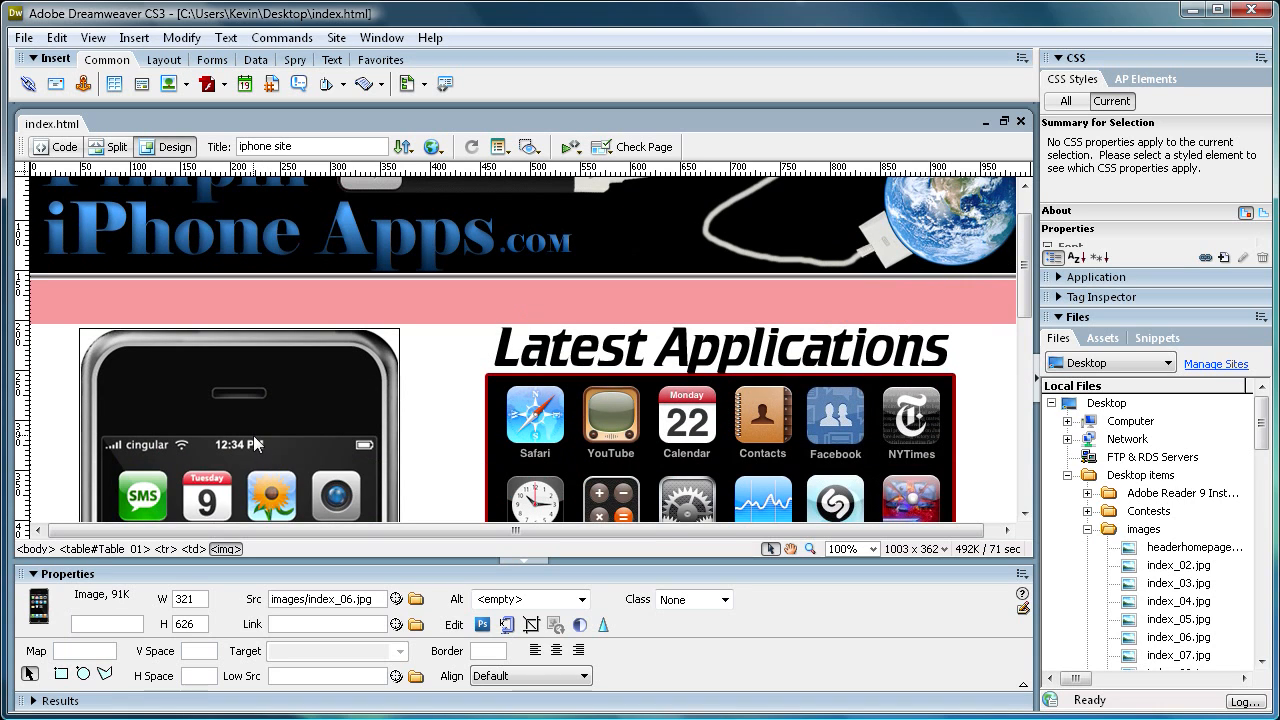
{"action": "scroll", "scroll_direction": "down", "scroll_amount": 3}
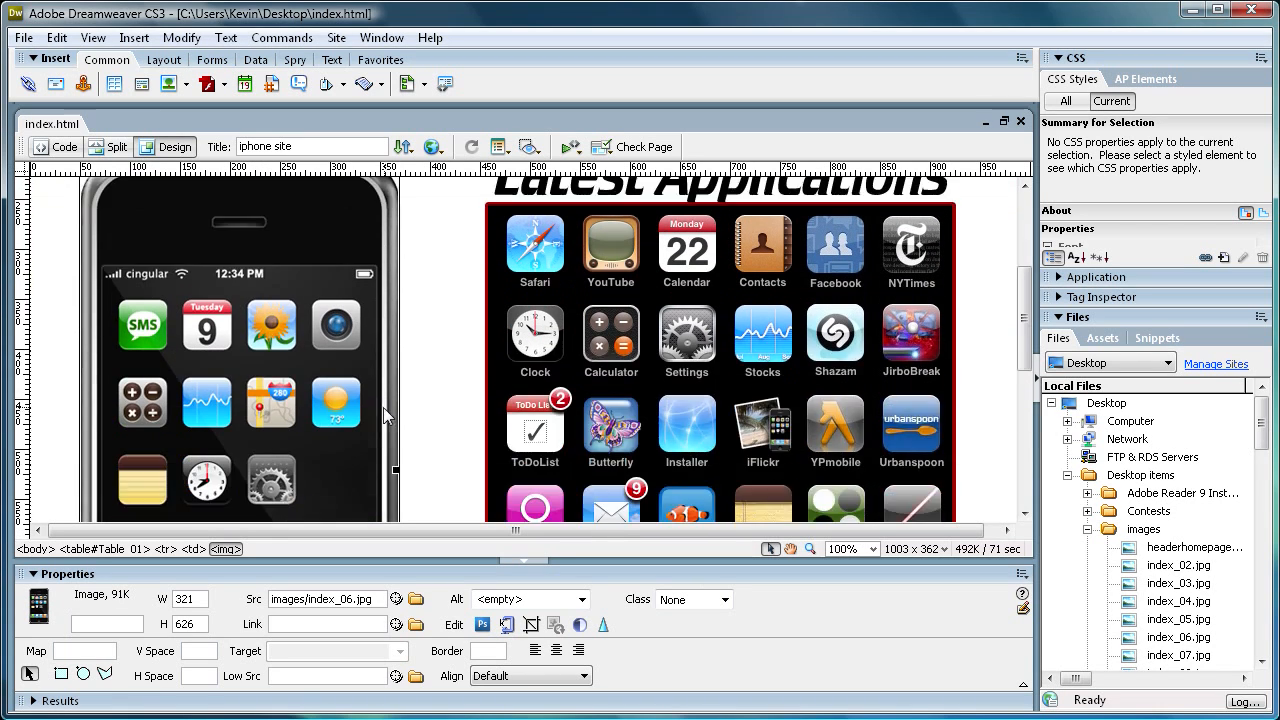
{"action": "scroll", "scroll_direction": "up", "scroll_amount": 3}
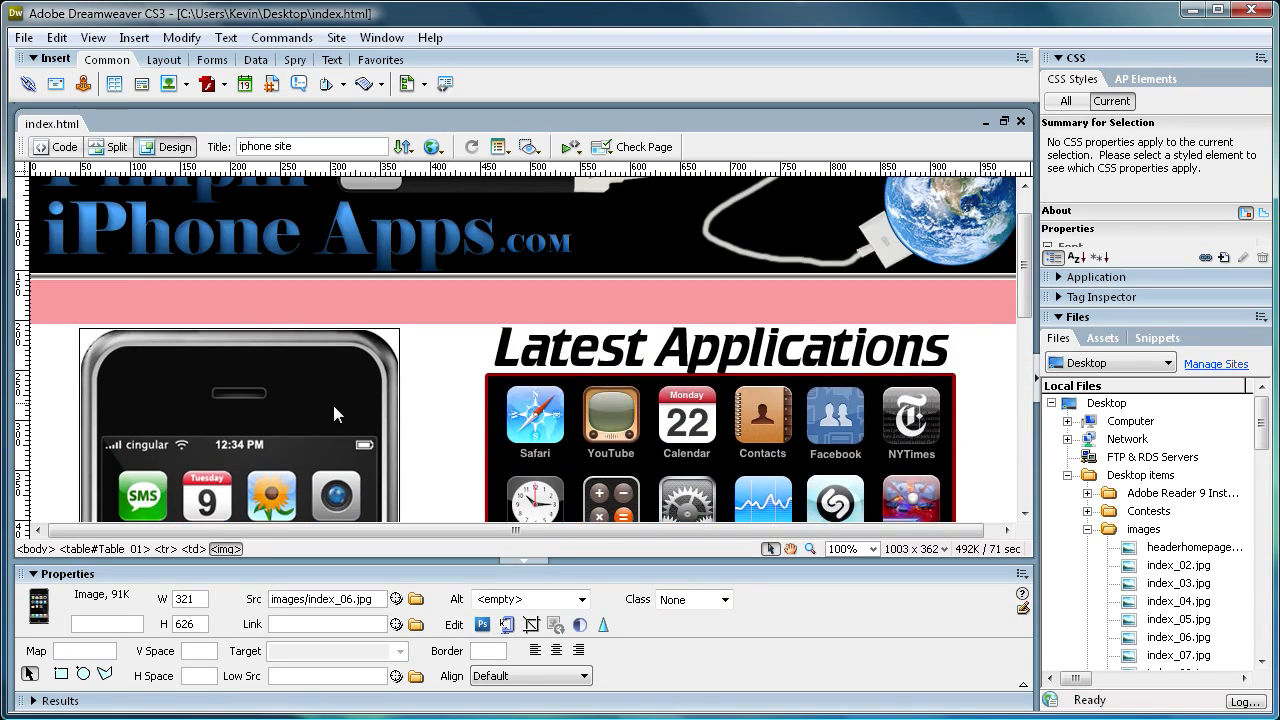
{"action": "scroll", "scroll_direction": "down", "scroll_amount": 3}
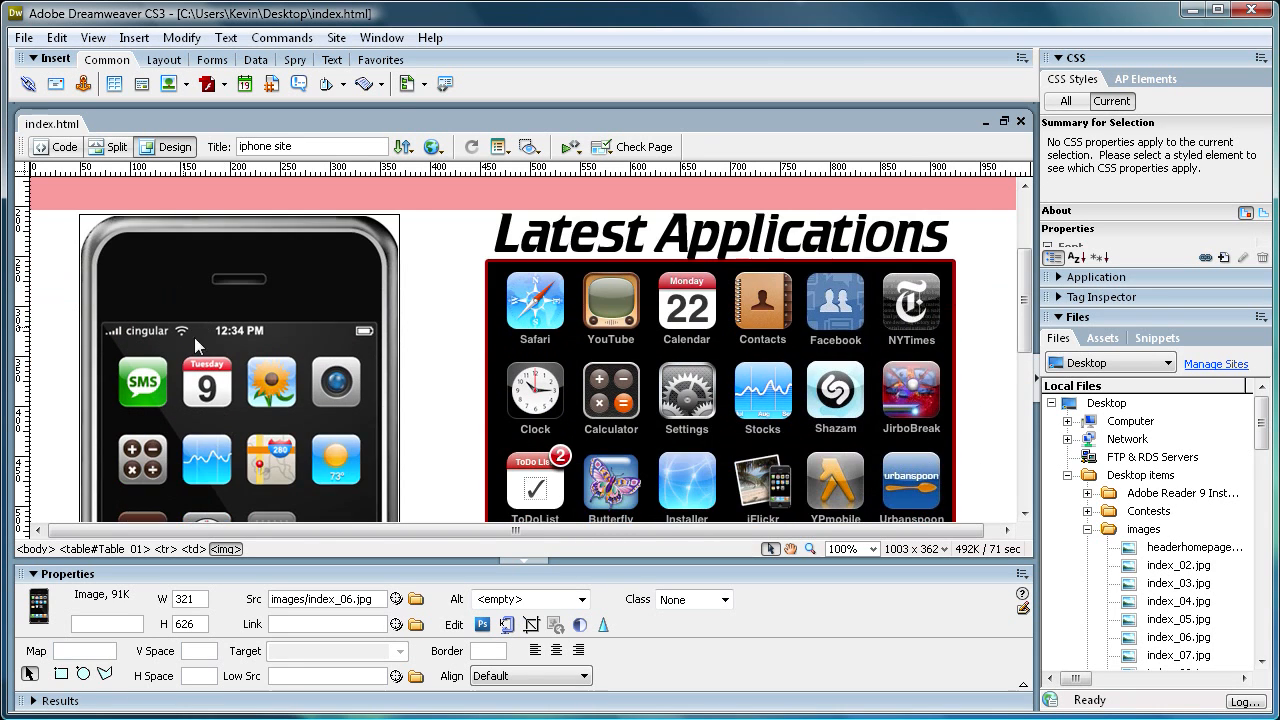
{"action": "key", "text": "Delete"}
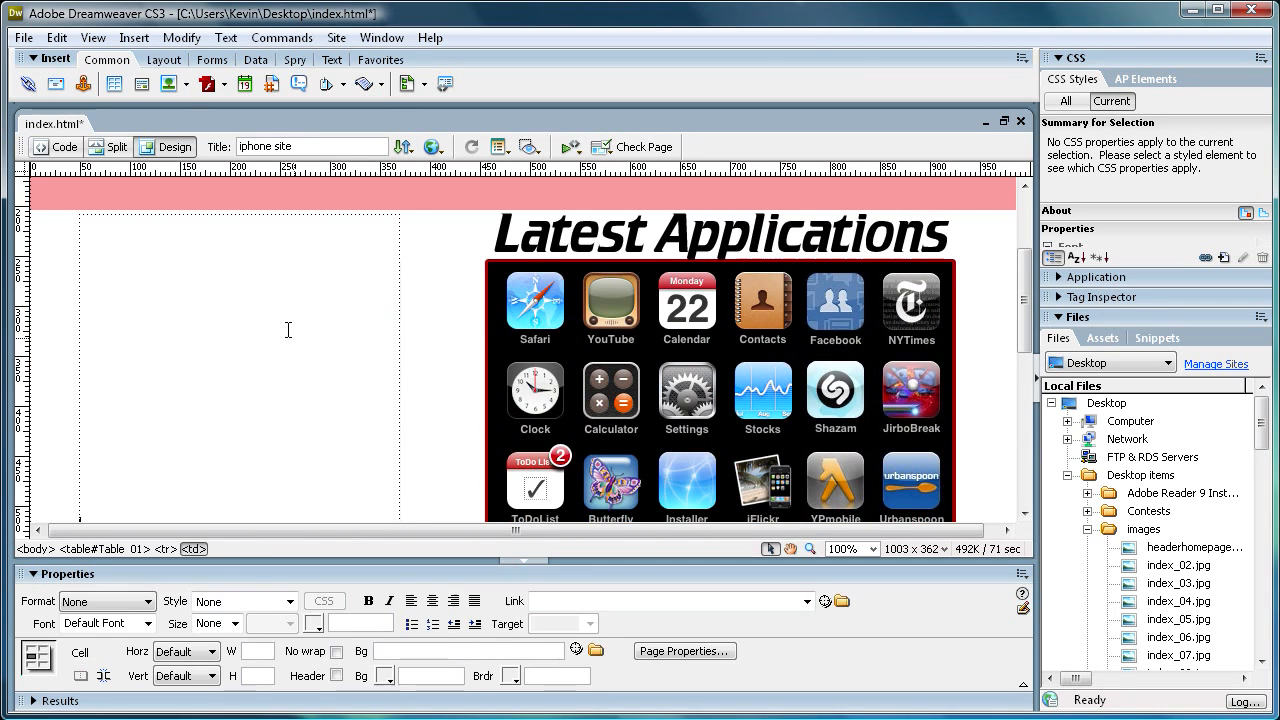
{"action": "left_click", "coordinate": [56, 36]}
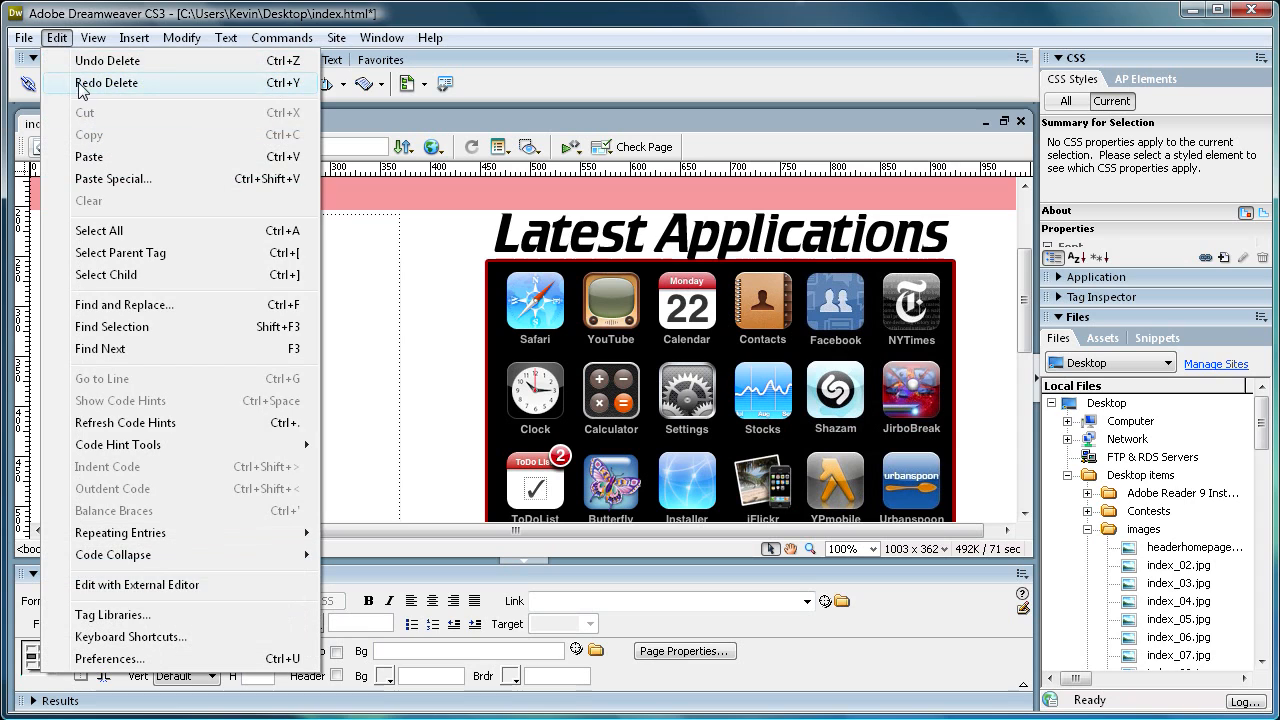
{"action": "mouse_move", "coordinate": [108, 60]}
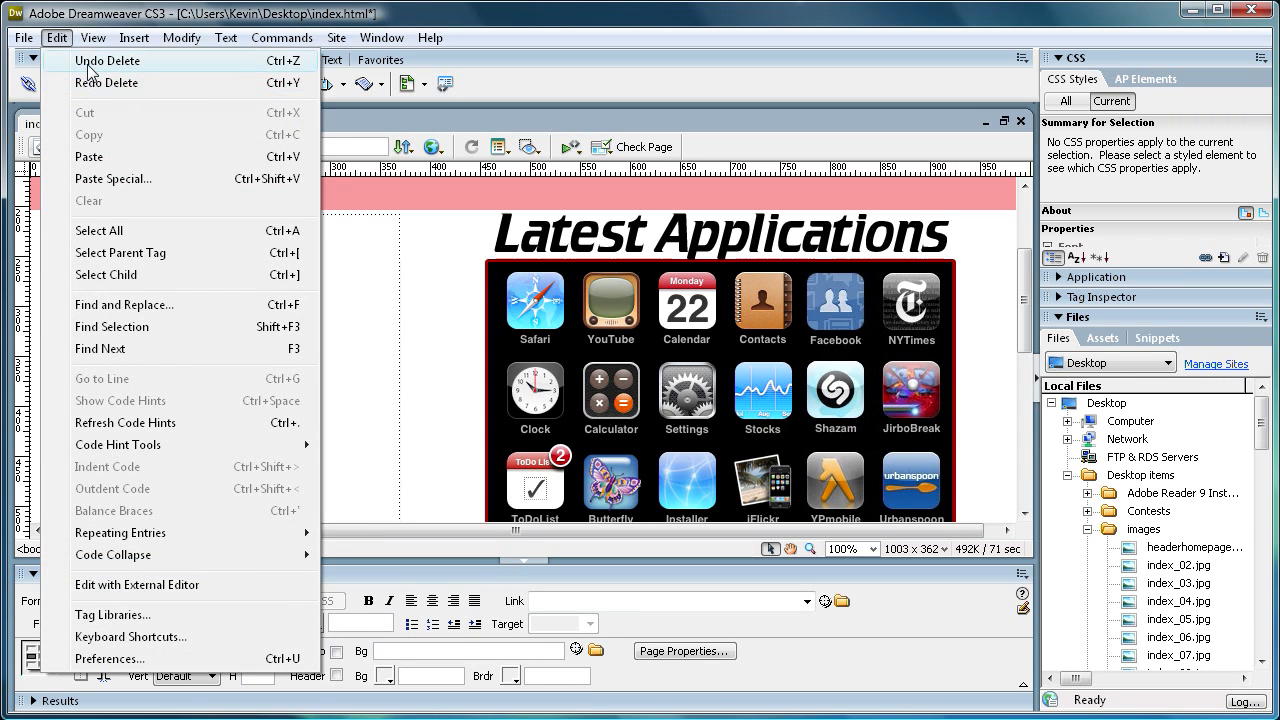
{"action": "left_click", "coordinate": [108, 60]}
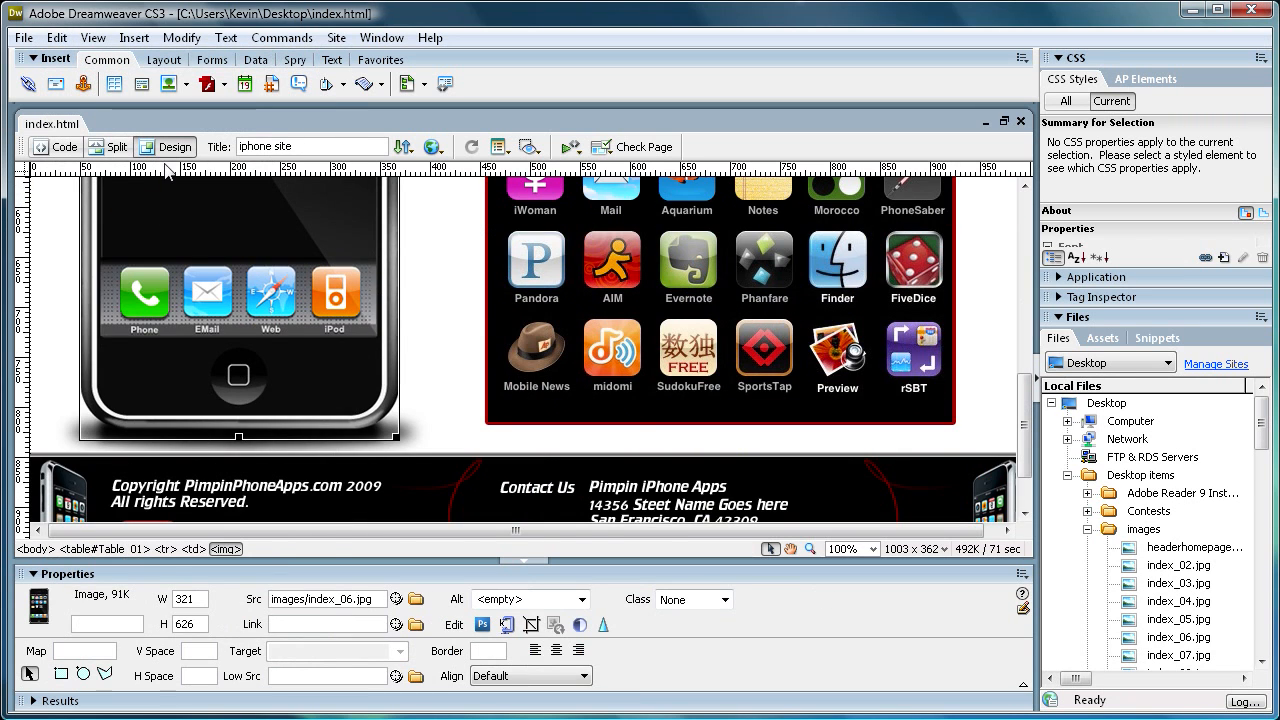
{"action": "left_click", "coordinate": [196, 600]}
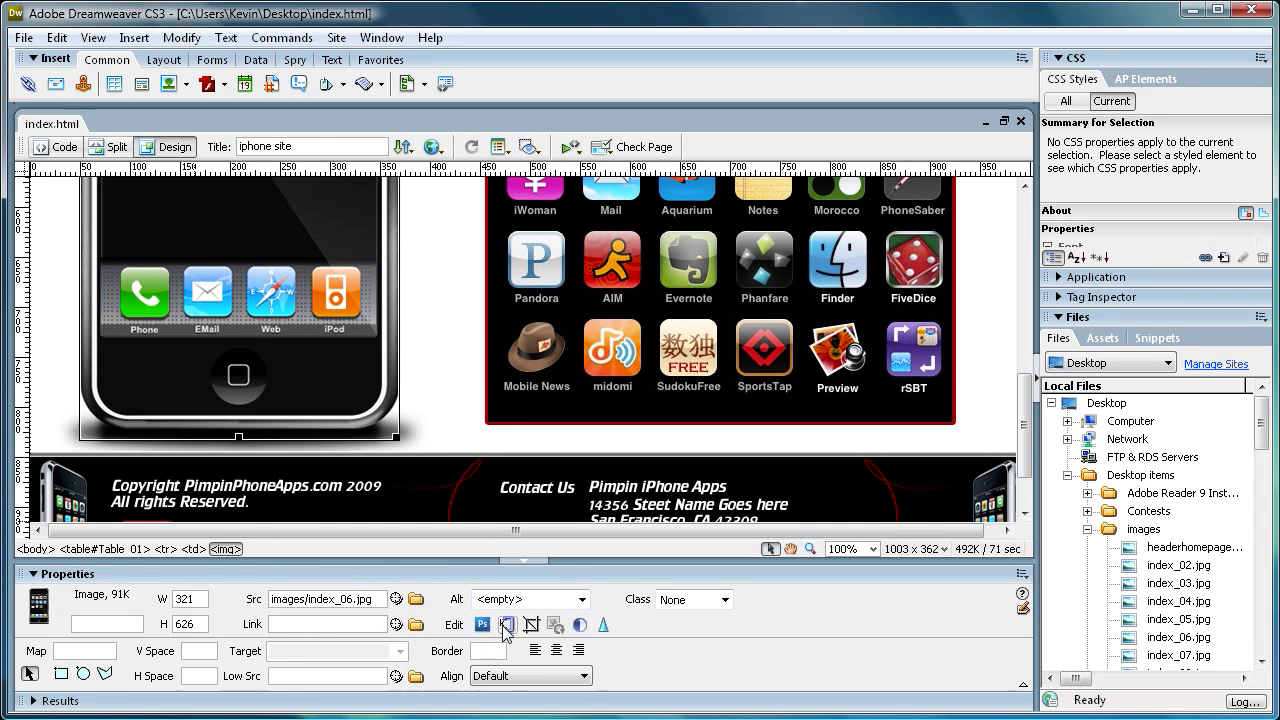
{"action": "mouse_move", "coordinate": [532, 624]}
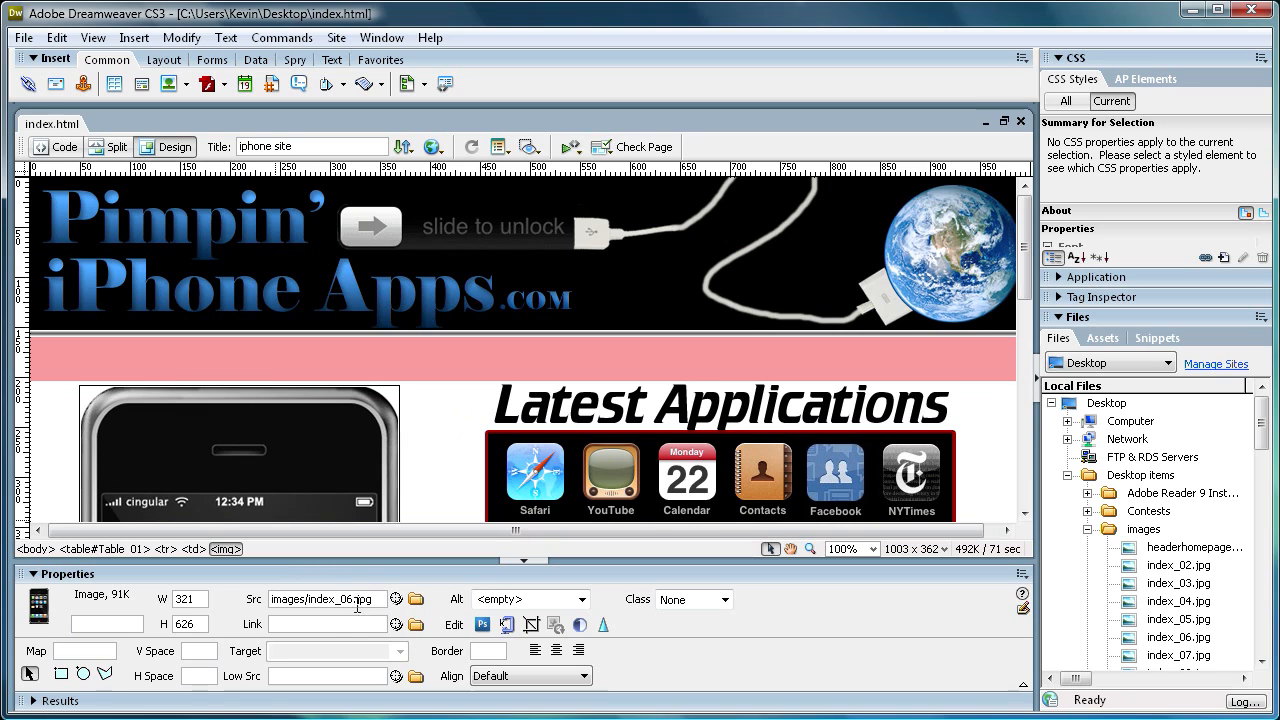
{"action": "scroll", "scroll_direction": "down", "scroll_amount": 3}
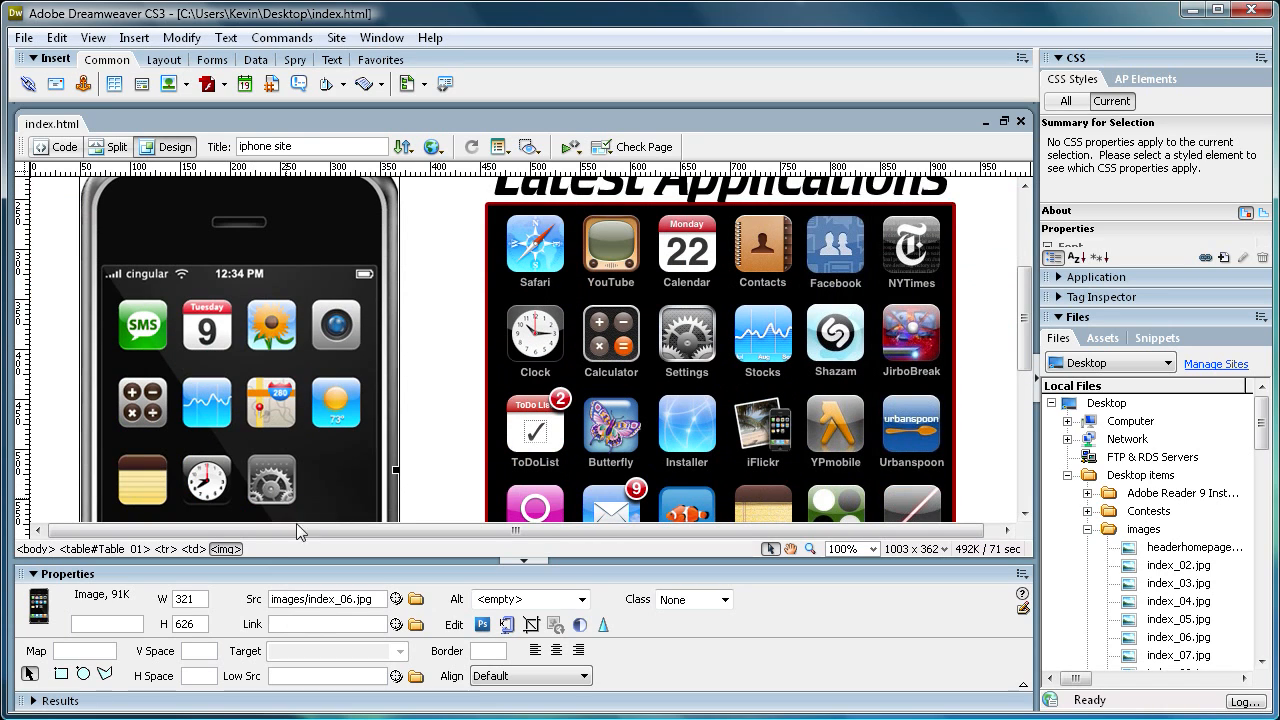
{"action": "mouse_move", "coordinate": [464, 432]}
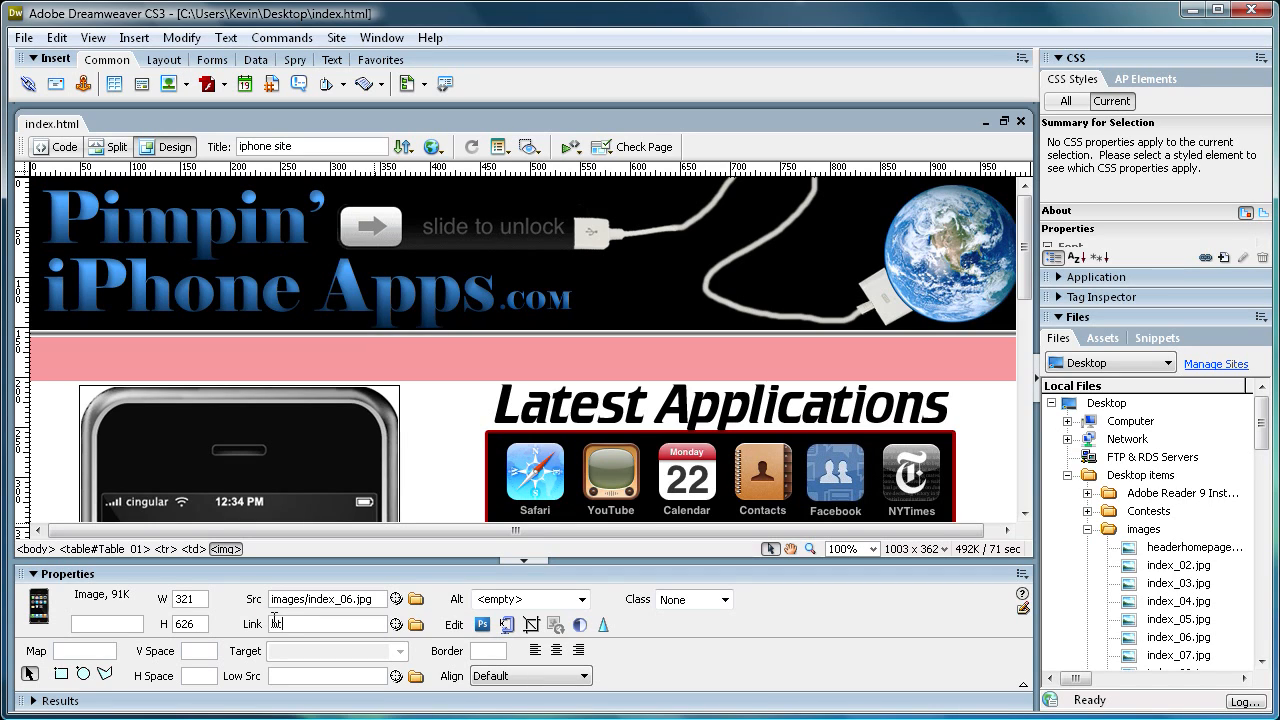
{"action": "type", "text": "http://"}
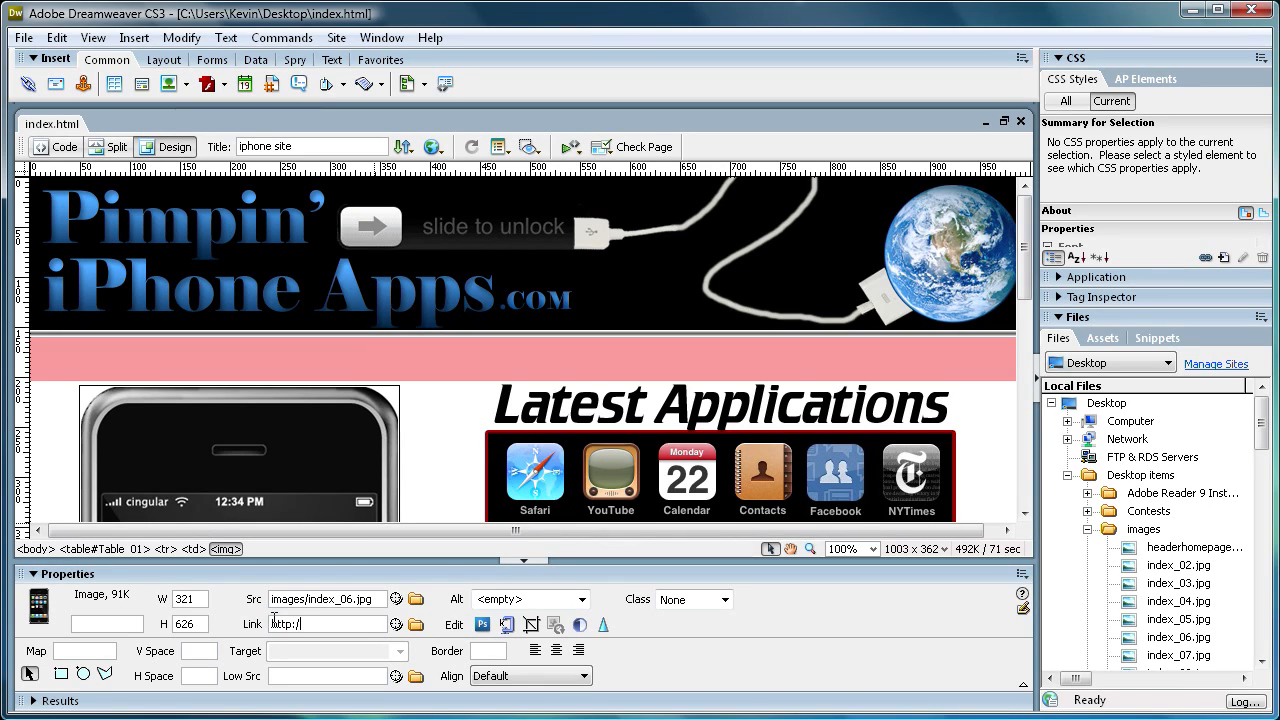
{"action": "type", "text": "www"}
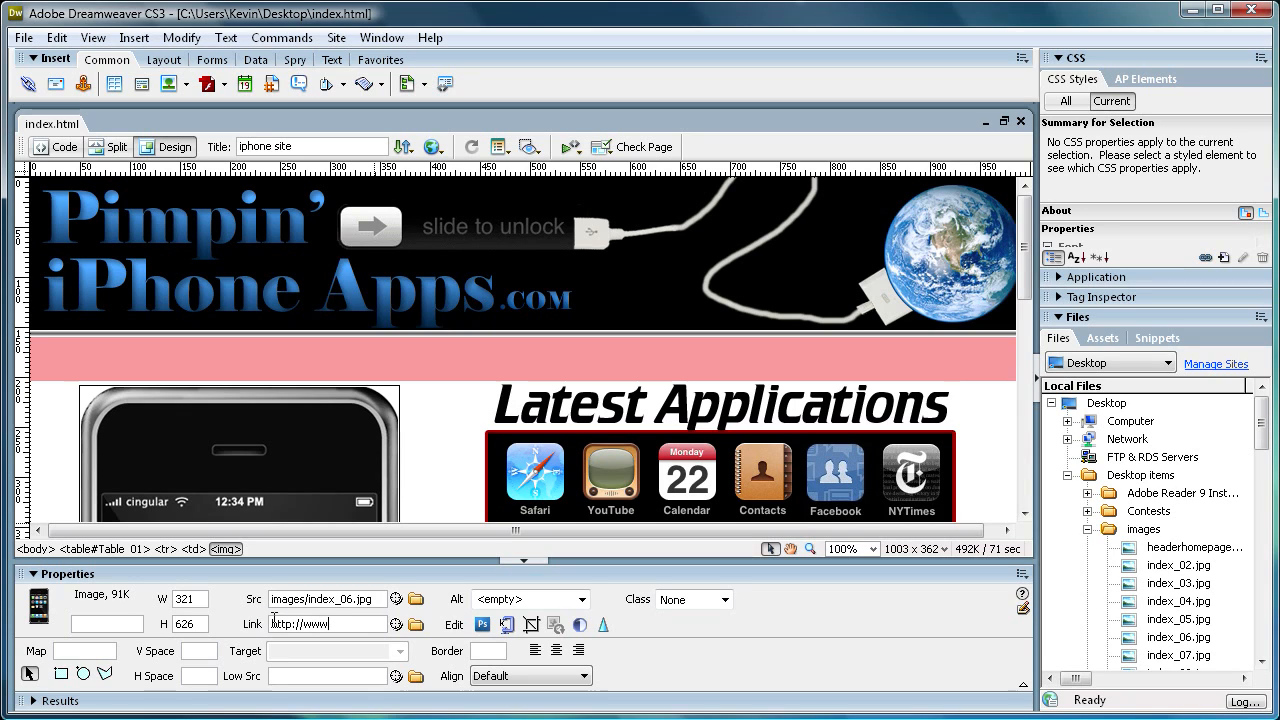
{"action": "type", "text": "itunes.com"}
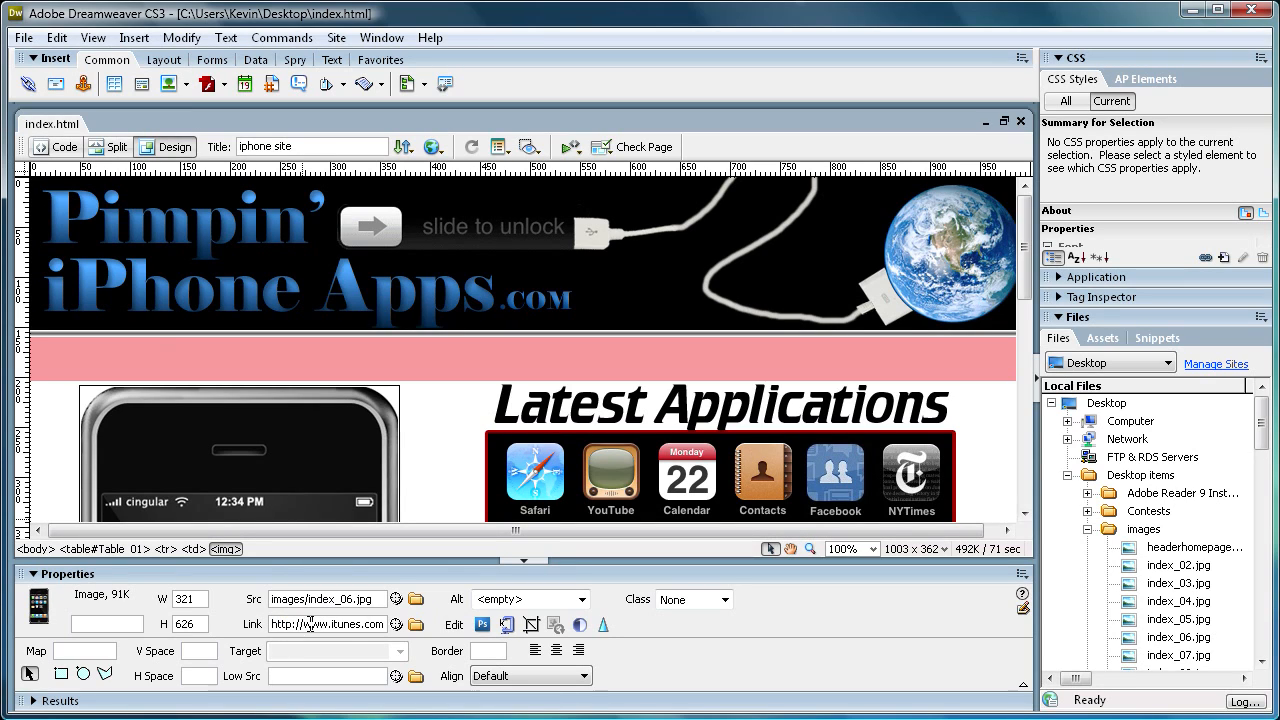
{"action": "mouse_move", "coordinate": [310, 436]}
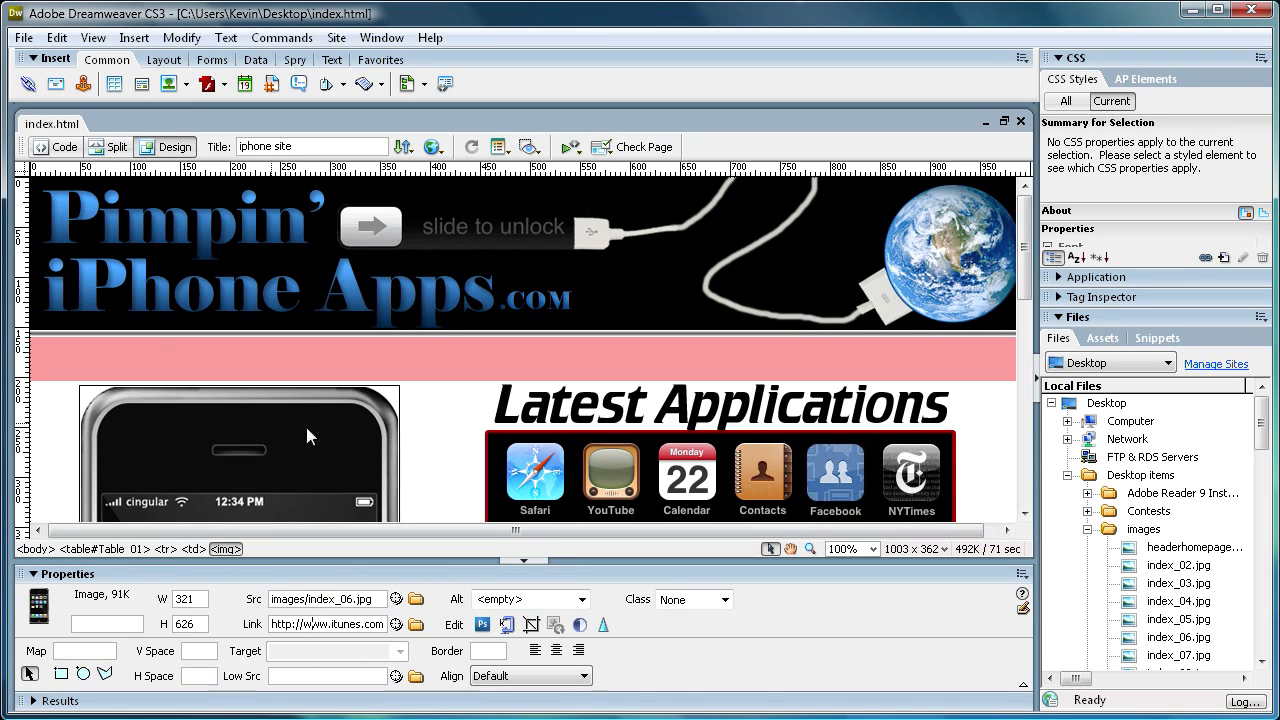
{"action": "mouse_move", "coordinate": [438, 444]}
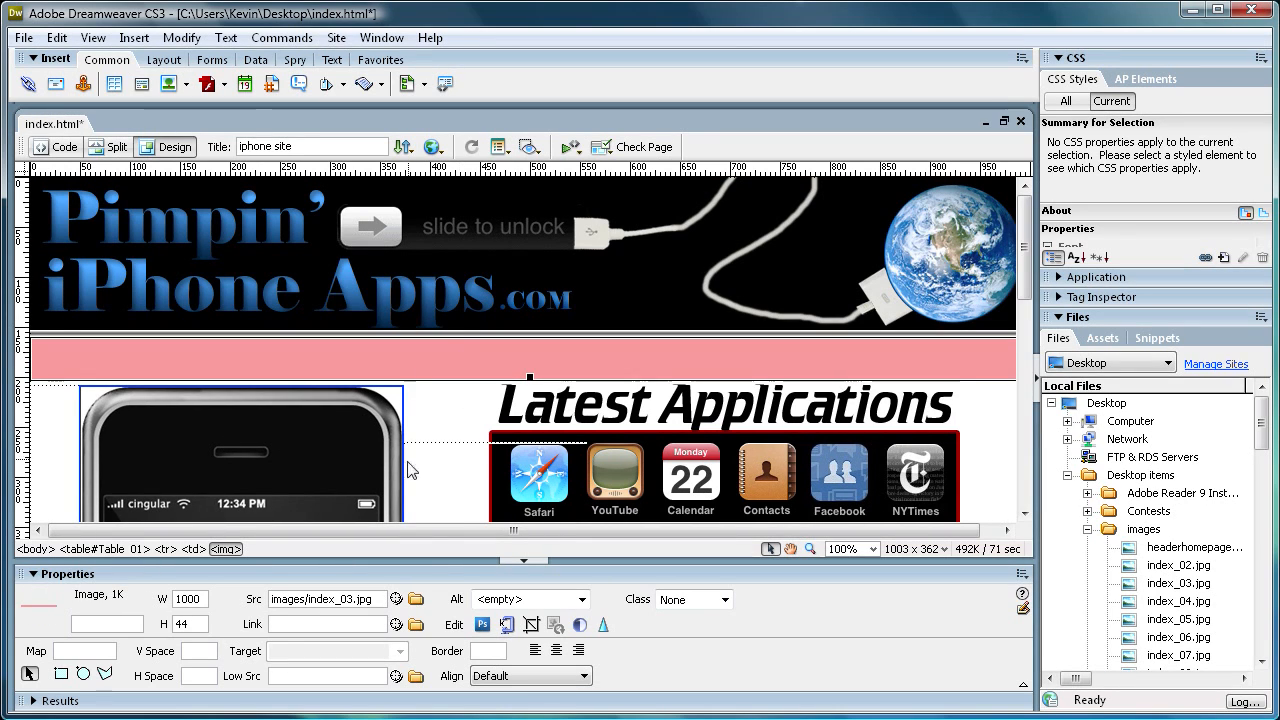
{"action": "mouse_move", "coordinate": [1036, 260]}
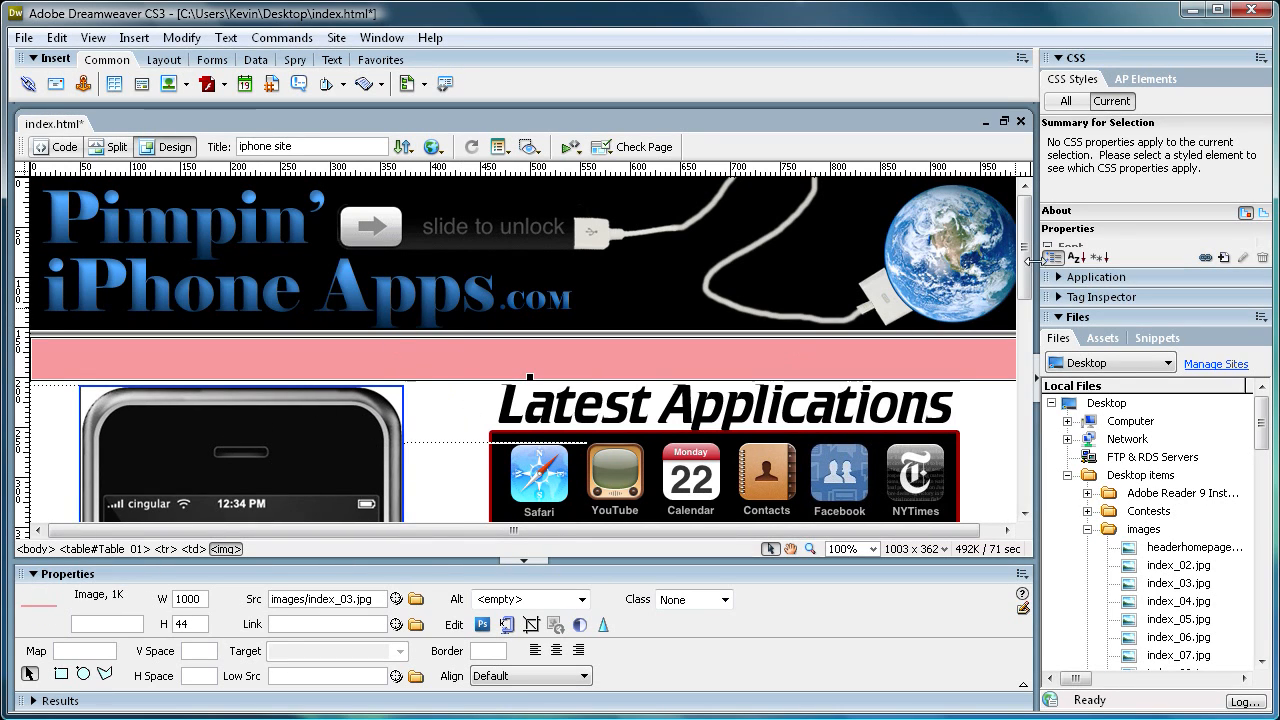
{"action": "scroll", "scroll_direction": "down", "scroll_amount": 3}
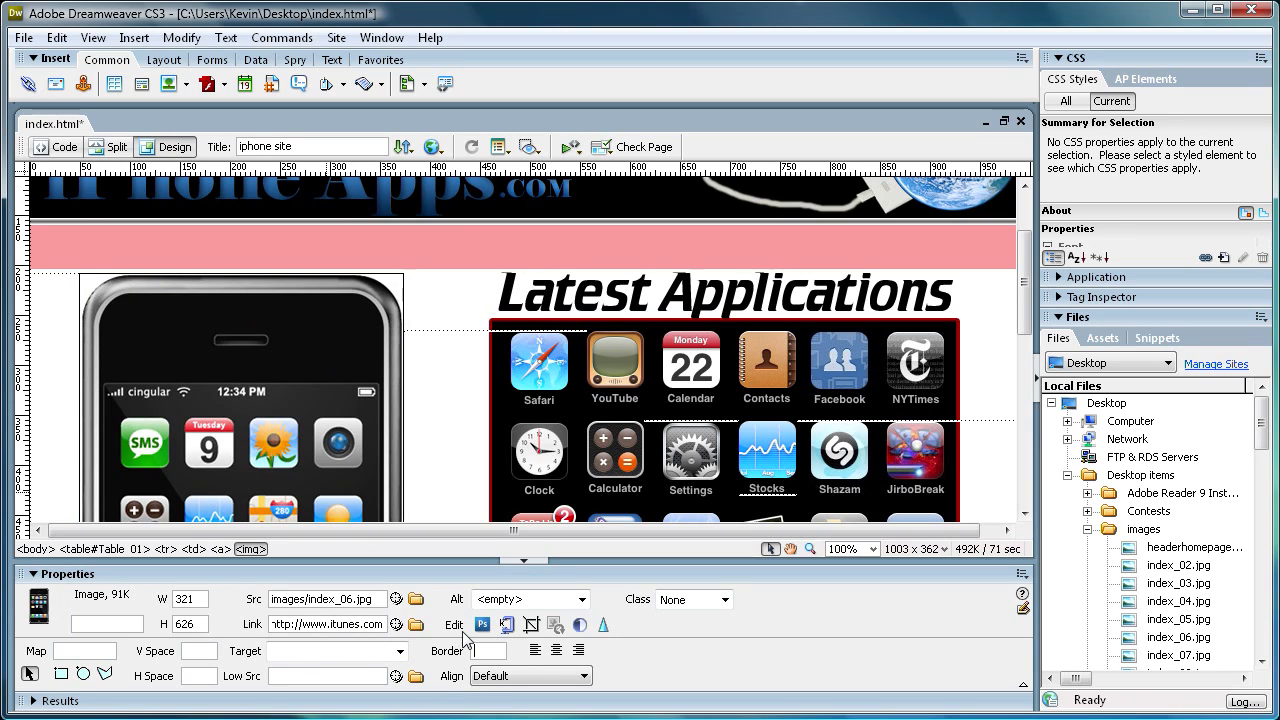
{"action": "left_click", "coordinate": [520, 248]}
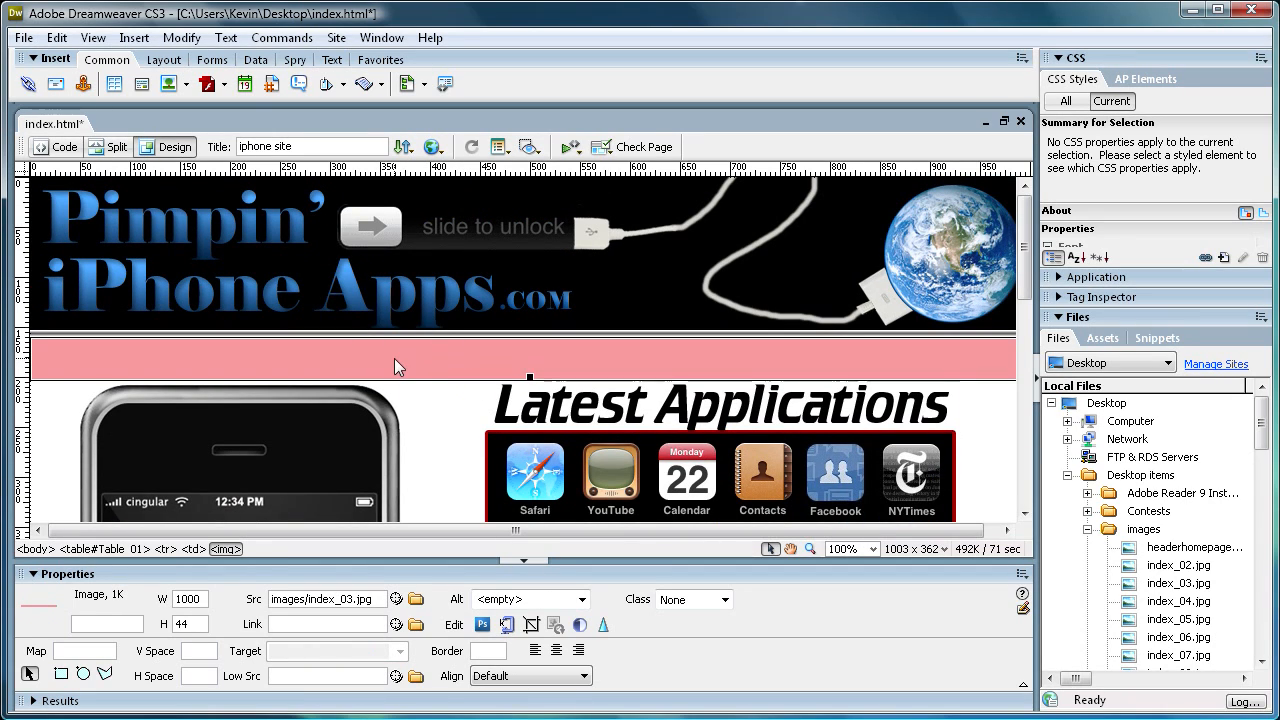
{"action": "mouse_move", "coordinate": [550, 352]}
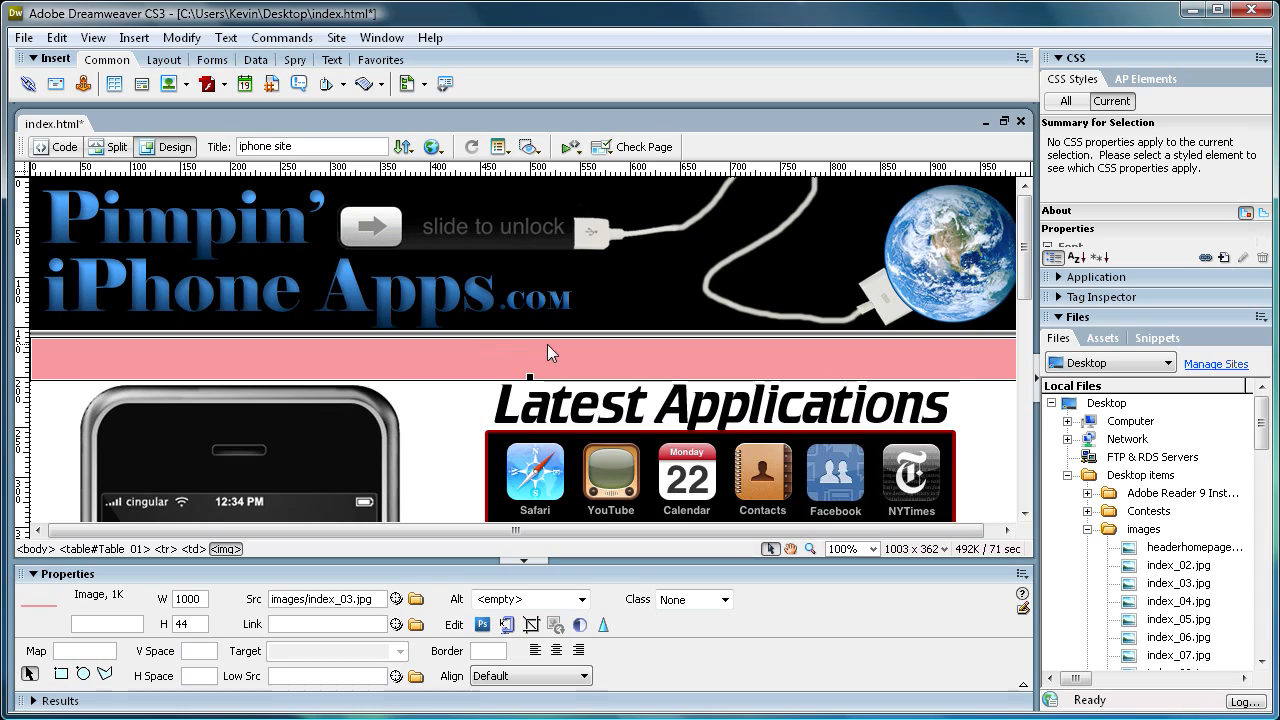
{"action": "mouse_move", "coordinate": [640, 316]}
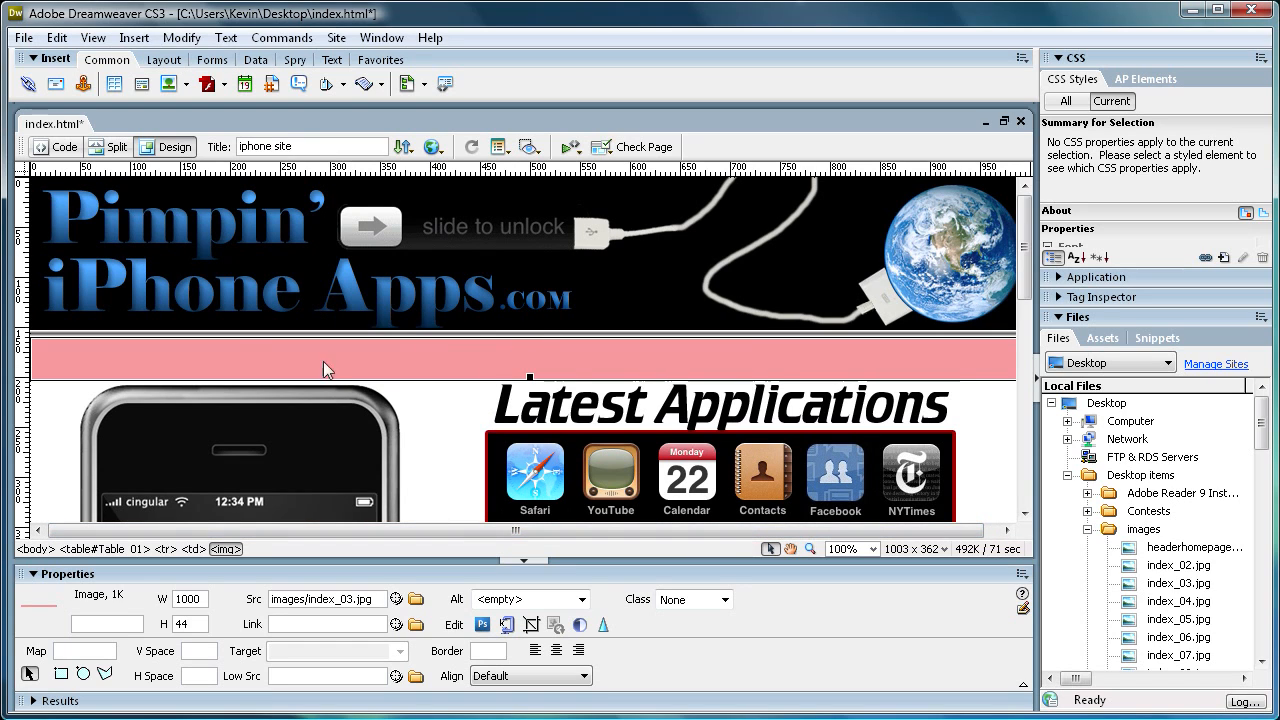
{"action": "mouse_move", "coordinate": [450, 308]}
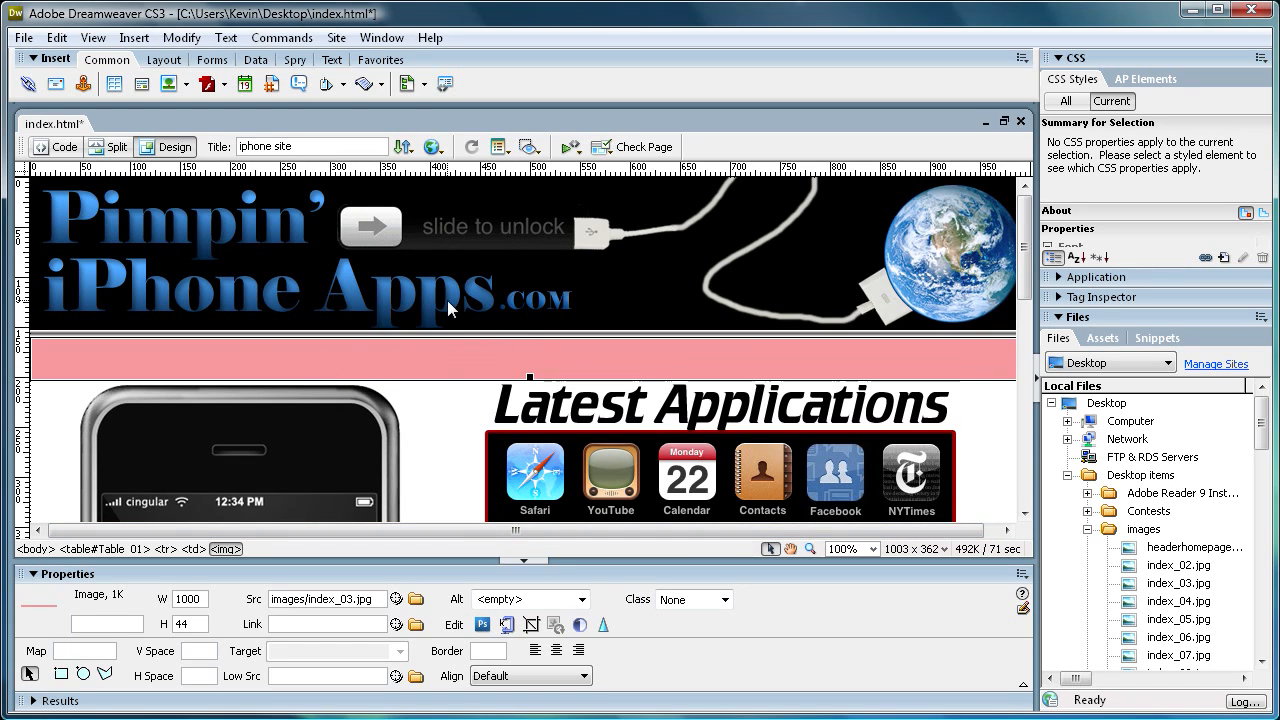
{"action": "mouse_move", "coordinate": [484, 352]}
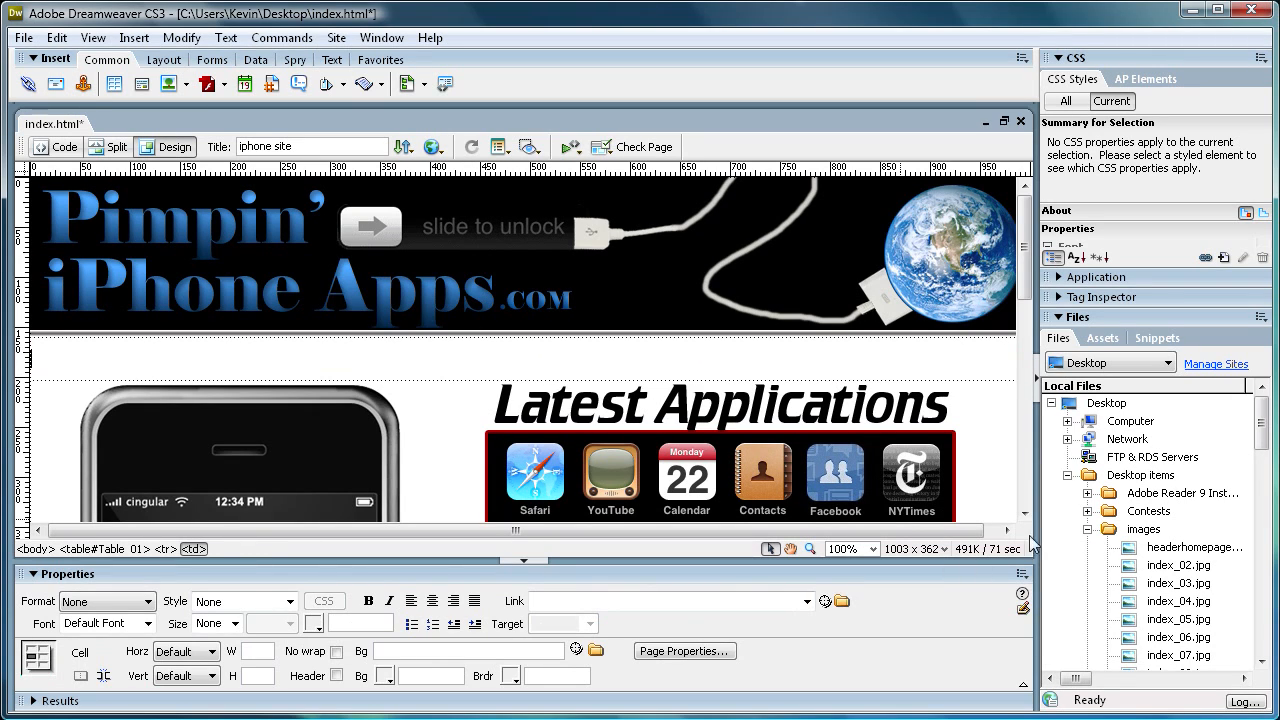
Expand the Flash folder in the site files, insert sitemenu.swf in place of the pink bar, and stop its preview
{"action": "scroll", "scroll_direction": "down", "scroll_amount": 3}
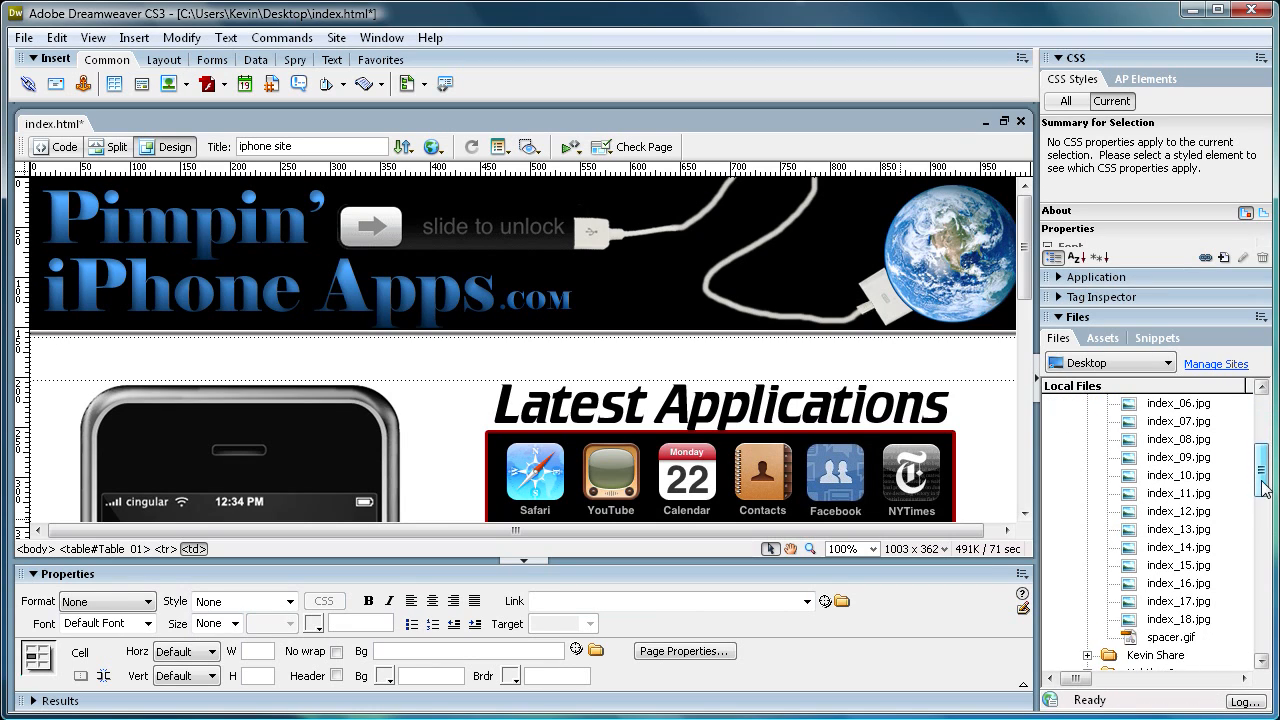
{"action": "scroll", "scroll_direction": "down", "scroll_amount": 3}
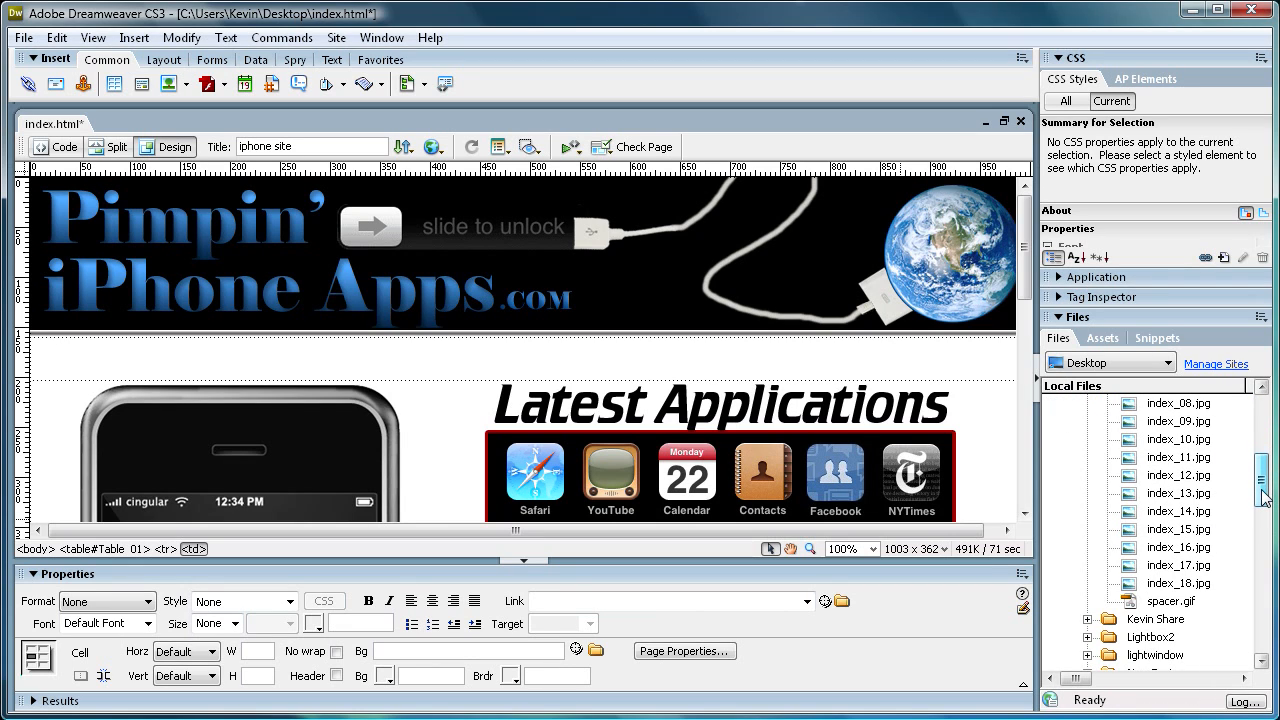
{"action": "scroll", "scroll_direction": "down", "scroll_amount": 3}
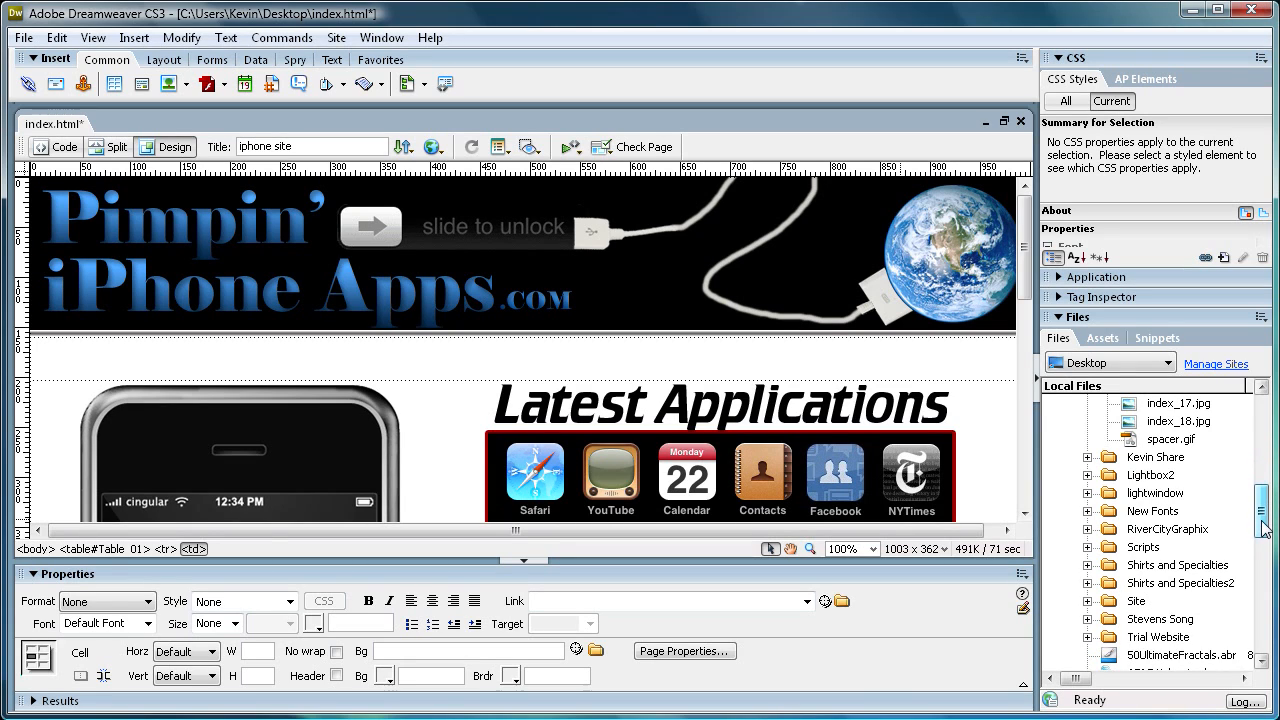
{"action": "left_click", "coordinate": [1196, 636]}
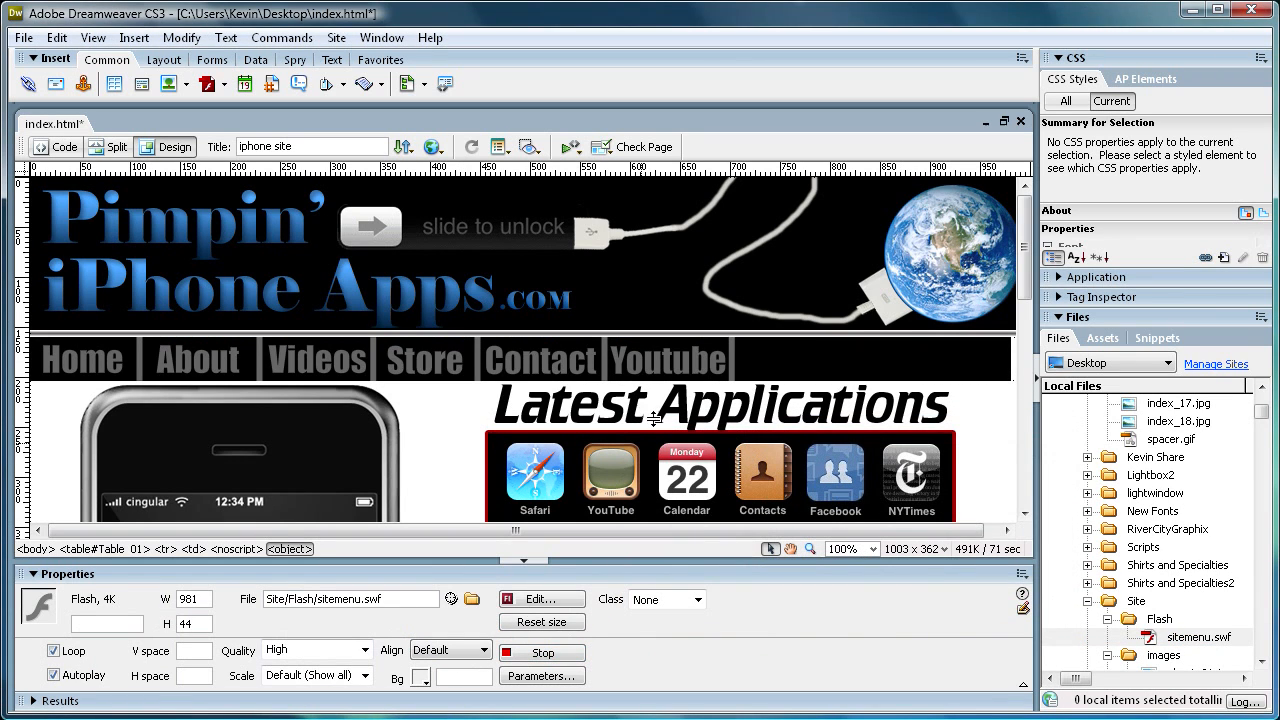
{"action": "left_click", "coordinate": [540, 652]}
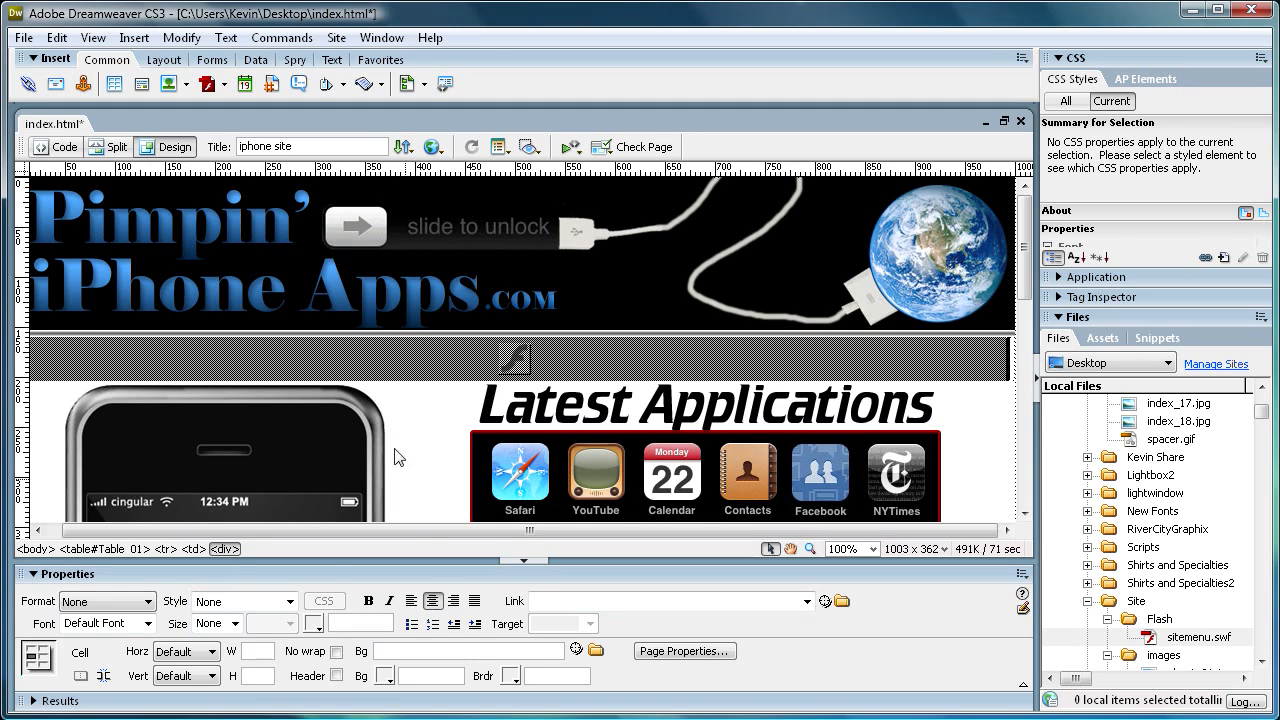
{"action": "left_click", "coordinate": [700, 404]}
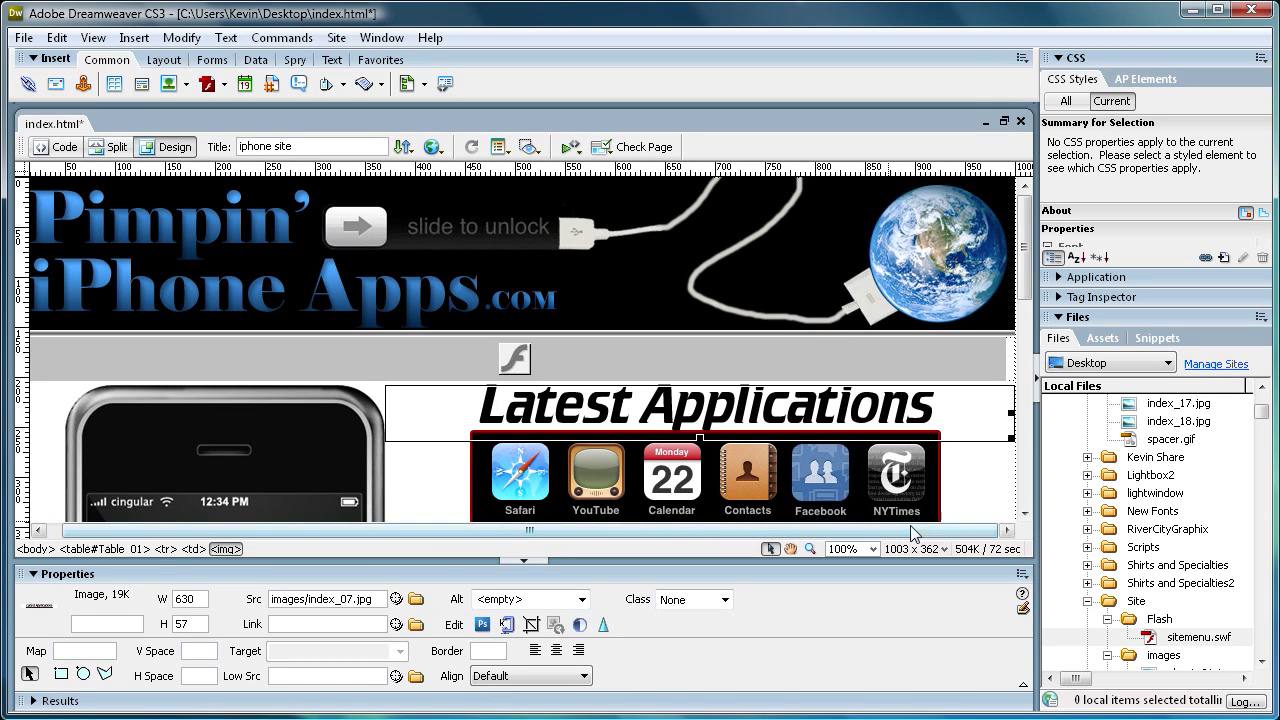
{"action": "scroll", "scroll_direction": "down", "scroll_amount": 3}
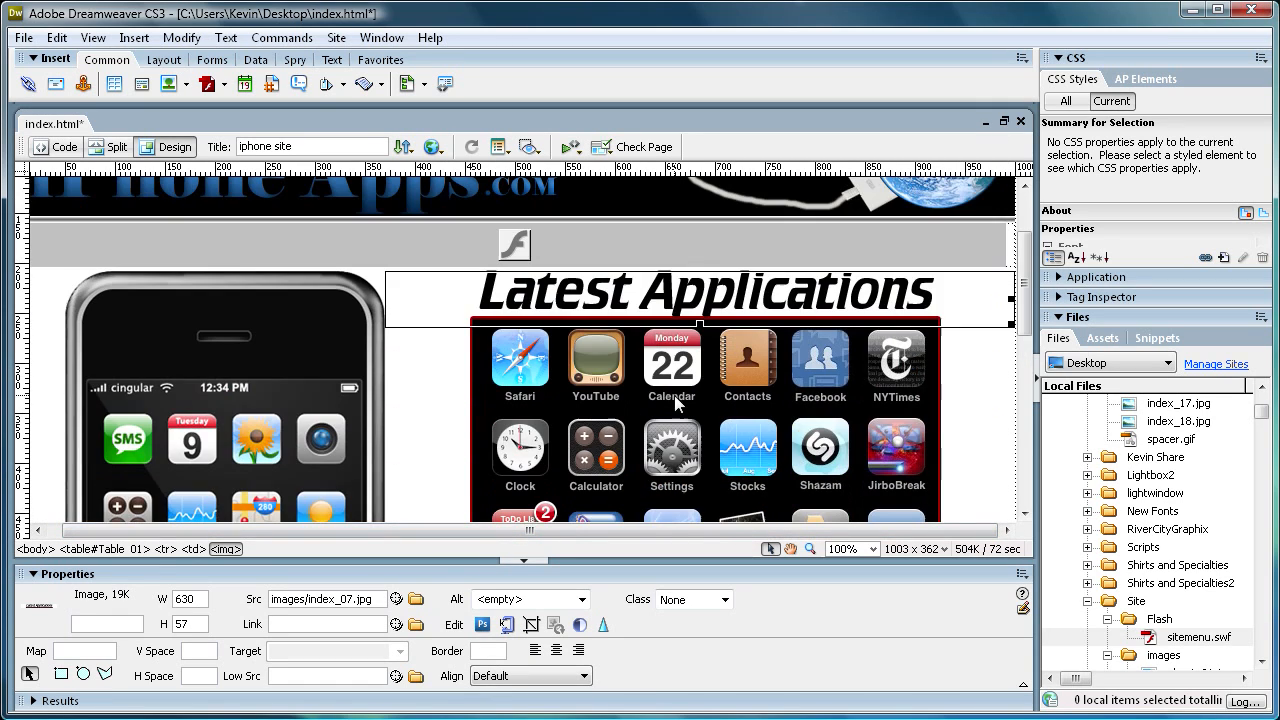
{"action": "left_click", "coordinate": [596, 358]}
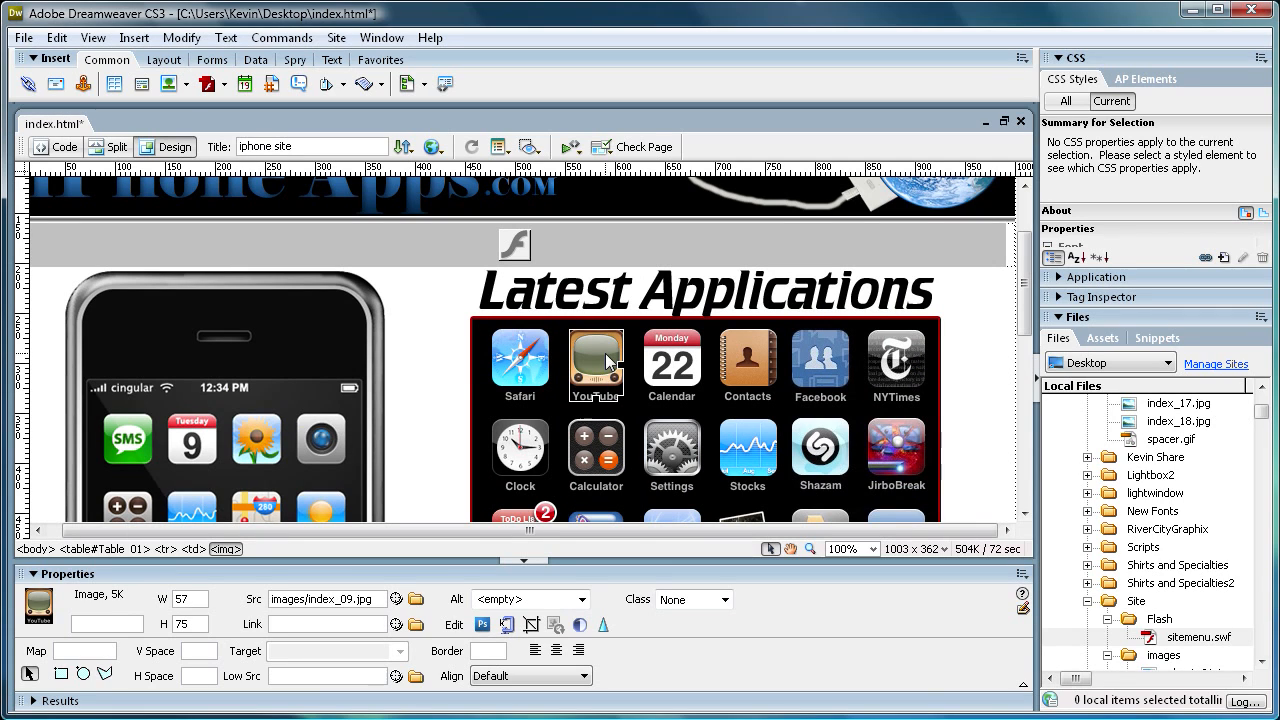
{"action": "mouse_move", "coordinate": [608, 362]}
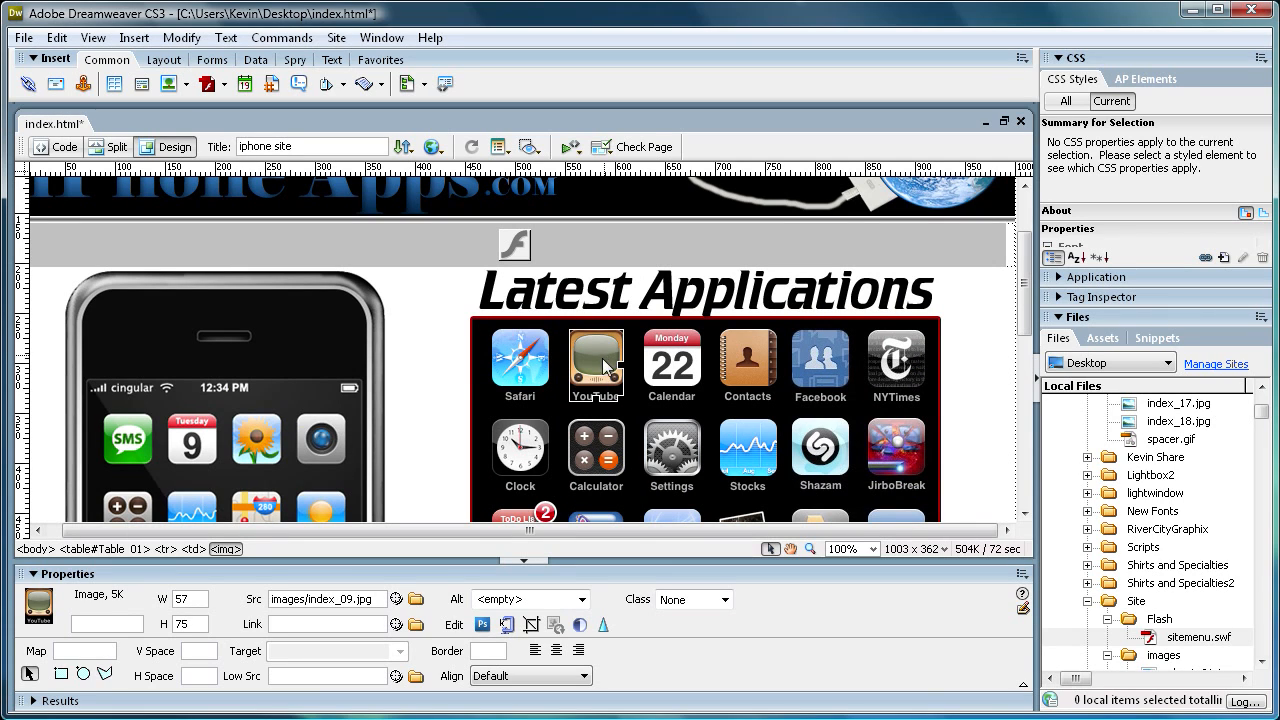
{"action": "mouse_move", "coordinate": [360, 568]}
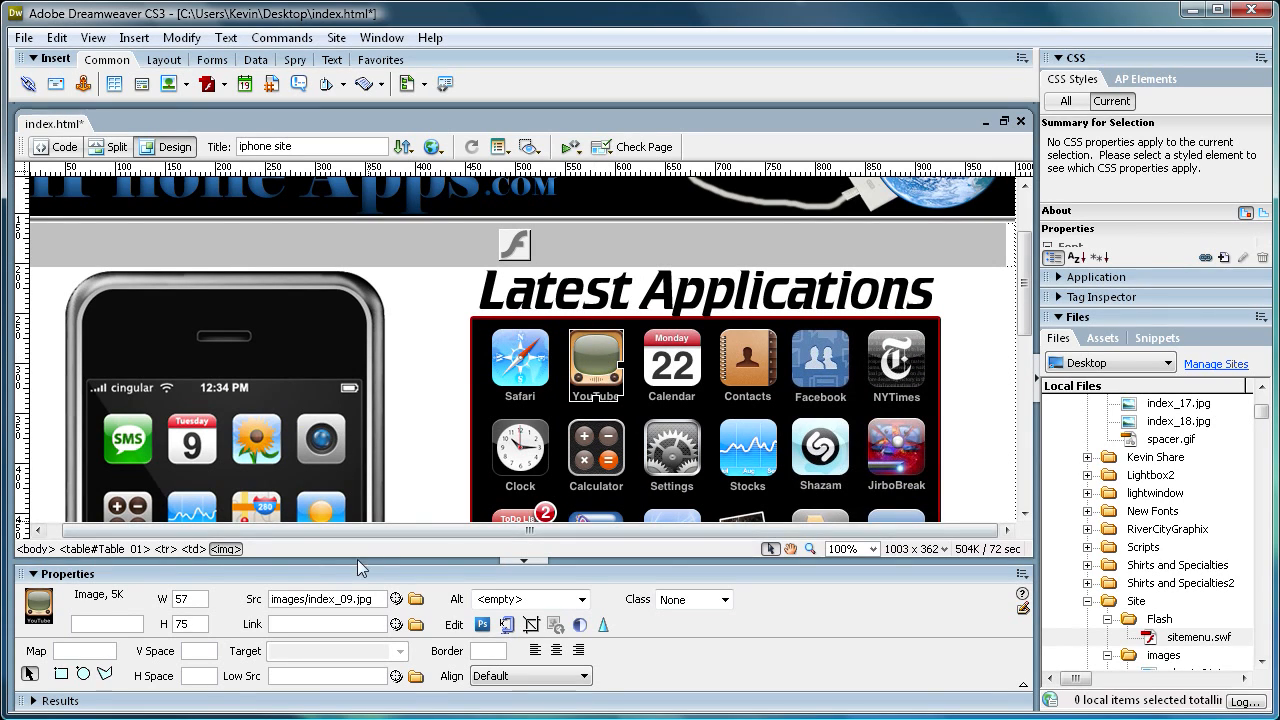
{"action": "type", "text": "http://"}
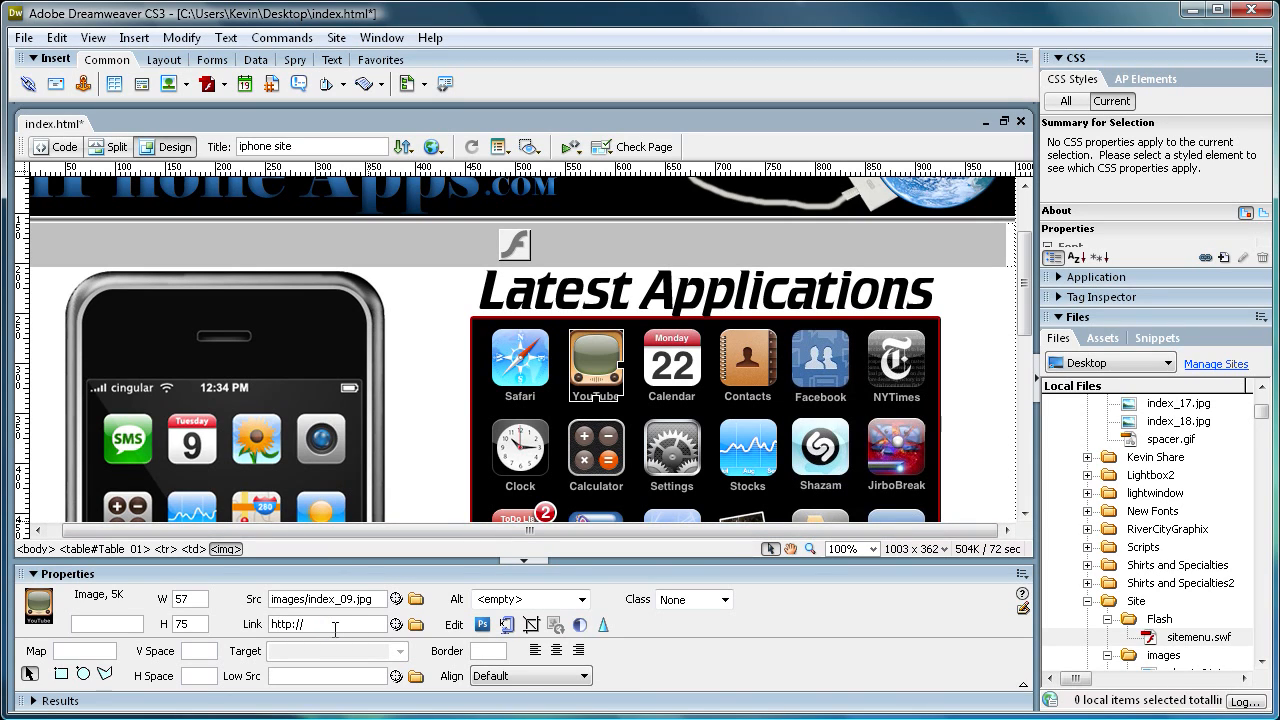
{"action": "type", "text": "www.youtube.com"}
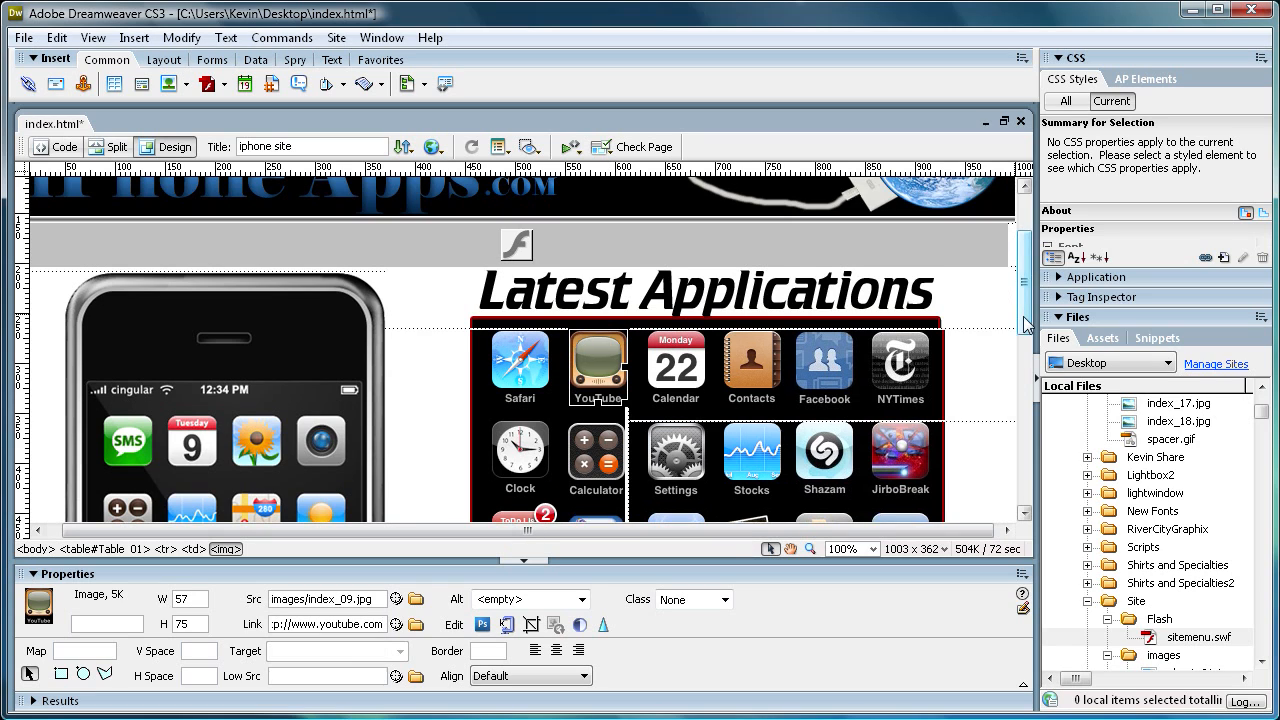
{"action": "scroll", "scroll_direction": "down", "scroll_amount": 3}
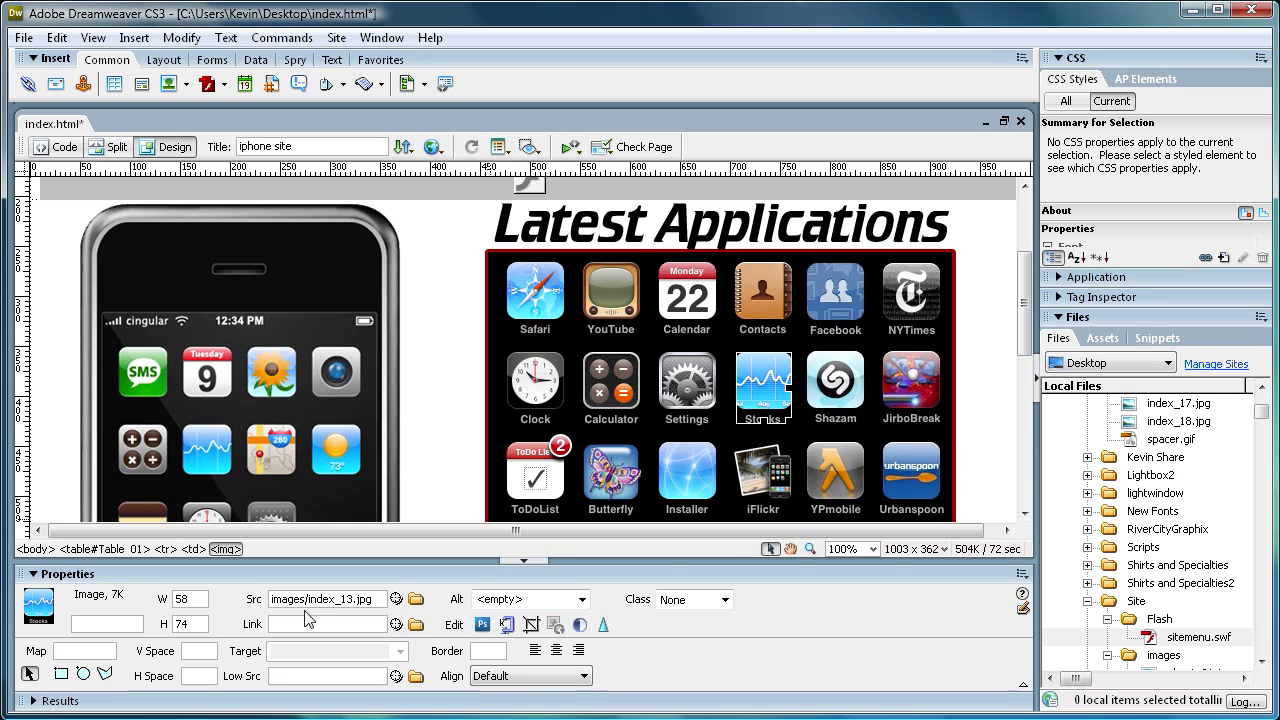
{"action": "type", "text": "http://"}
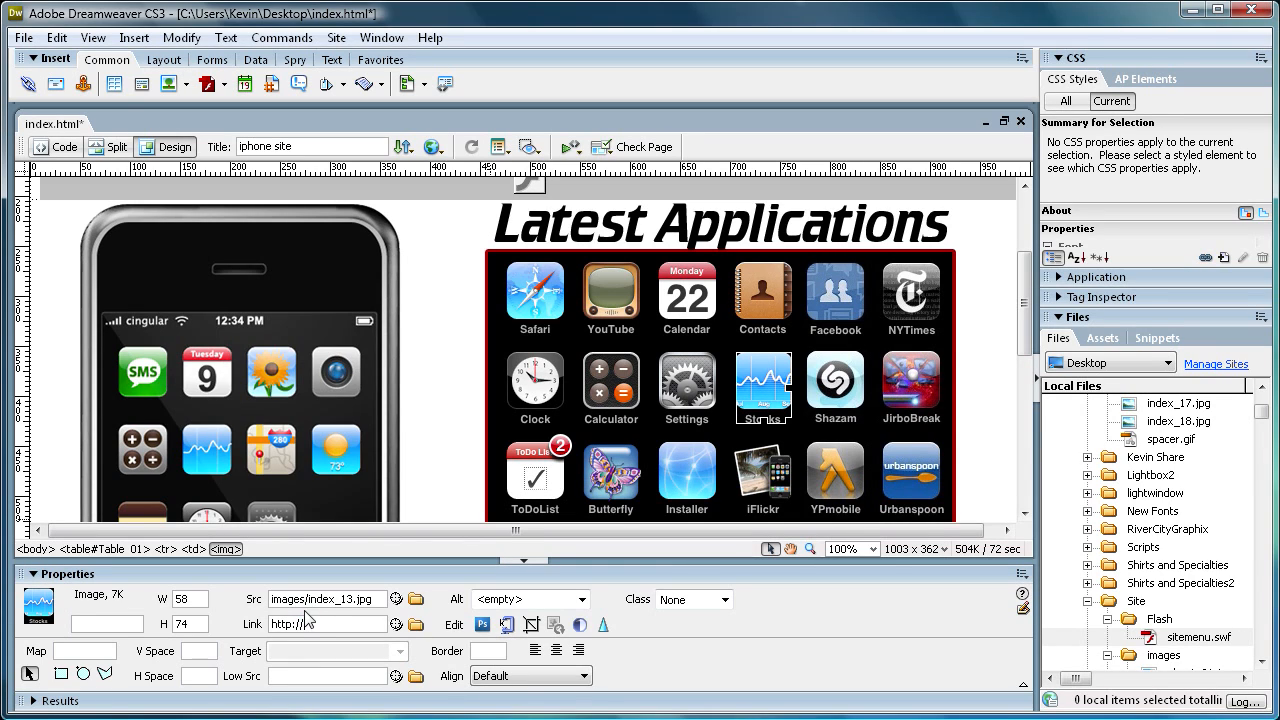
{"action": "type", "text": "www.yahoo.com"}
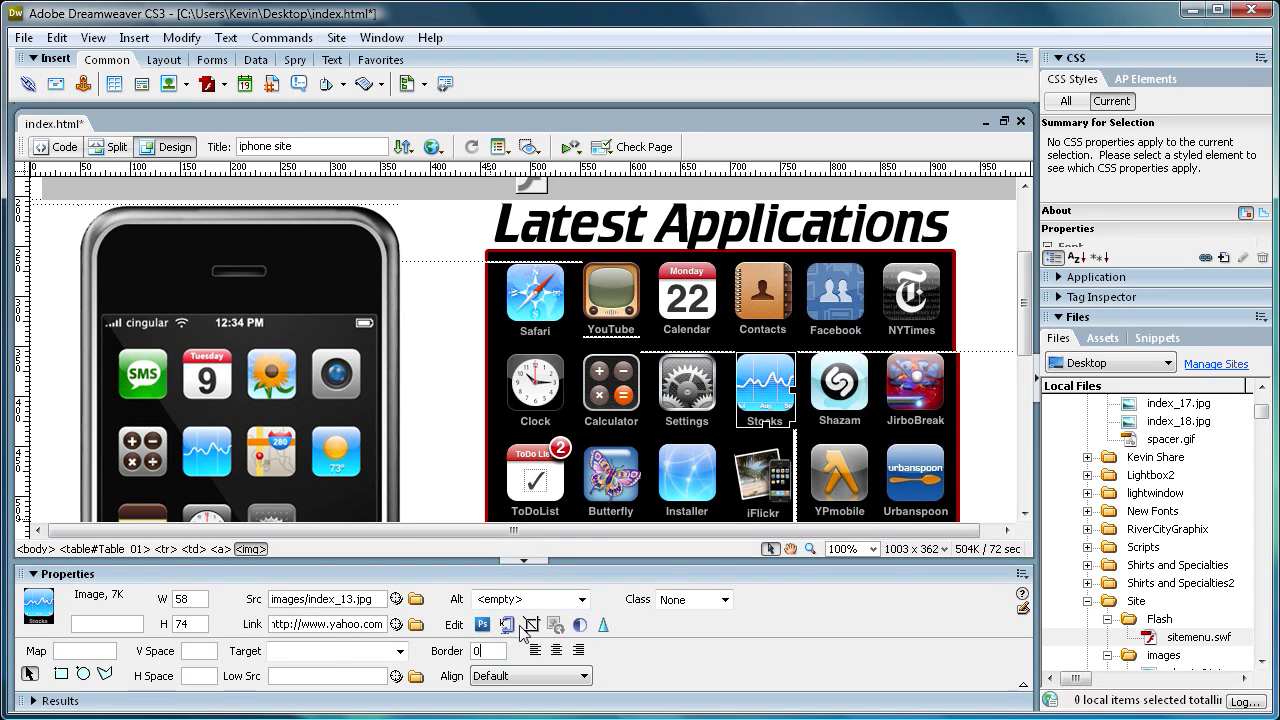
{"action": "scroll", "scroll_direction": "down", "scroll_amount": 3}
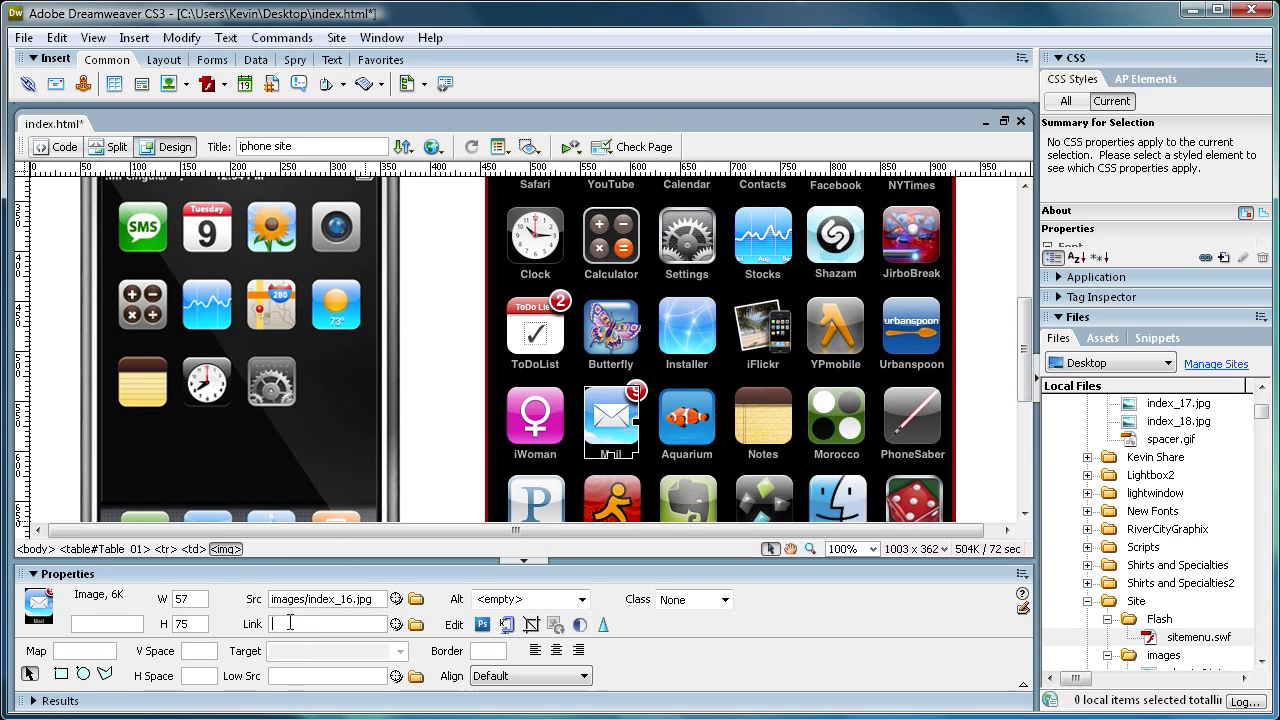
{"action": "type", "text": "ww"}
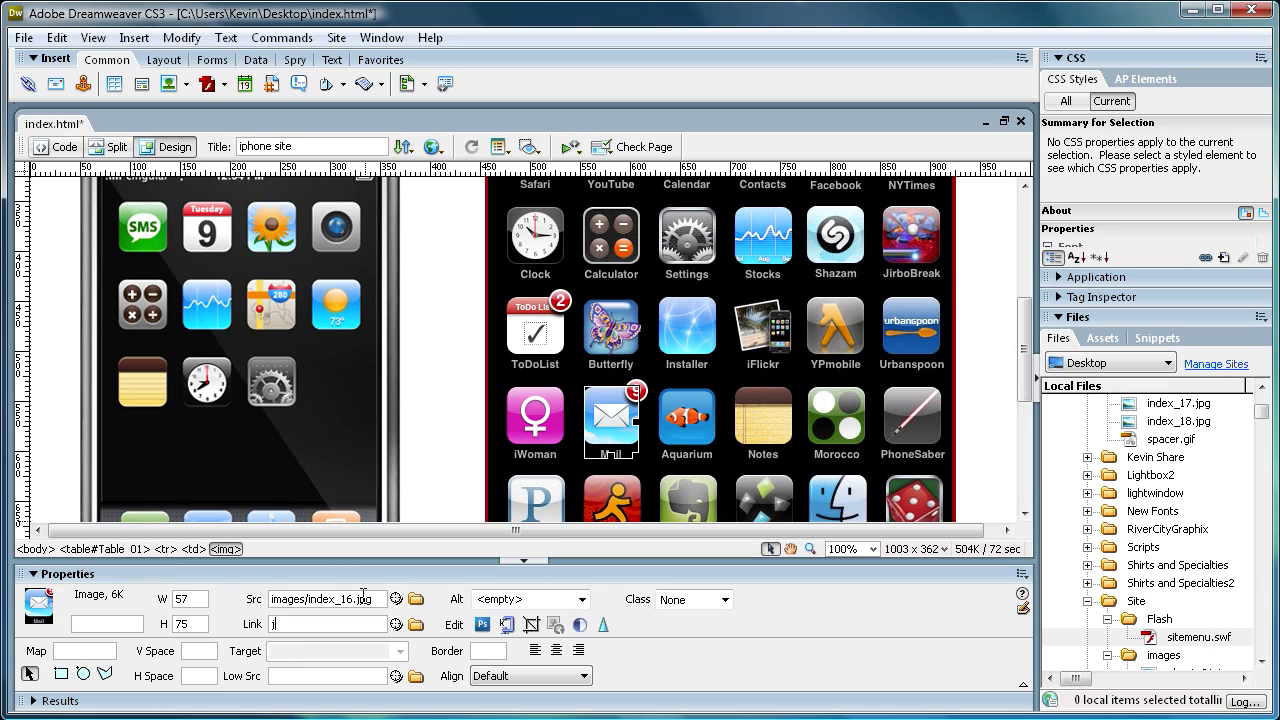
{"action": "type", "text": "ttp://www.yahoo.com"}
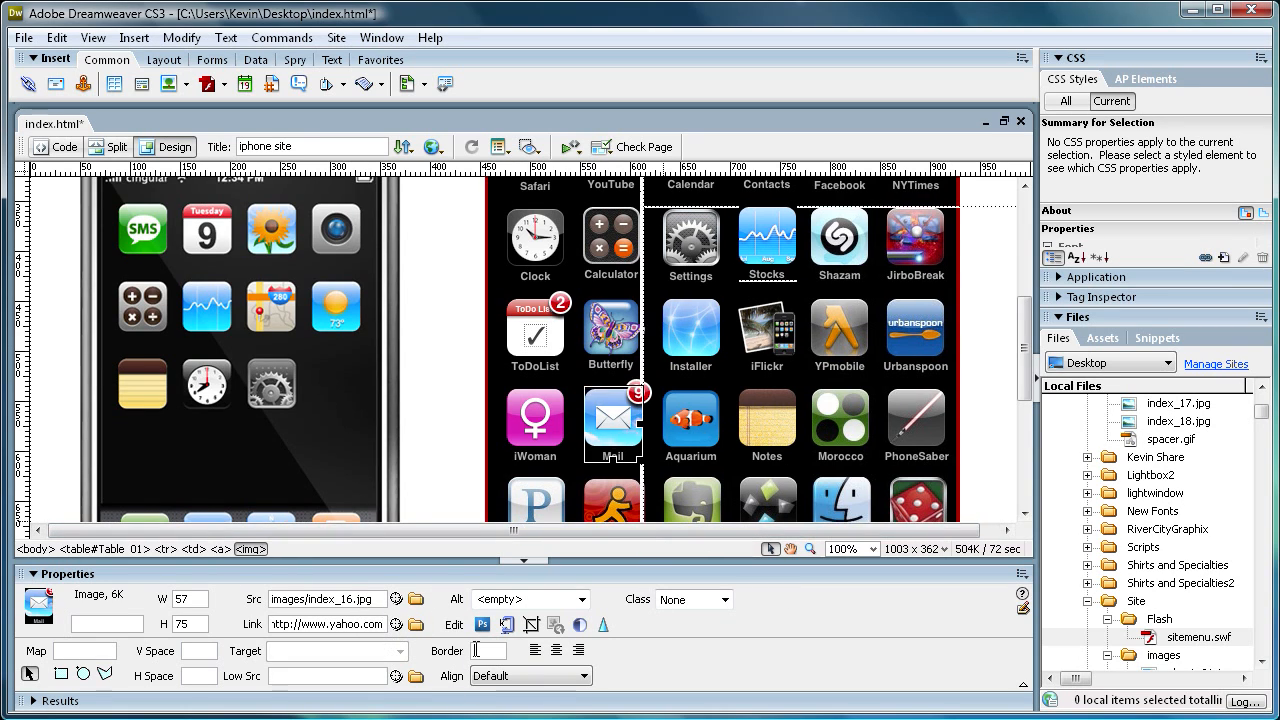
{"action": "type", "text": "0"}
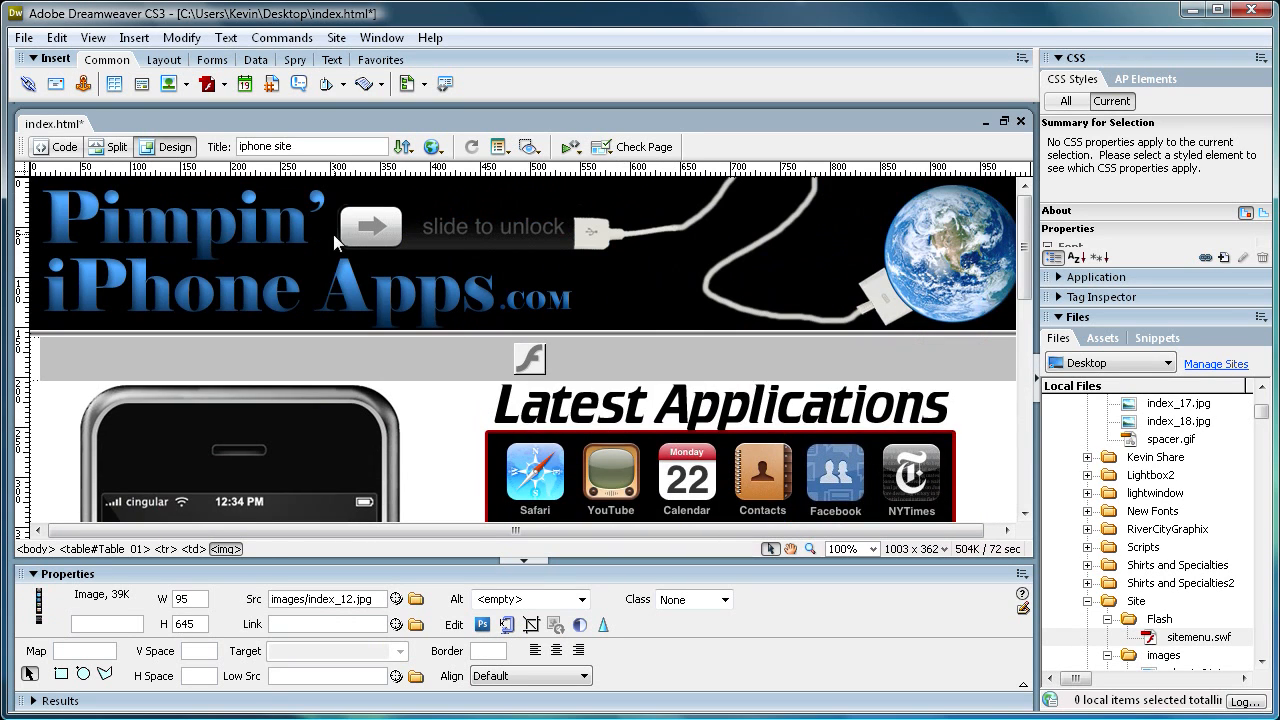
{"action": "scroll", "scroll_direction": "down", "scroll_amount": 3}
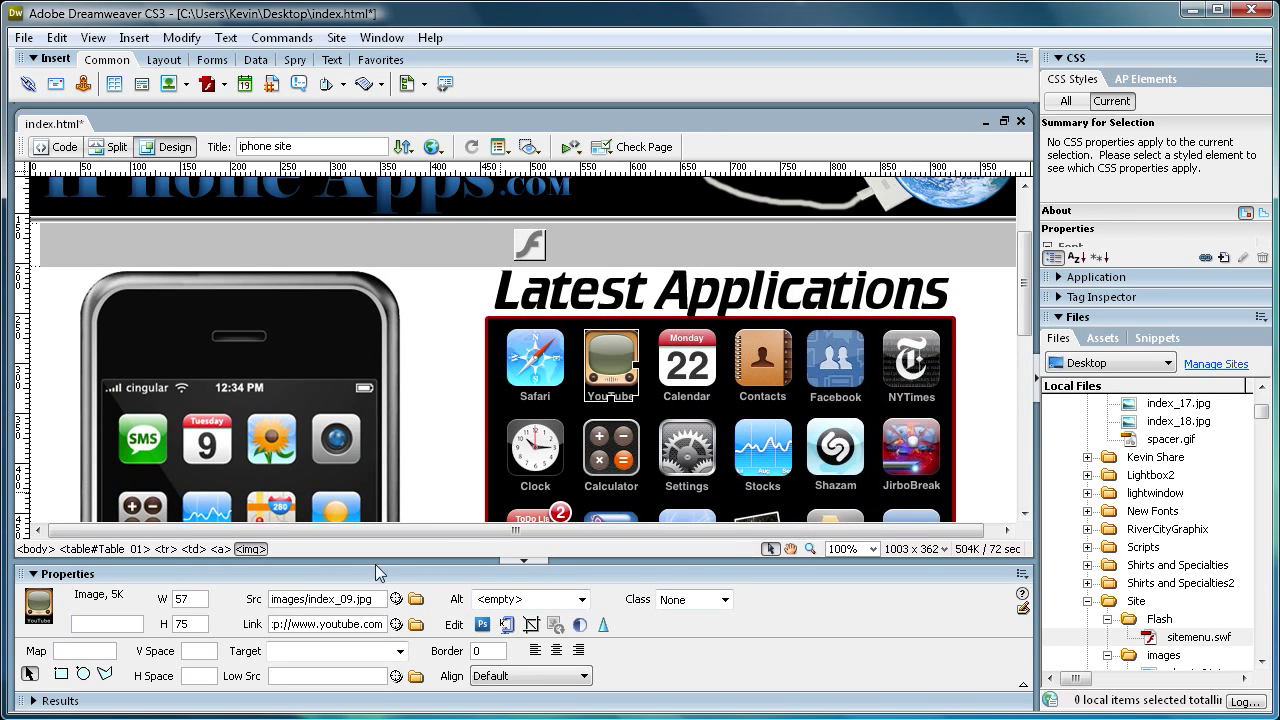
{"action": "mouse_move", "coordinate": [396, 624]}
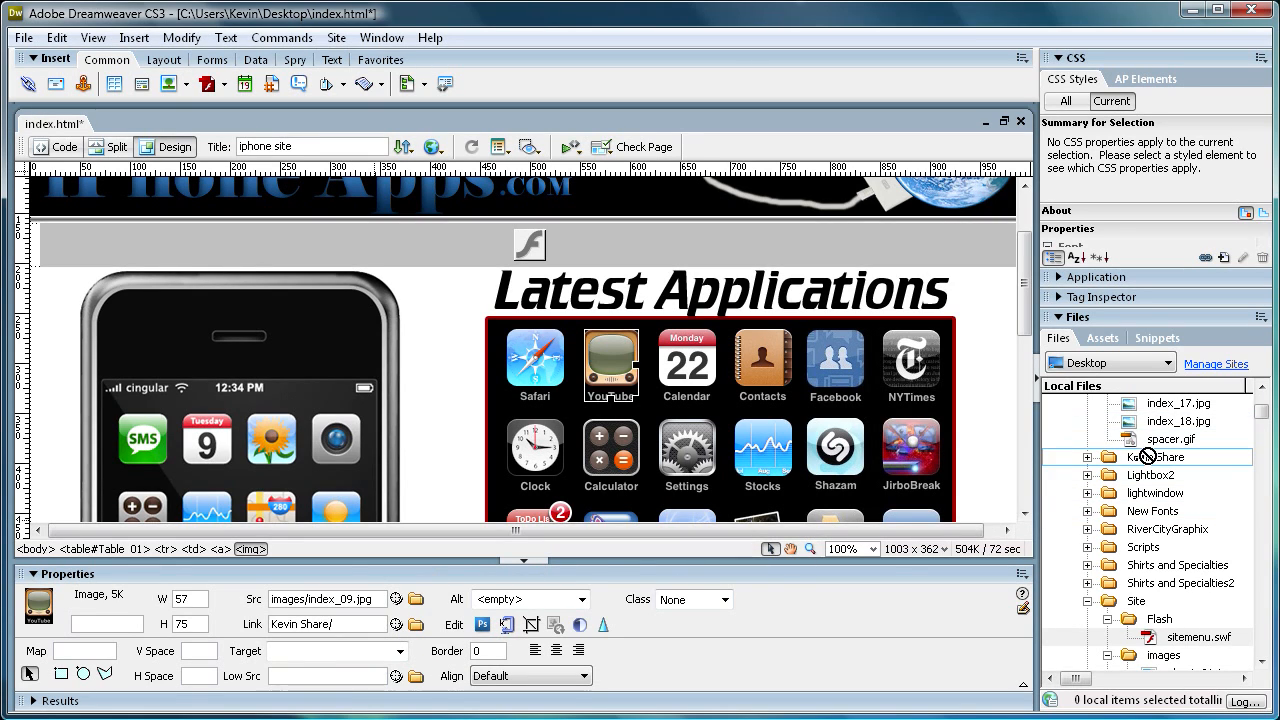
{"action": "left_click", "coordinate": [1106, 456]}
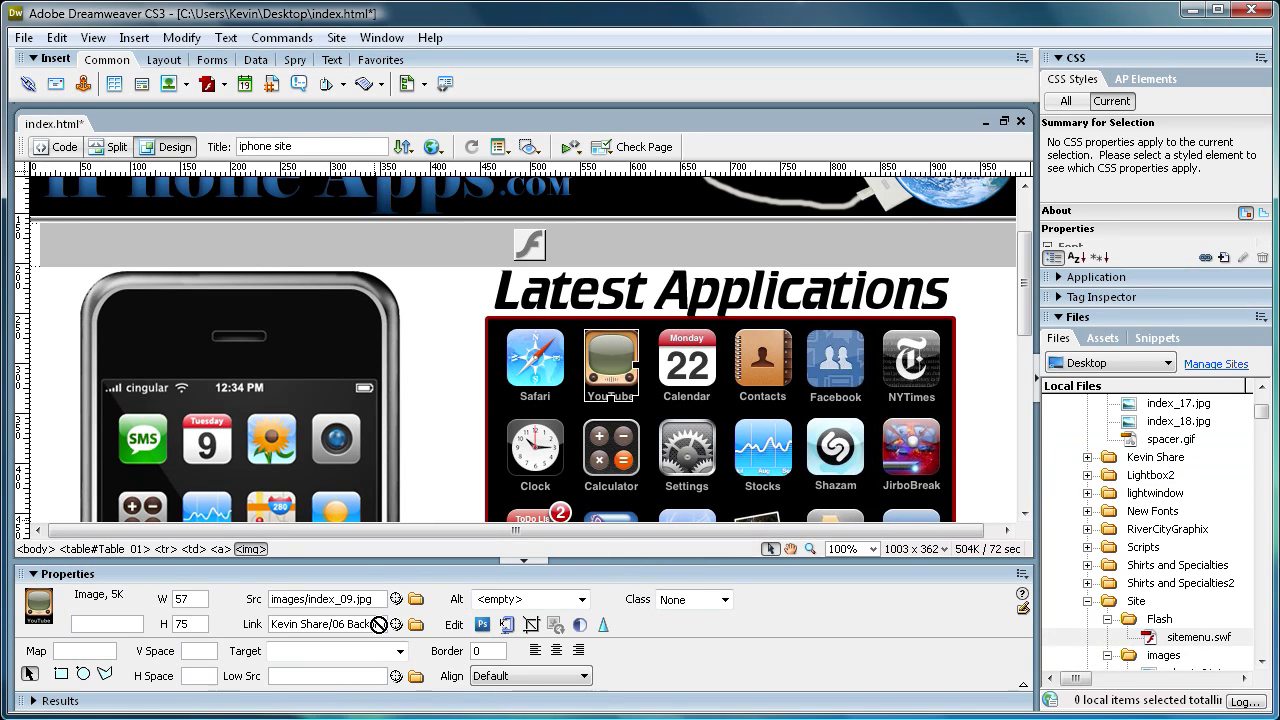
{"action": "type", "text": "http://www.youtube.com"}
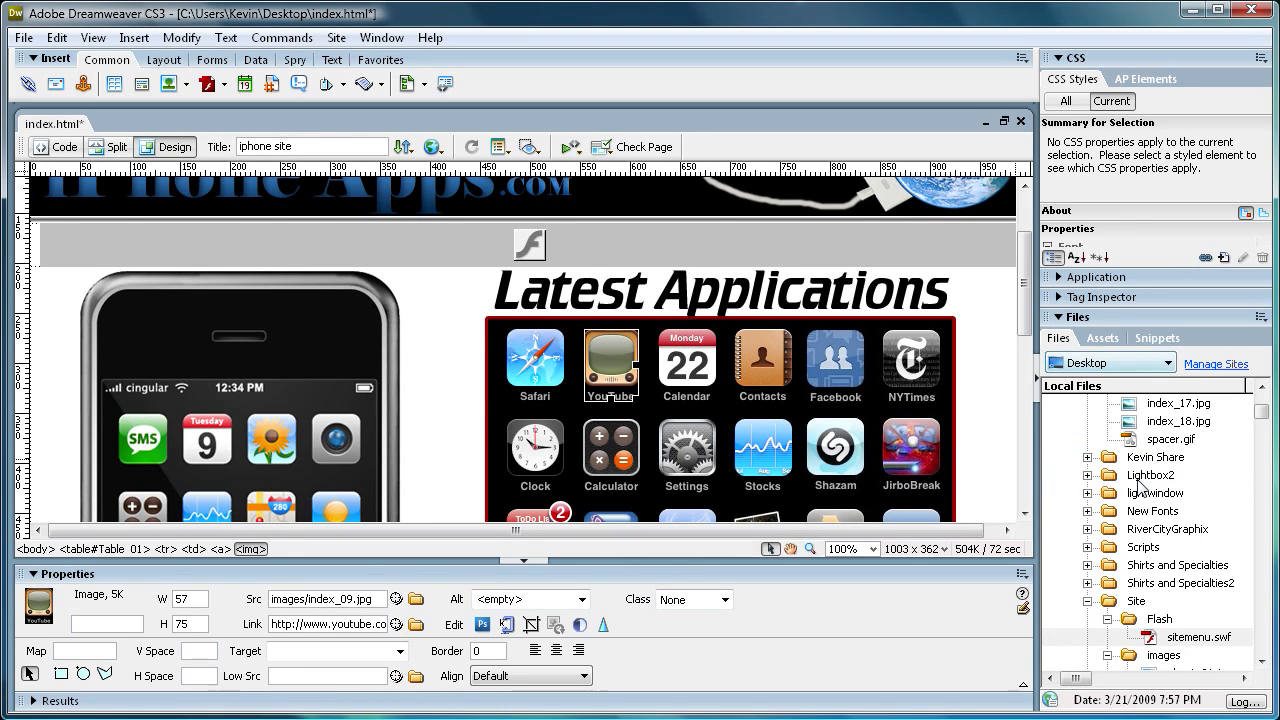
{"action": "scroll", "scroll_direction": "down", "scroll_amount": 3}
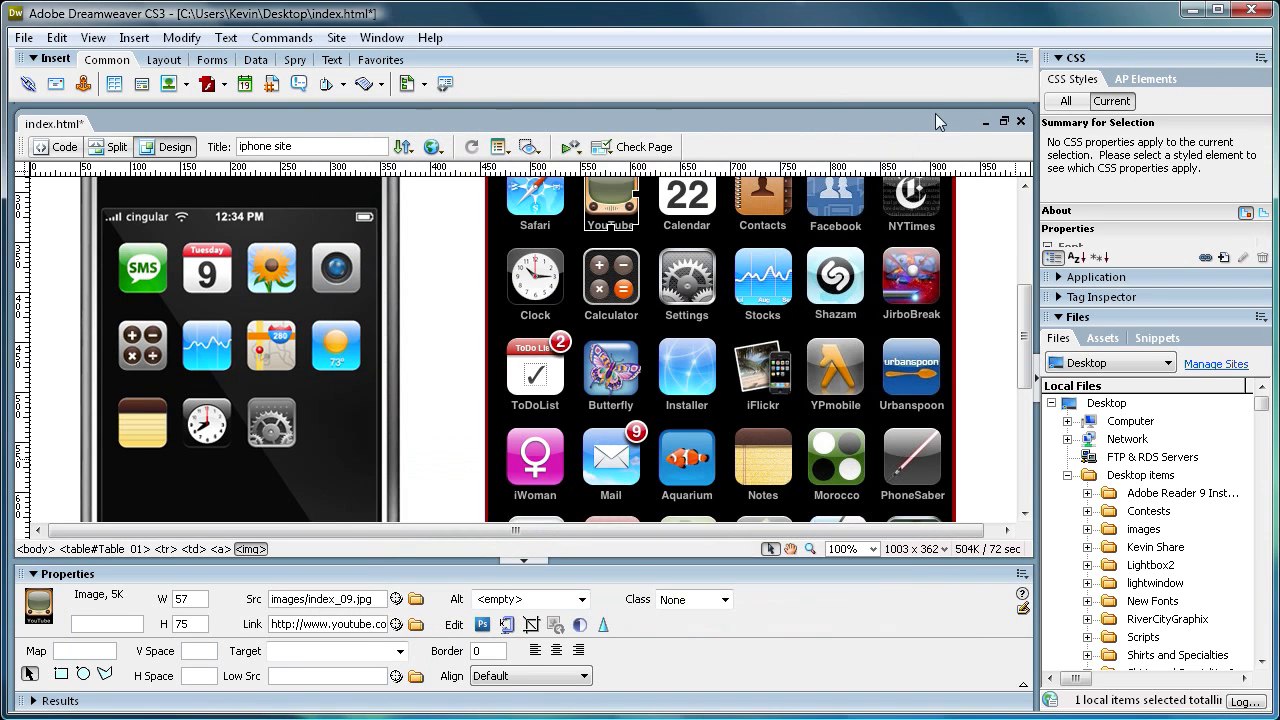
{"action": "scroll", "scroll_direction": "down", "scroll_amount": 3}
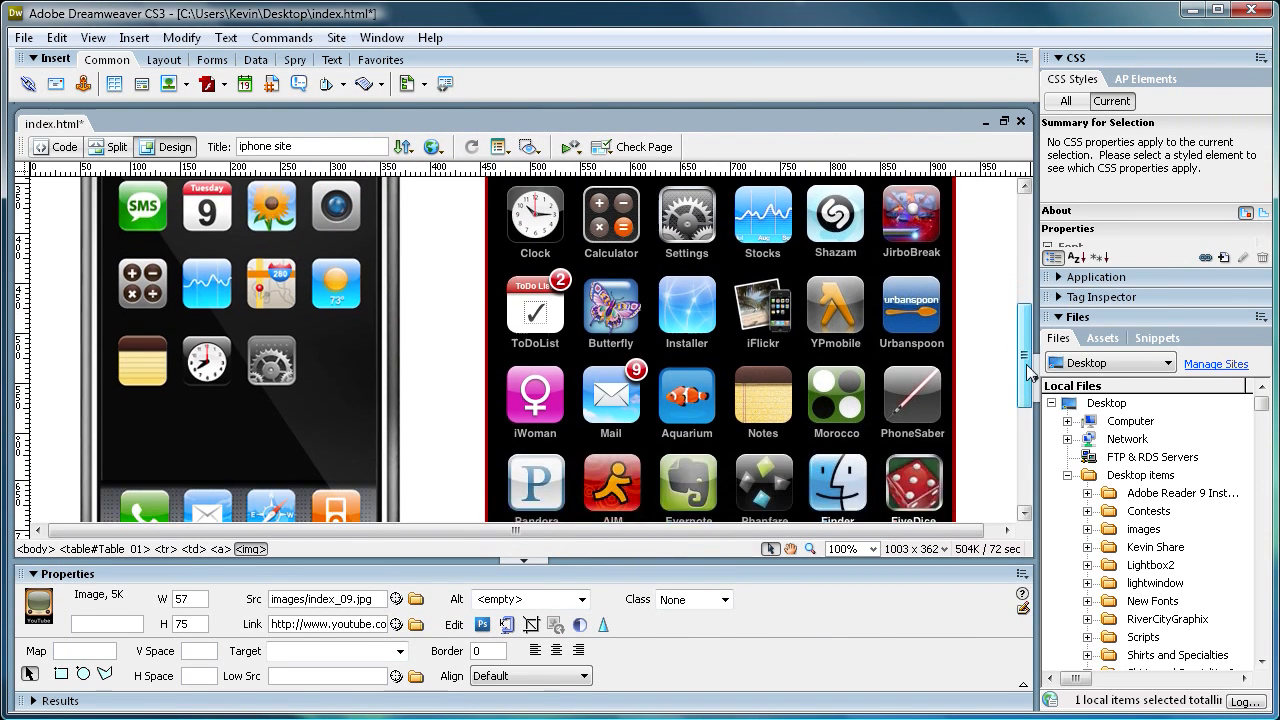
{"action": "scroll", "scroll_direction": "down", "scroll_amount": 3}
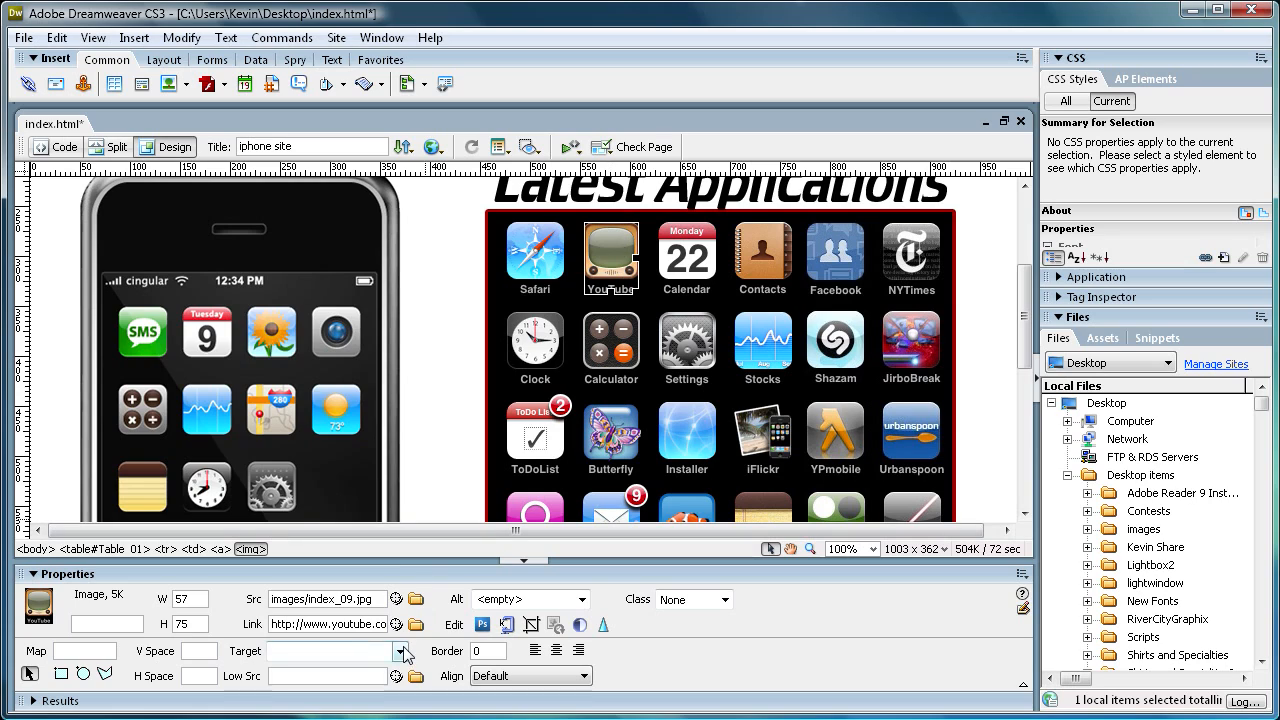
Set Target to _blank for the YouTube, Yahoo and iTunes-linked images so they open in new windows
{"action": "left_click", "coordinate": [400, 652]}
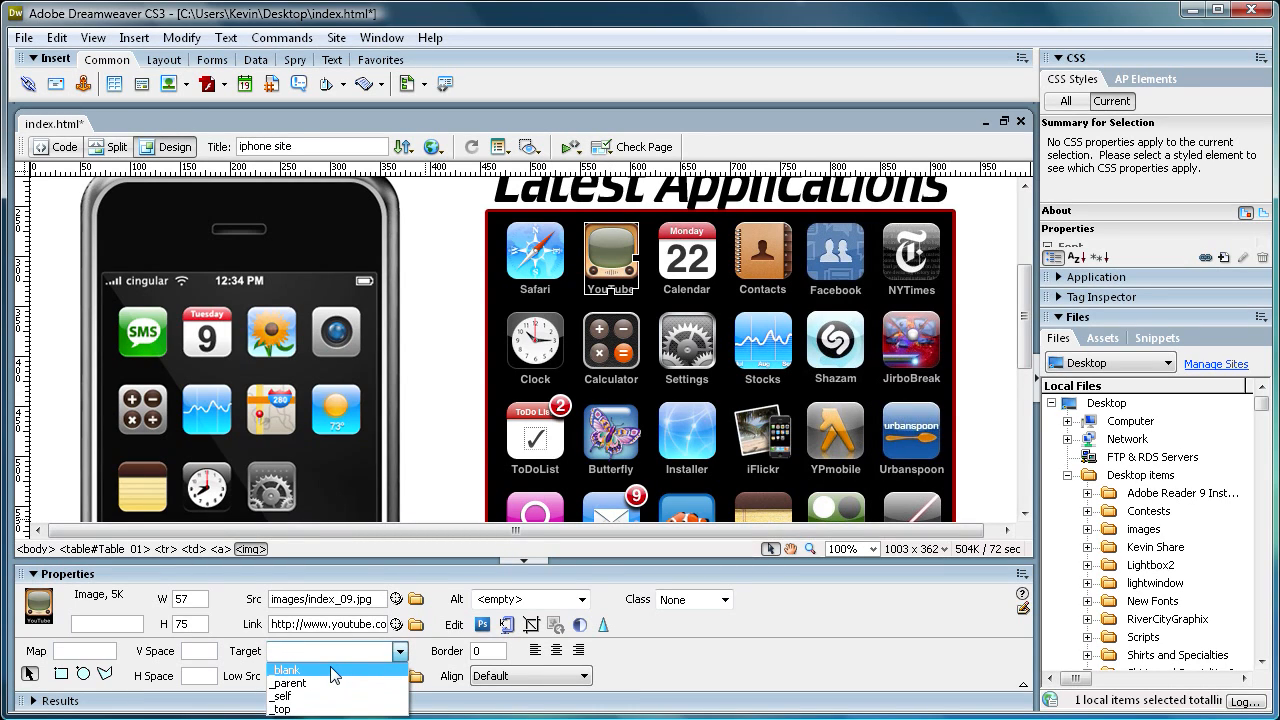
{"action": "mouse_move", "coordinate": [330, 678]}
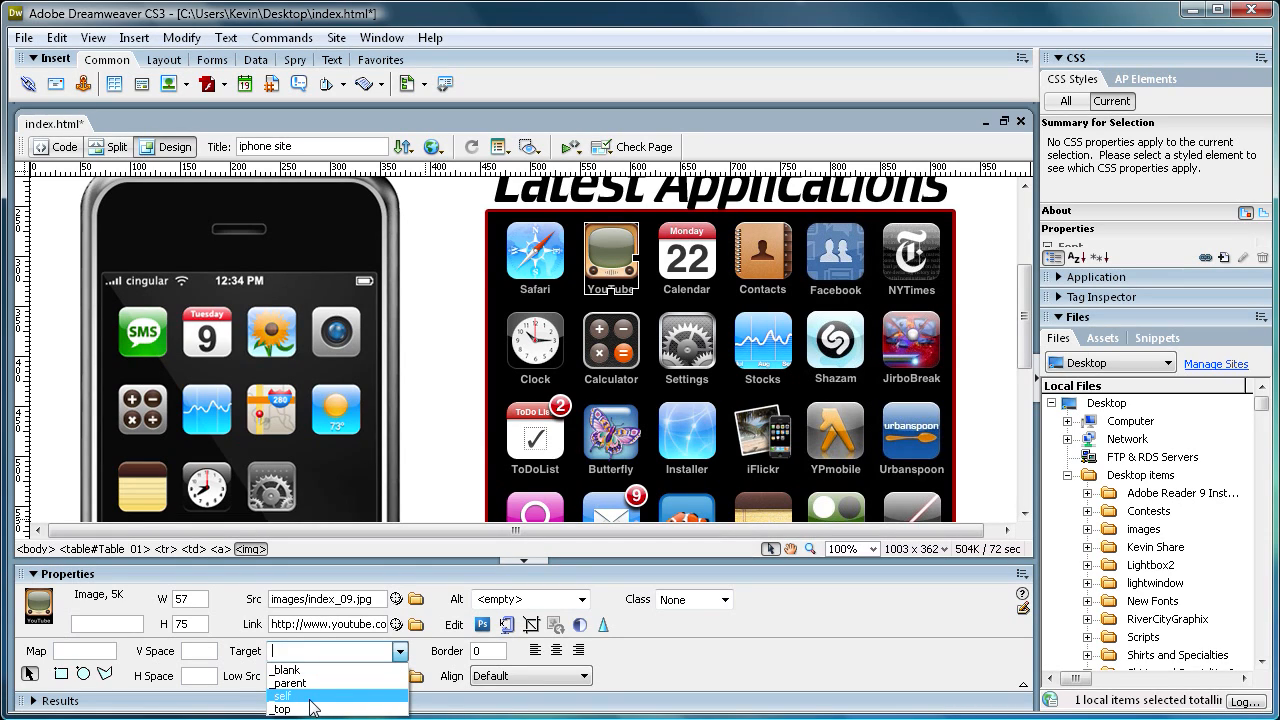
{"action": "mouse_move", "coordinate": [316, 670]}
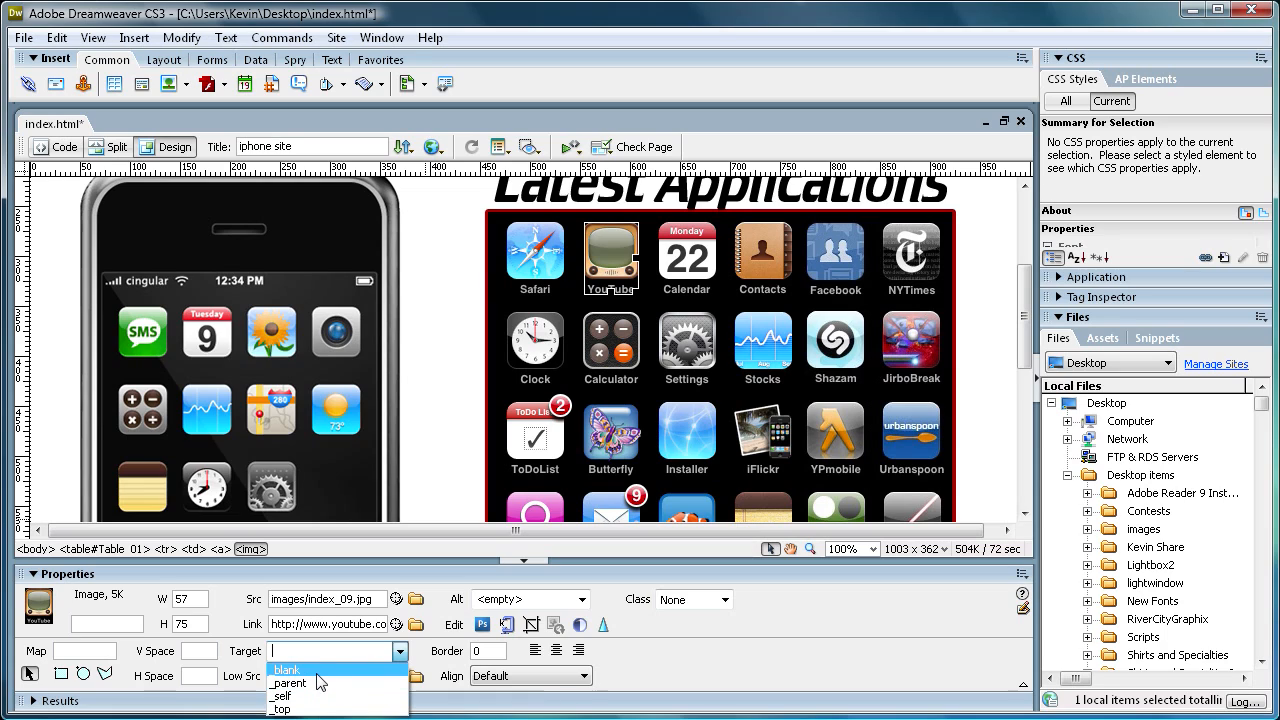
{"action": "left_click", "coordinate": [288, 670]}
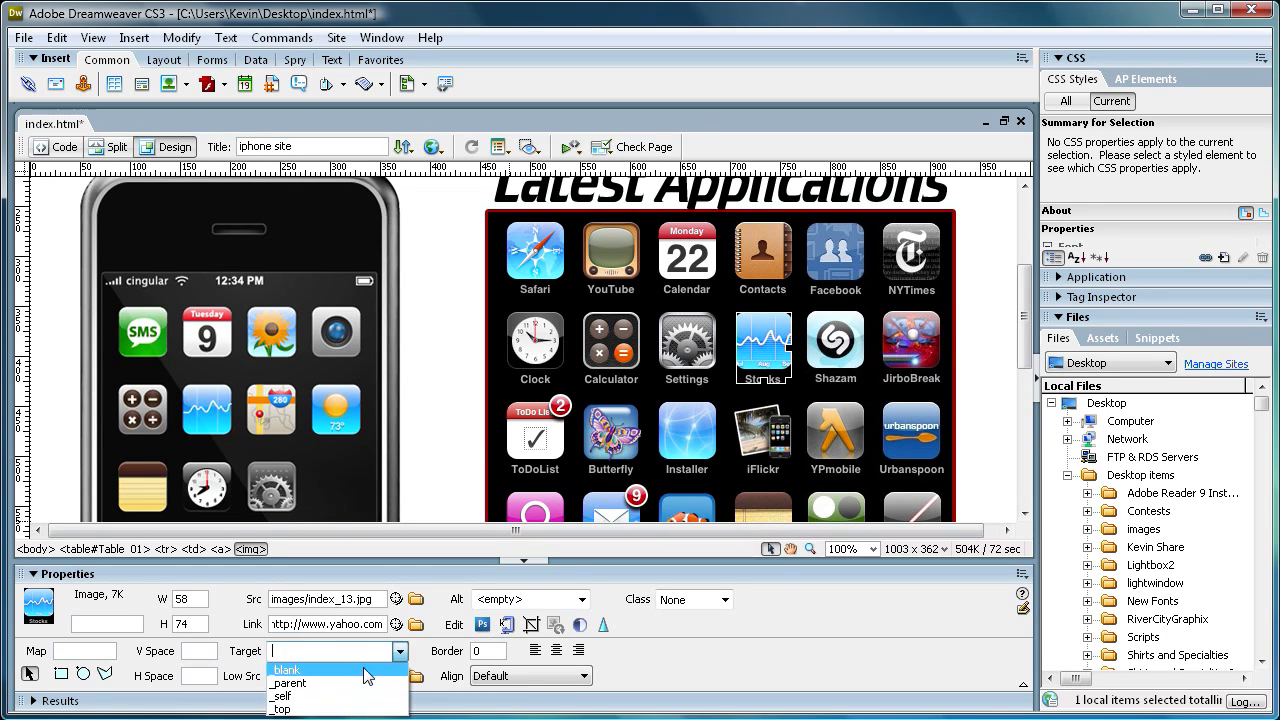
{"action": "left_click", "coordinate": [288, 668]}
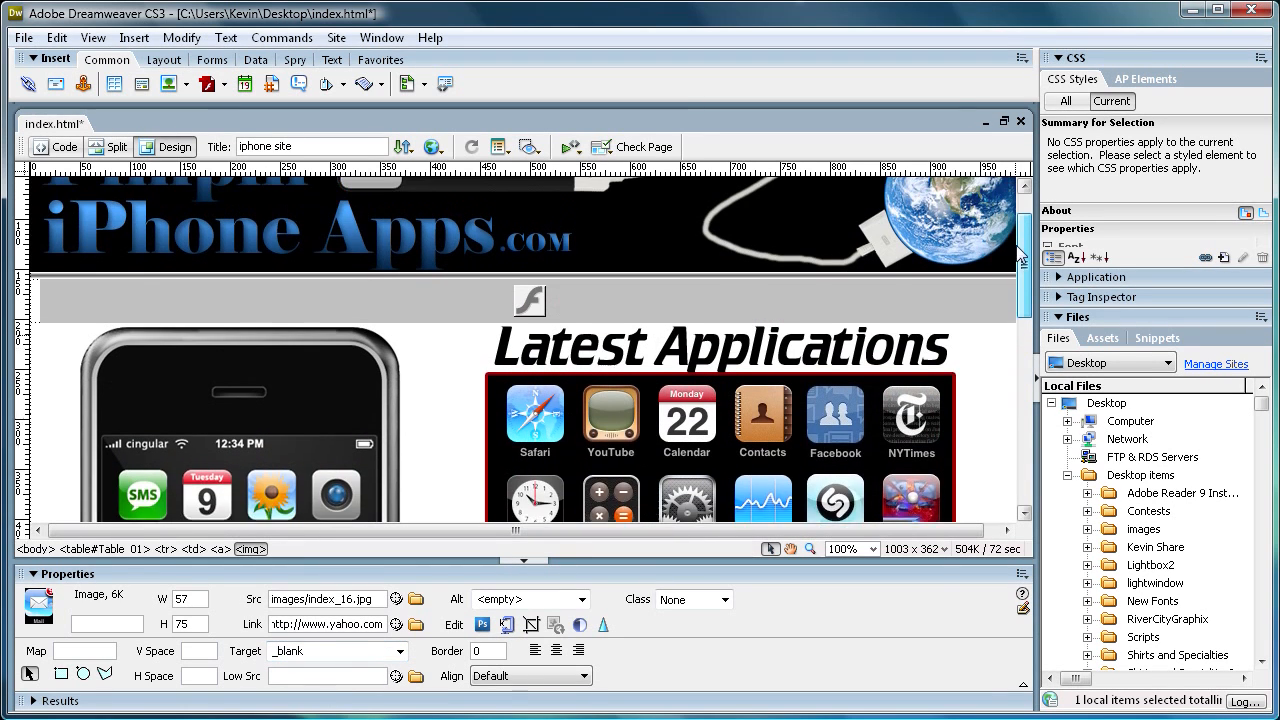
{"action": "scroll", "scroll_direction": "down", "scroll_amount": 3}
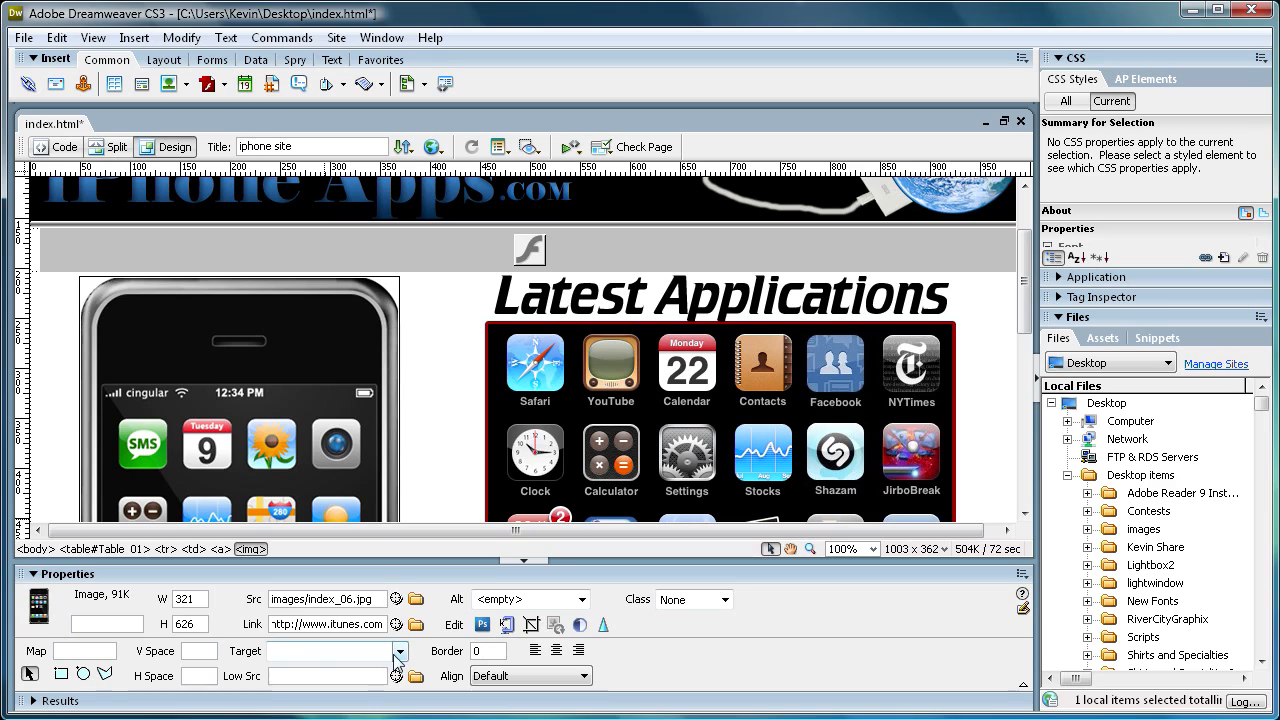
{"action": "left_click", "coordinate": [400, 652]}
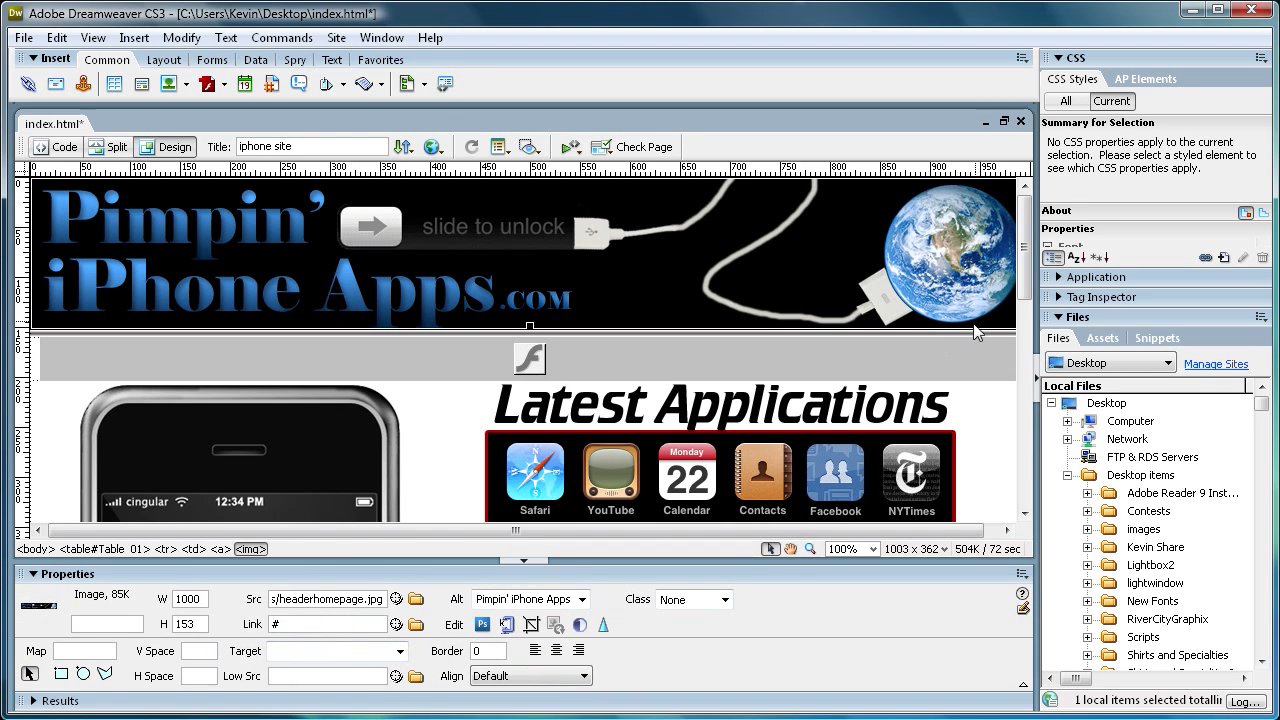
{"action": "scroll", "scroll_direction": "down", "scroll_amount": 3}
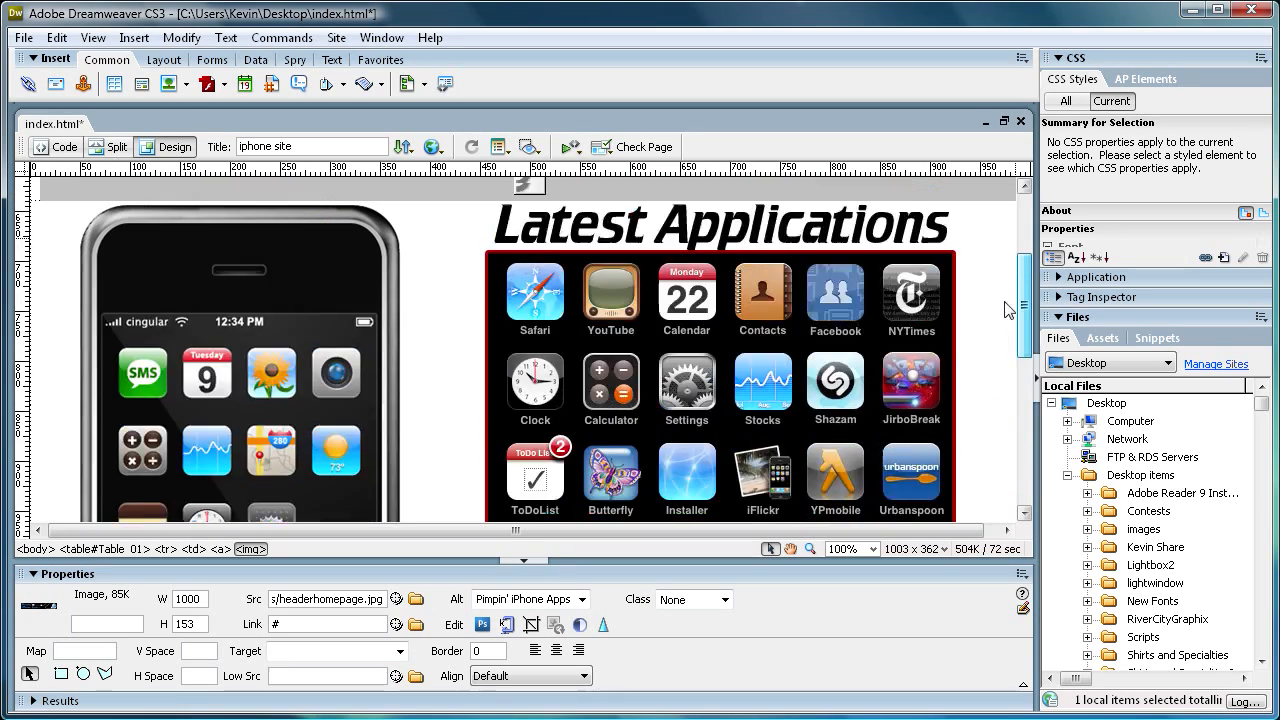
Preview the page in Internet Explorer, saving changes to index first
{"action": "left_click", "coordinate": [24, 36]}
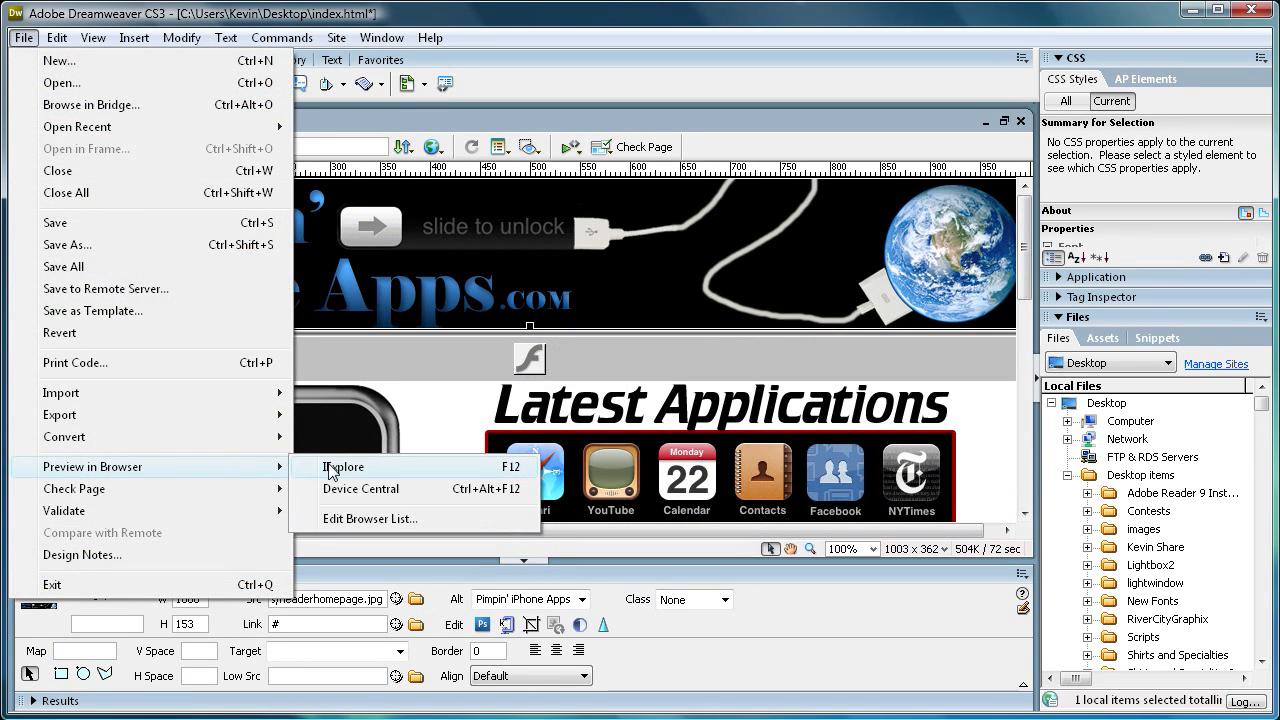
{"action": "left_click", "coordinate": [344, 468]}
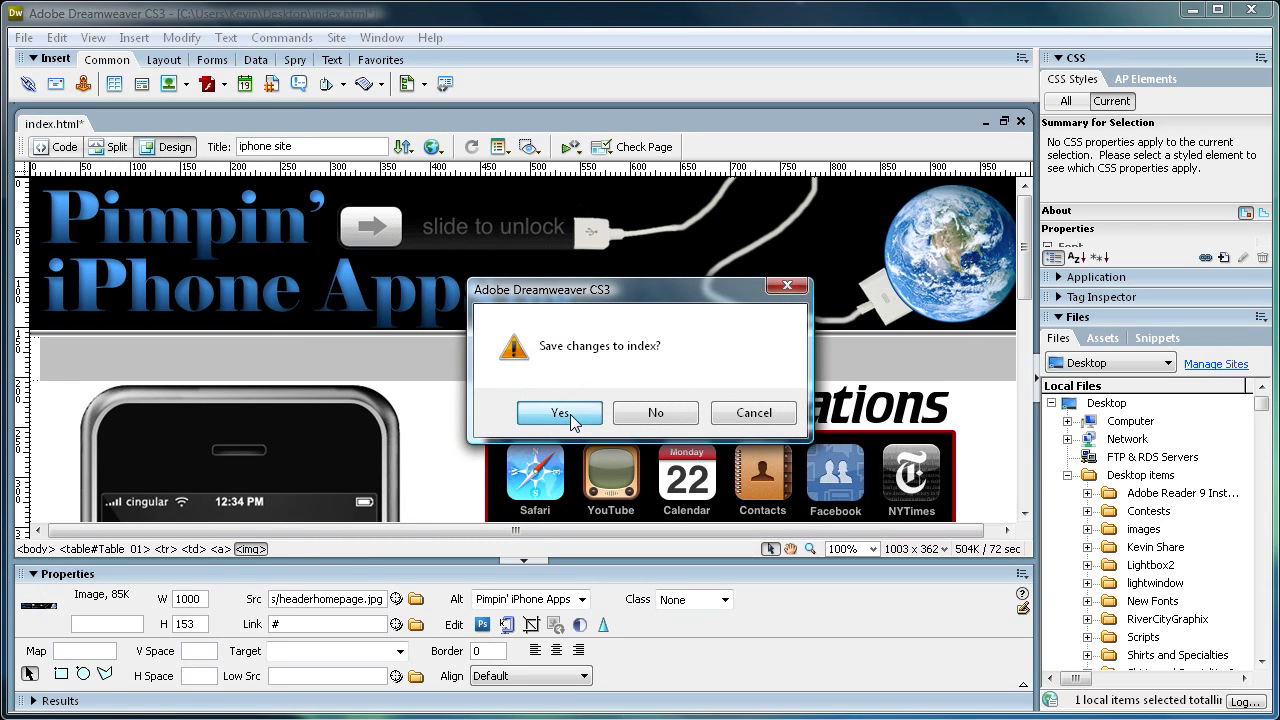
{"action": "left_click", "coordinate": [560, 412]}
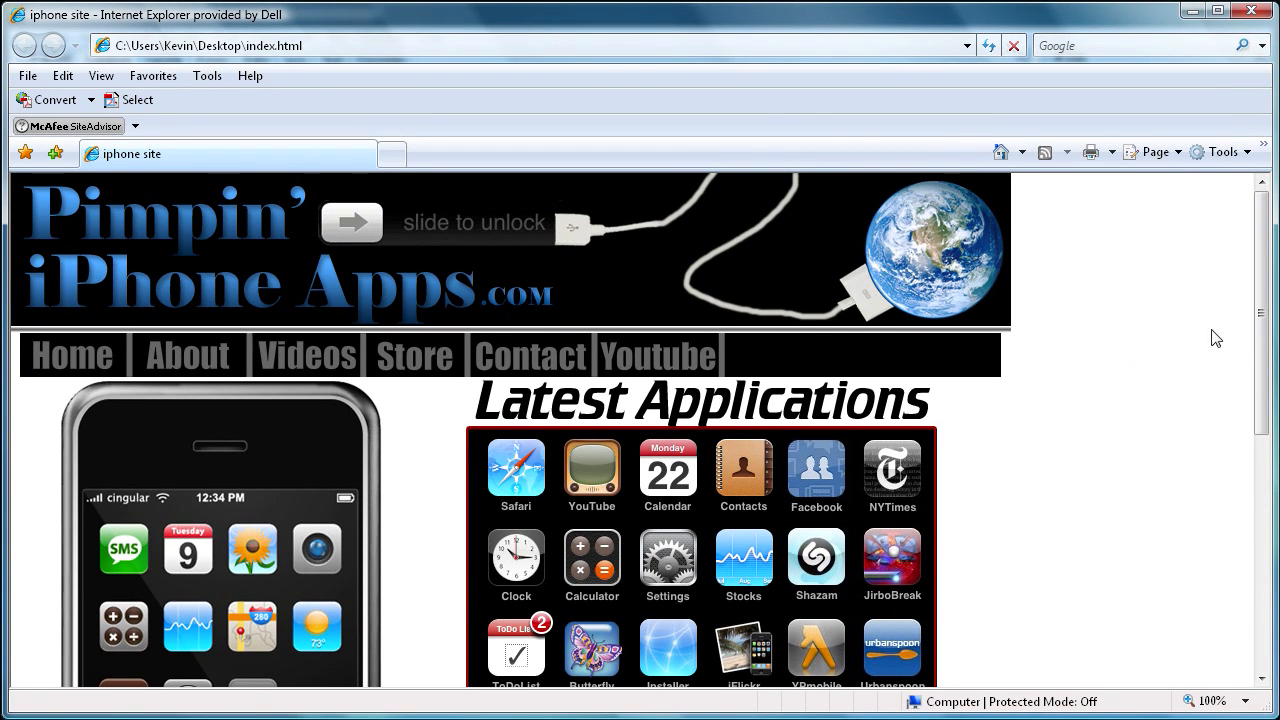
{"action": "scroll", "scroll_direction": "down", "scroll_amount": 3}
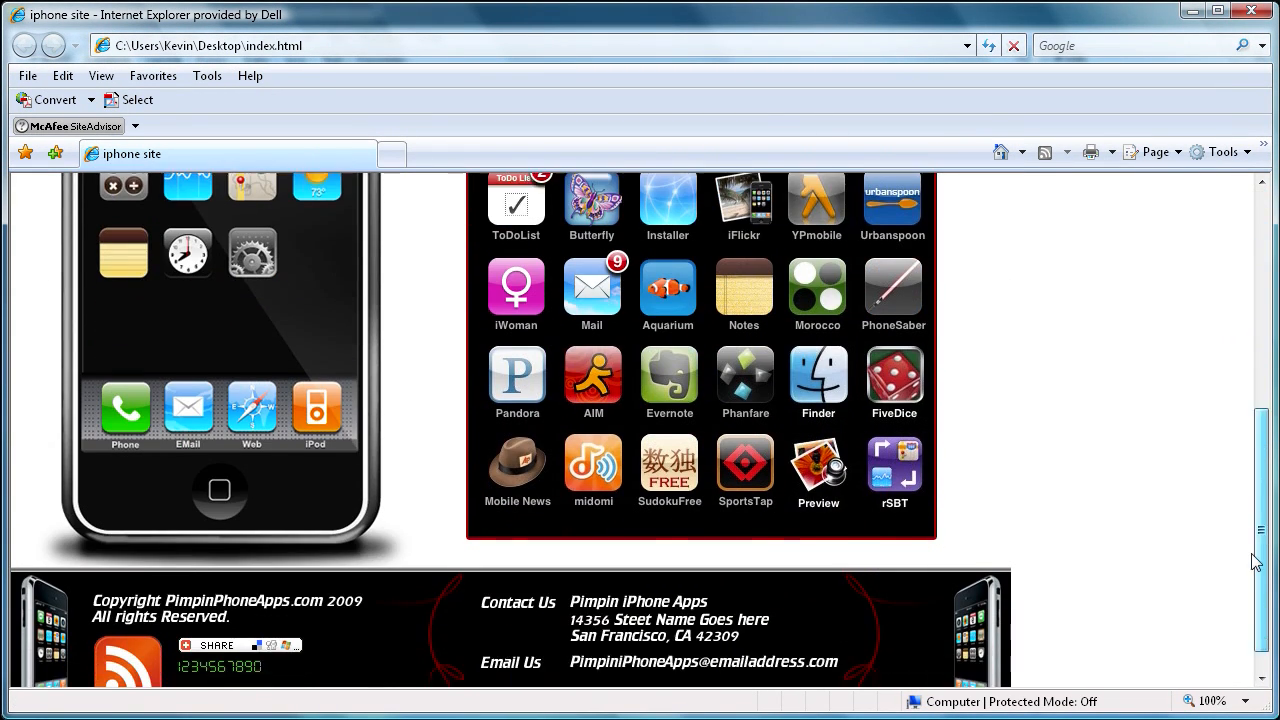
{"action": "scroll", "scroll_direction": "up", "scroll_amount": 3}
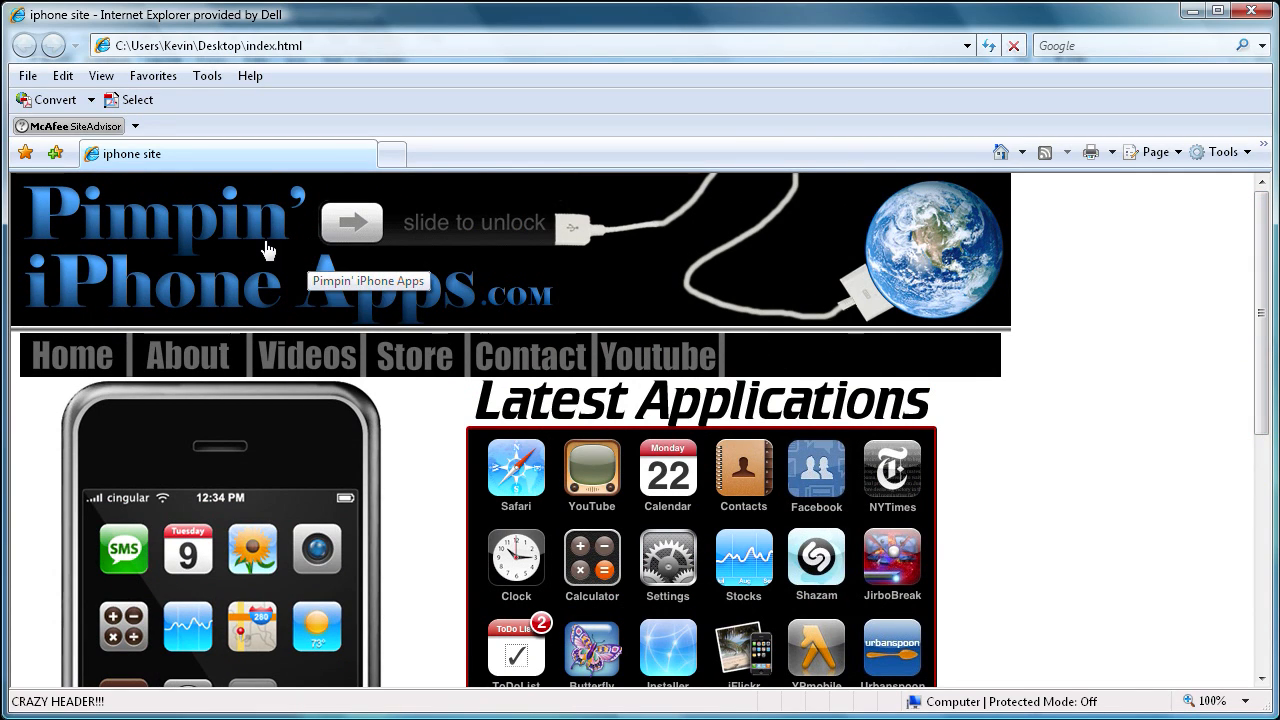
{"action": "mouse_move", "coordinate": [304, 258]}
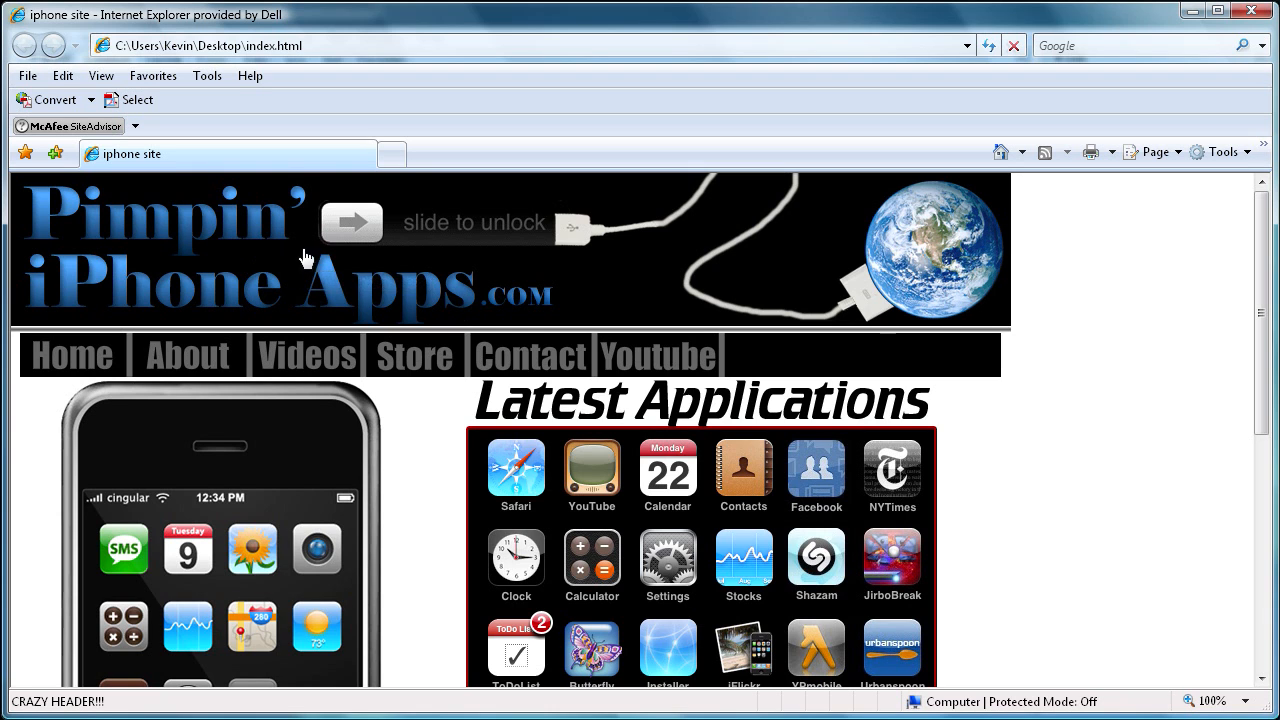
{"action": "scroll", "scroll_direction": "down", "scroll_amount": 3}
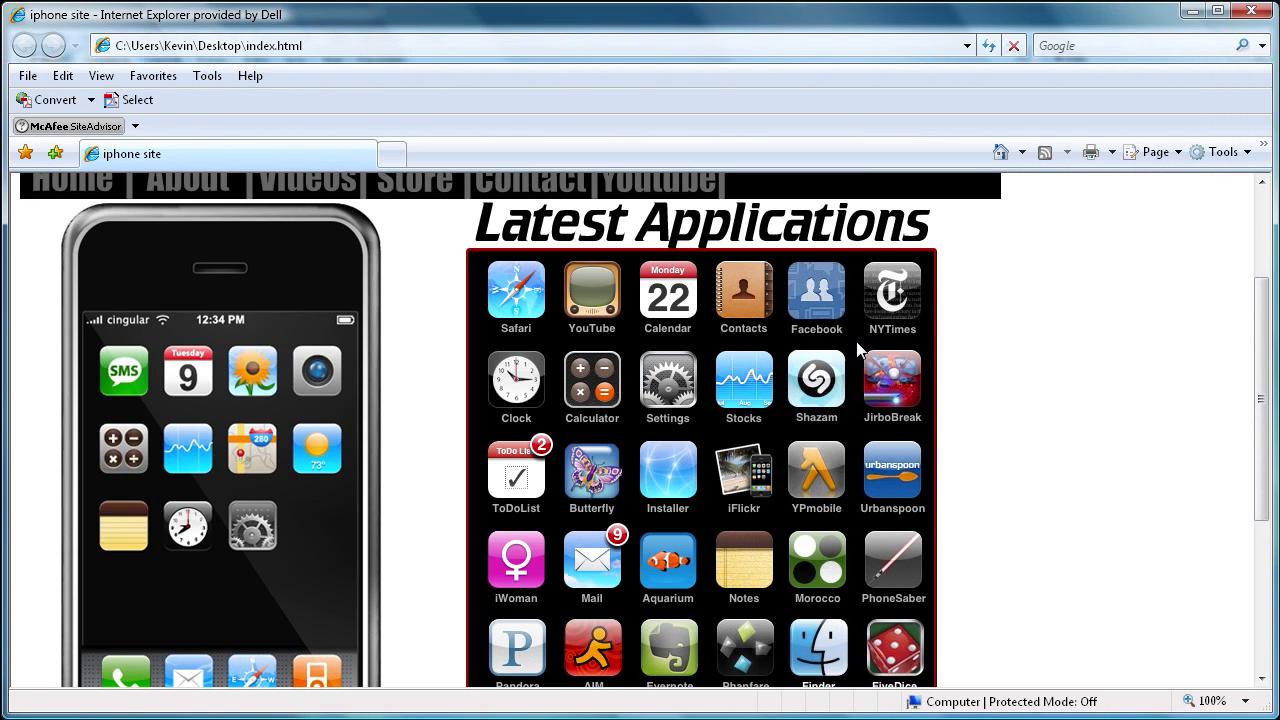
{"action": "mouse_move", "coordinate": [644, 458]}
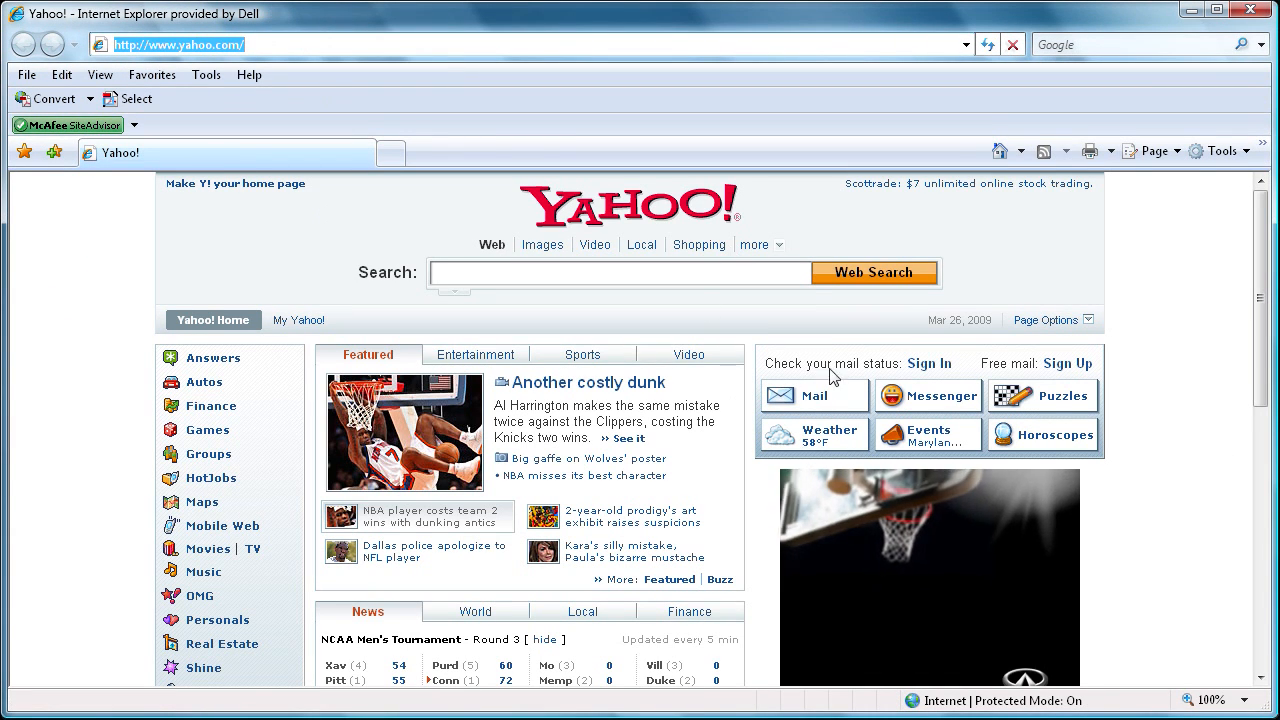
{"action": "scroll", "scroll_direction": "down", "scroll_amount": 3}
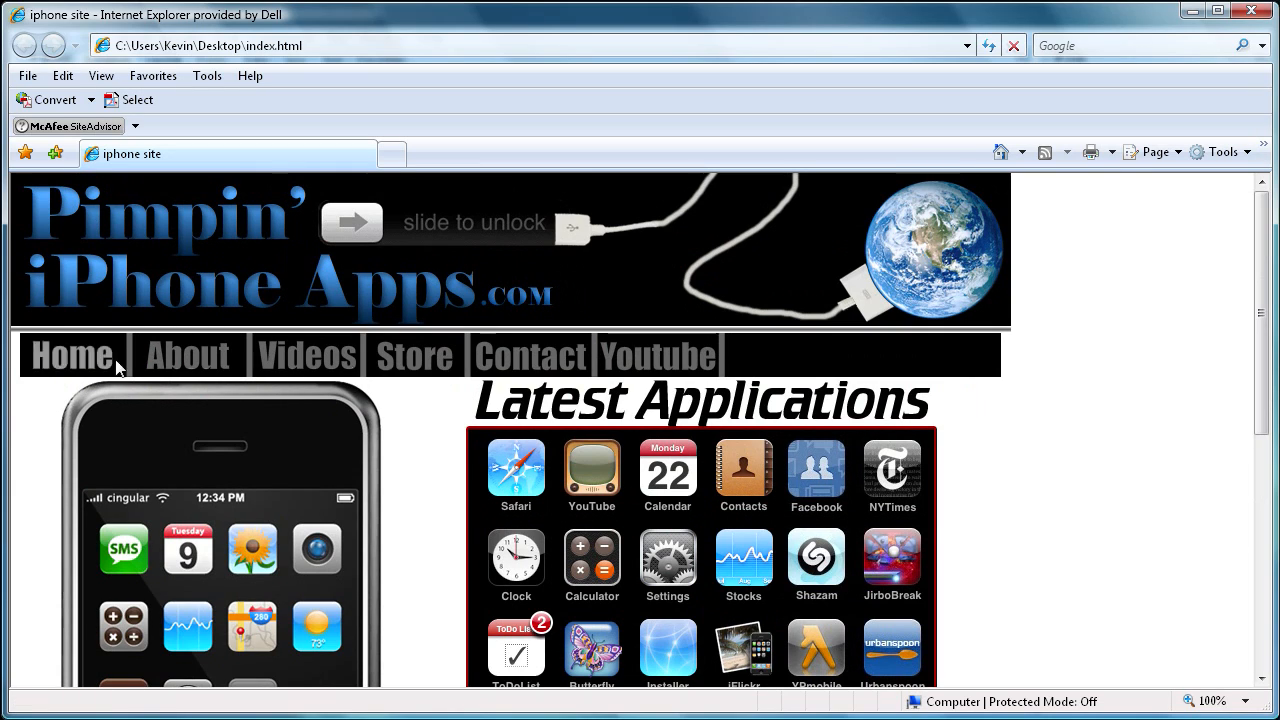
{"action": "mouse_move", "coordinate": [156, 396]}
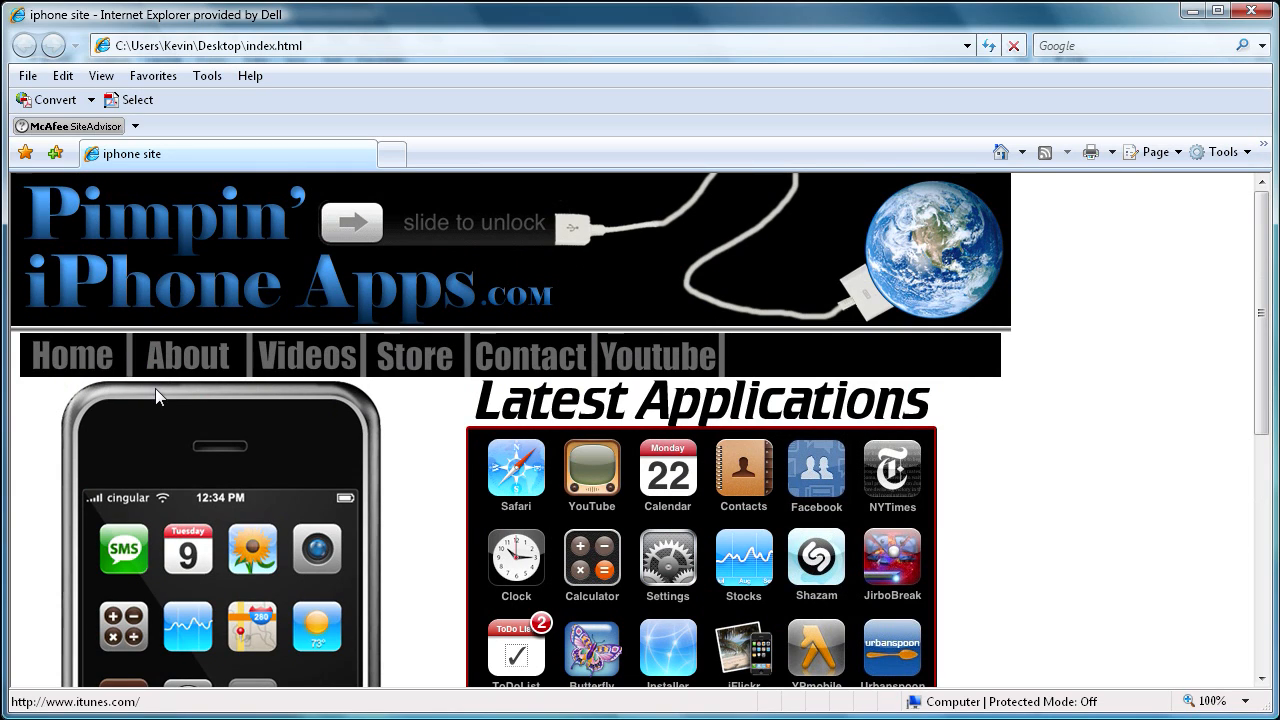
{"action": "mouse_move", "coordinate": [530, 250]}
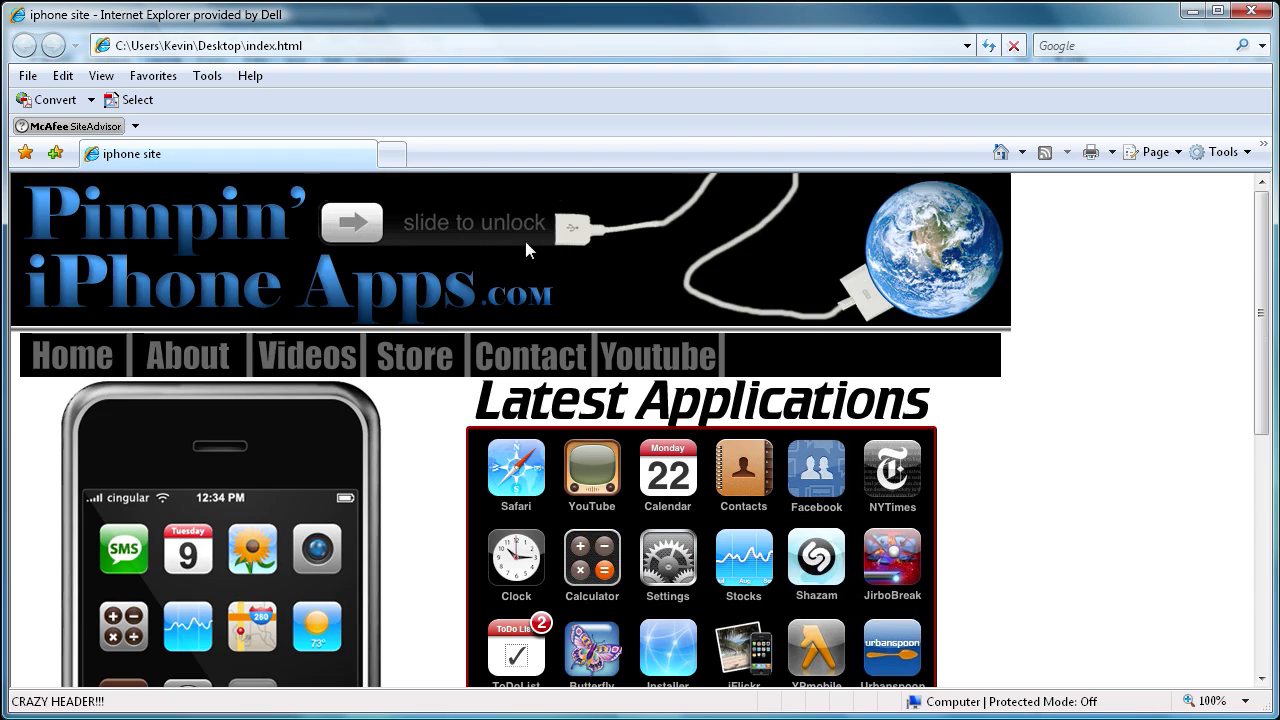
{"action": "scroll", "scroll_direction": "down", "scroll_amount": 3}
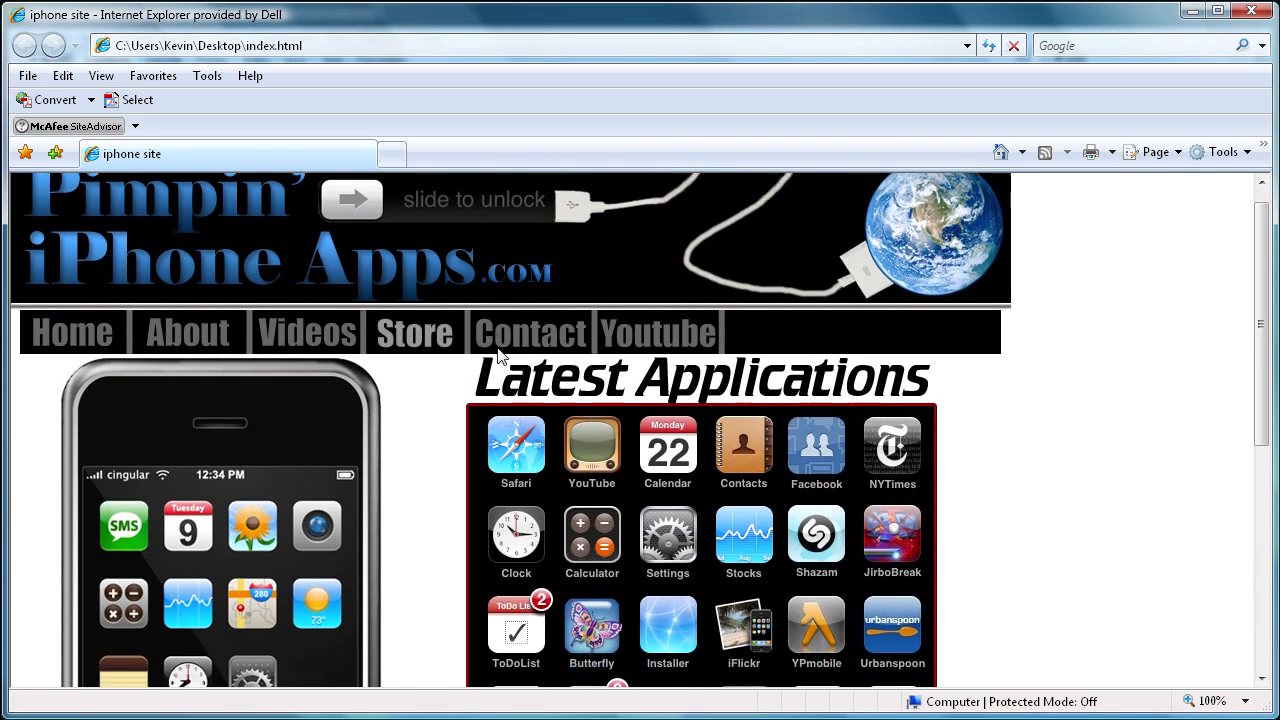
{"action": "scroll", "scroll_direction": "down", "scroll_amount": 3}
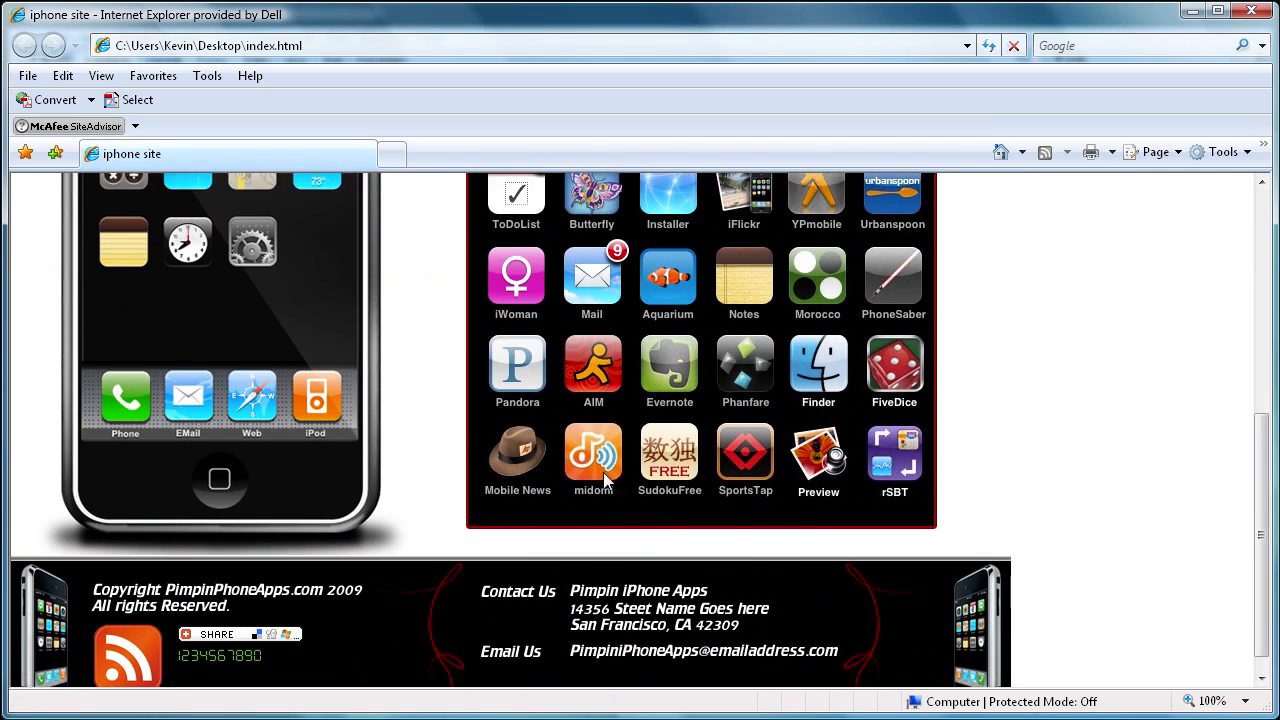
{"action": "scroll", "scroll_direction": "up", "scroll_amount": 3}
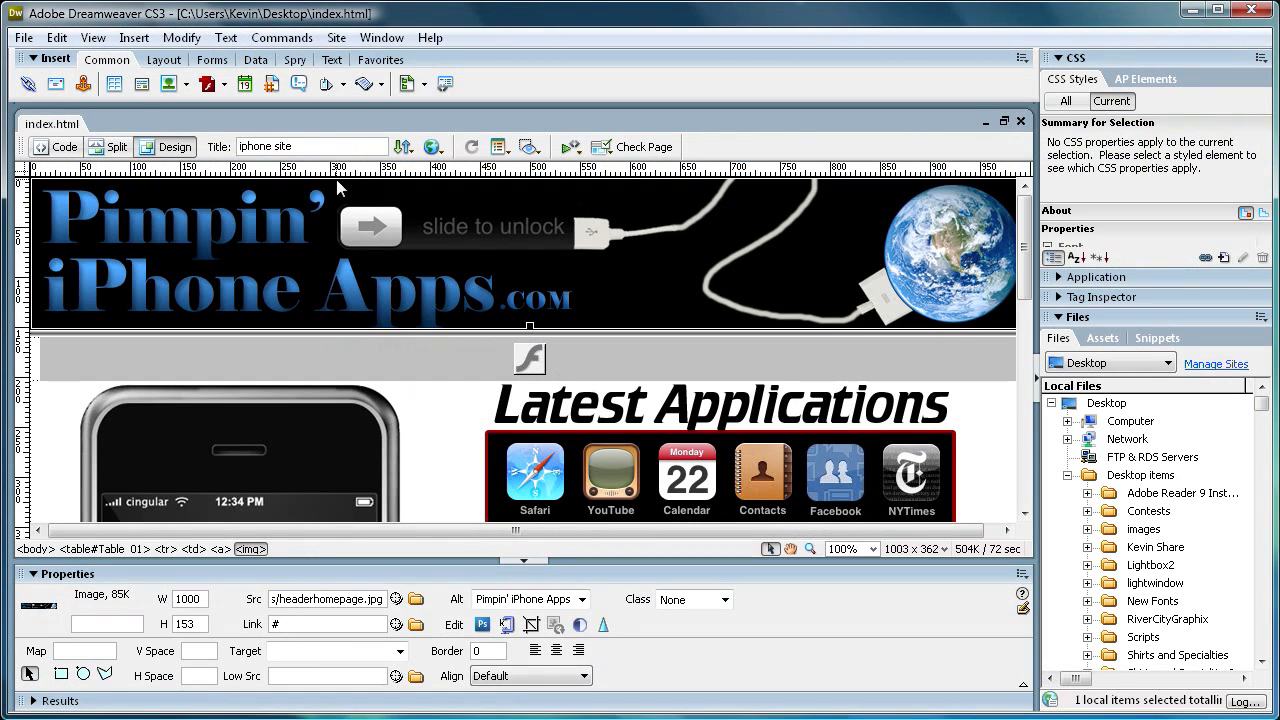
{"action": "scroll", "scroll_direction": "down", "scroll_amount": 3}
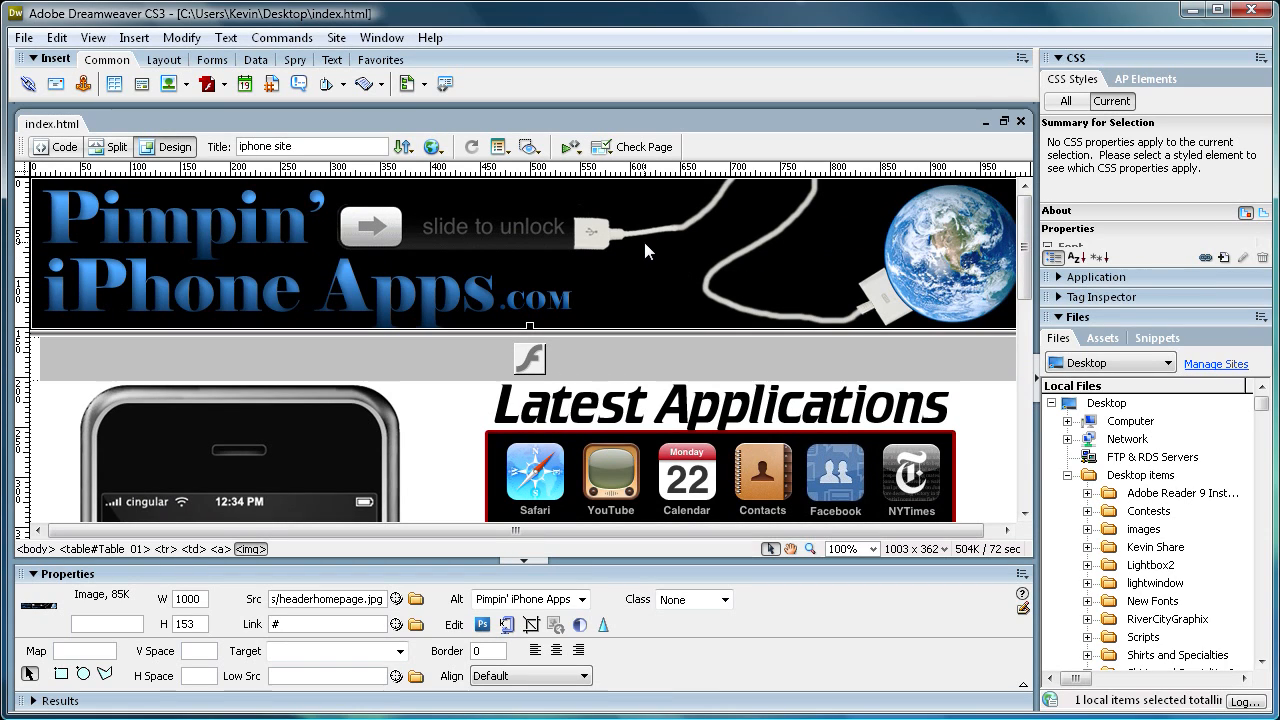
{"action": "mouse_move", "coordinate": [630, 244]}
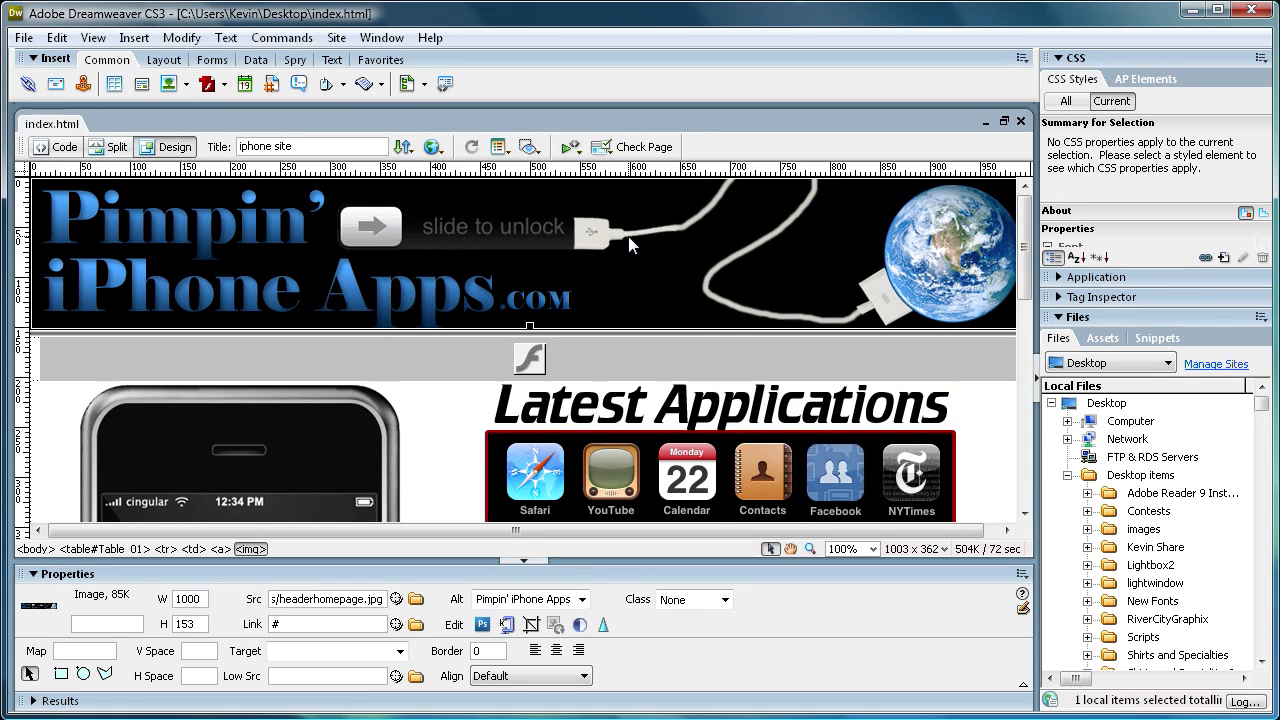